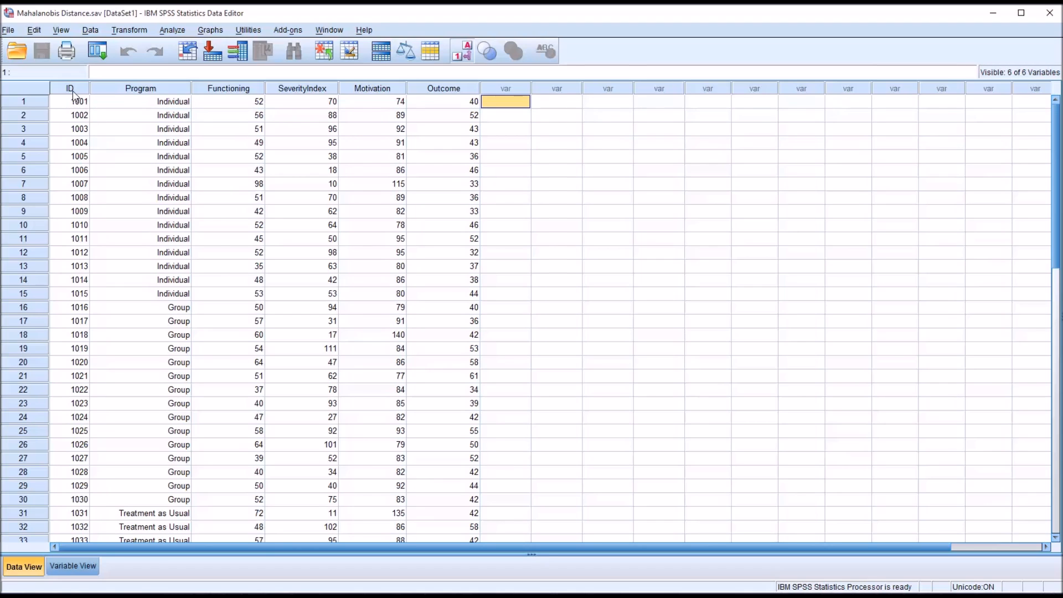
Review the Program, Functioning, SeverityIndex, Motivation and Outcome columns in Data View.
left_click(140, 88)
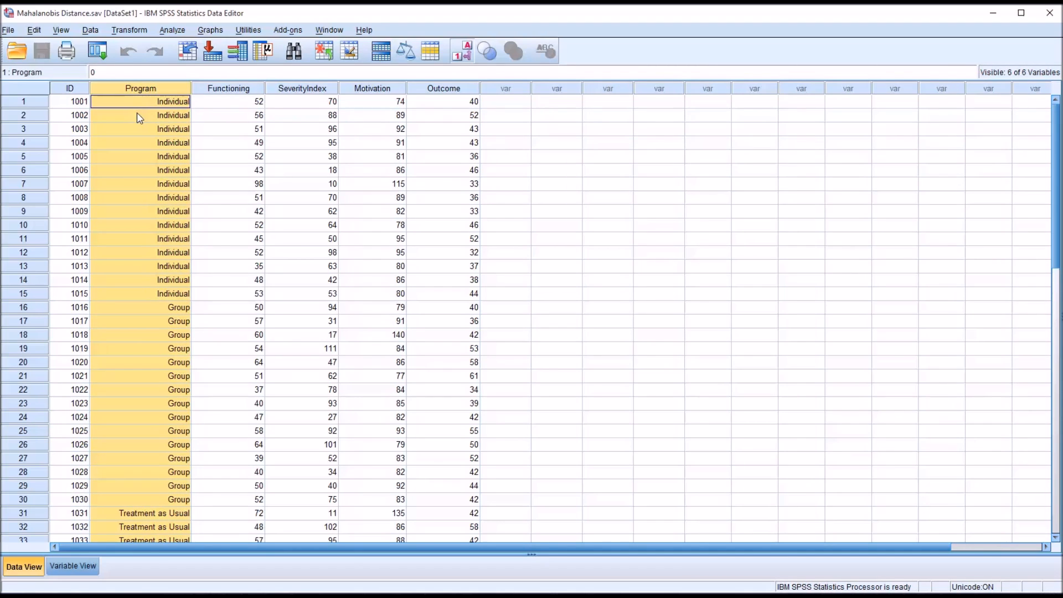
mouse_move(161, 120)
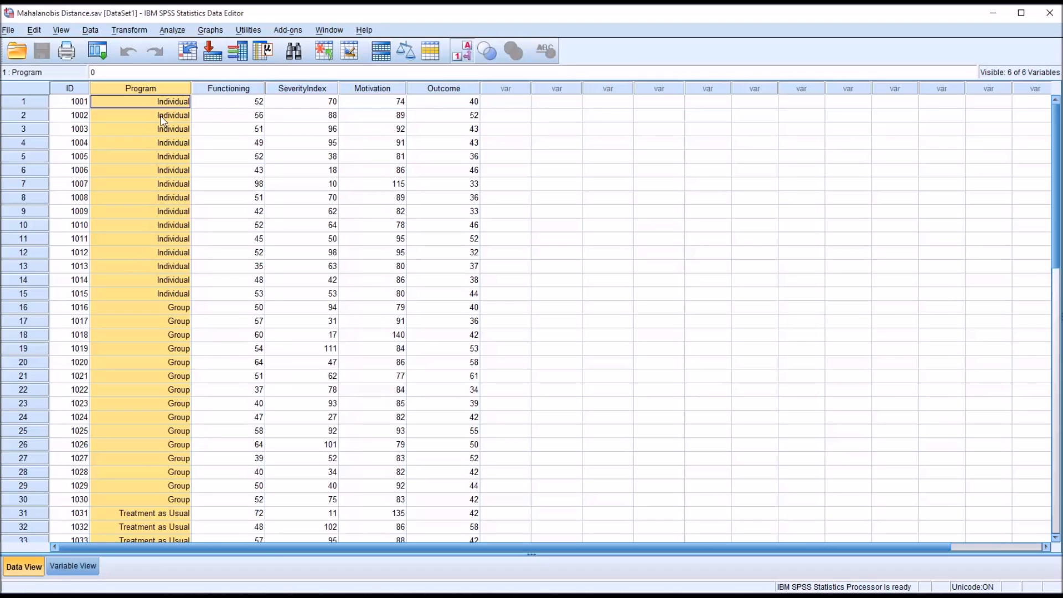
left_click(229, 101)
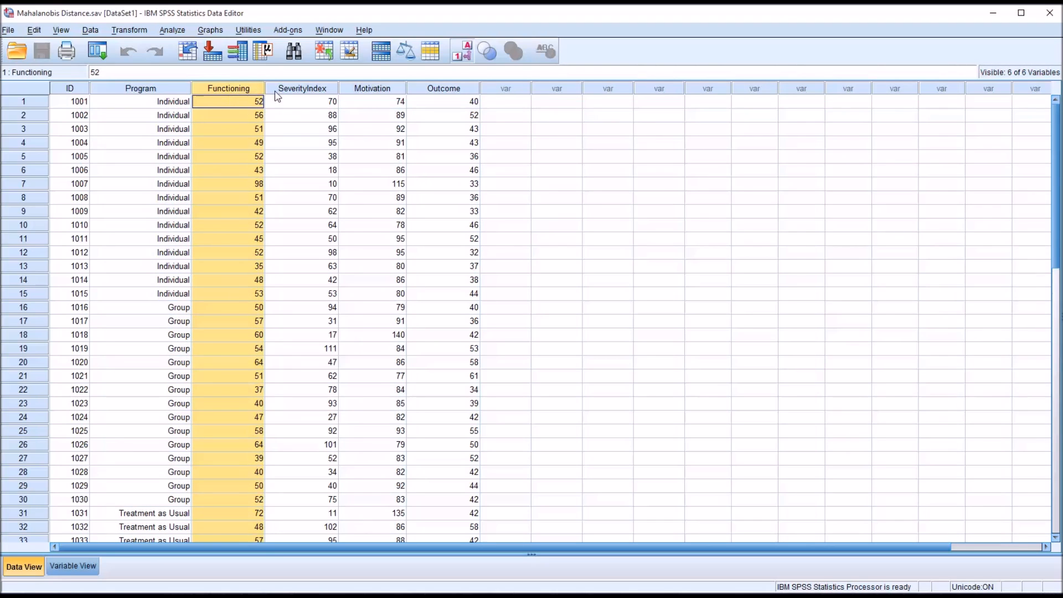
left_click(372, 101)
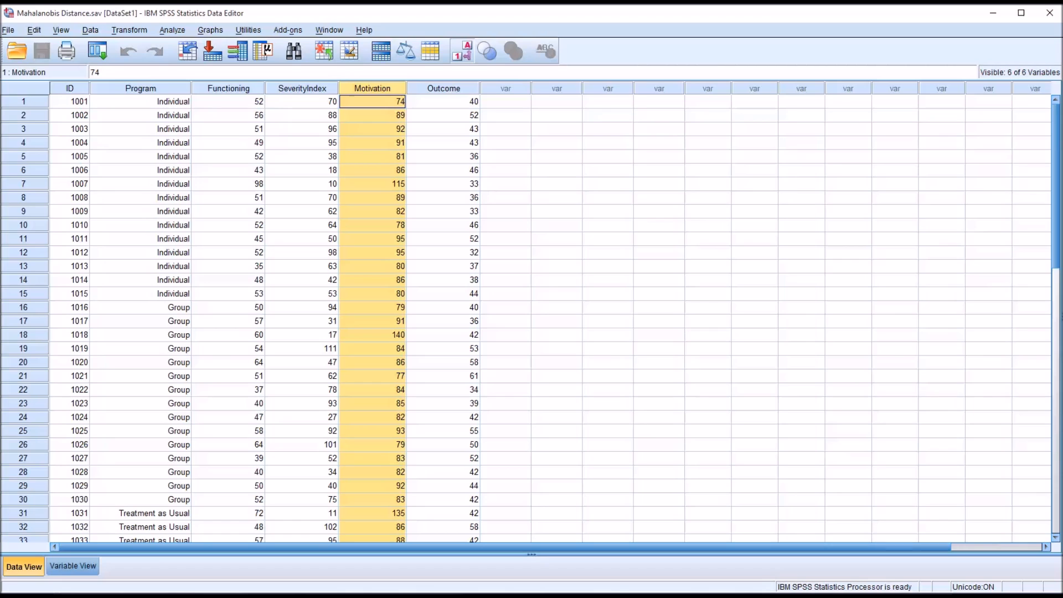
left_click(444, 101)
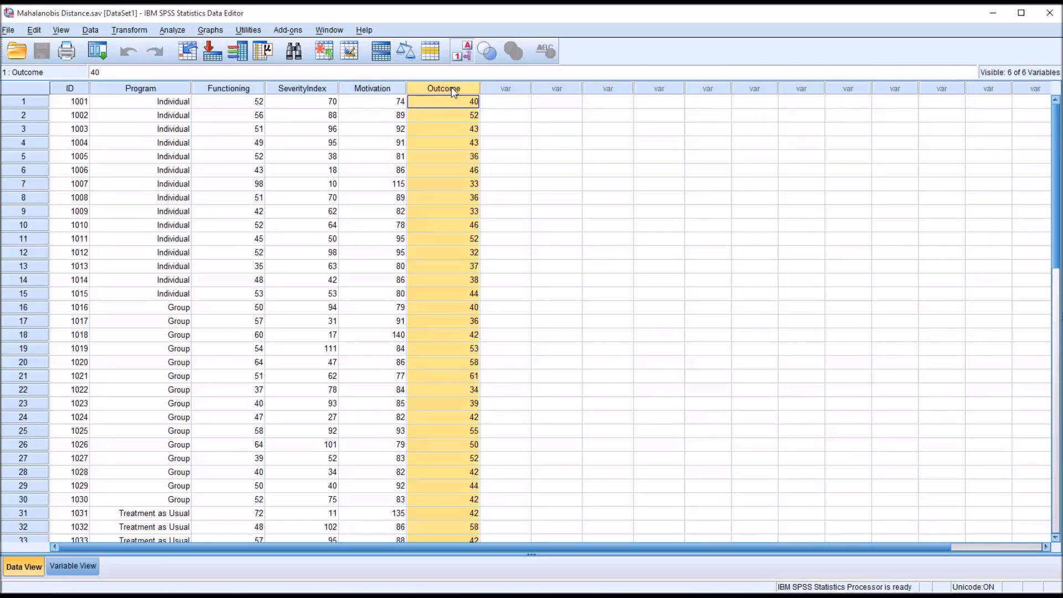
mouse_move(437, 107)
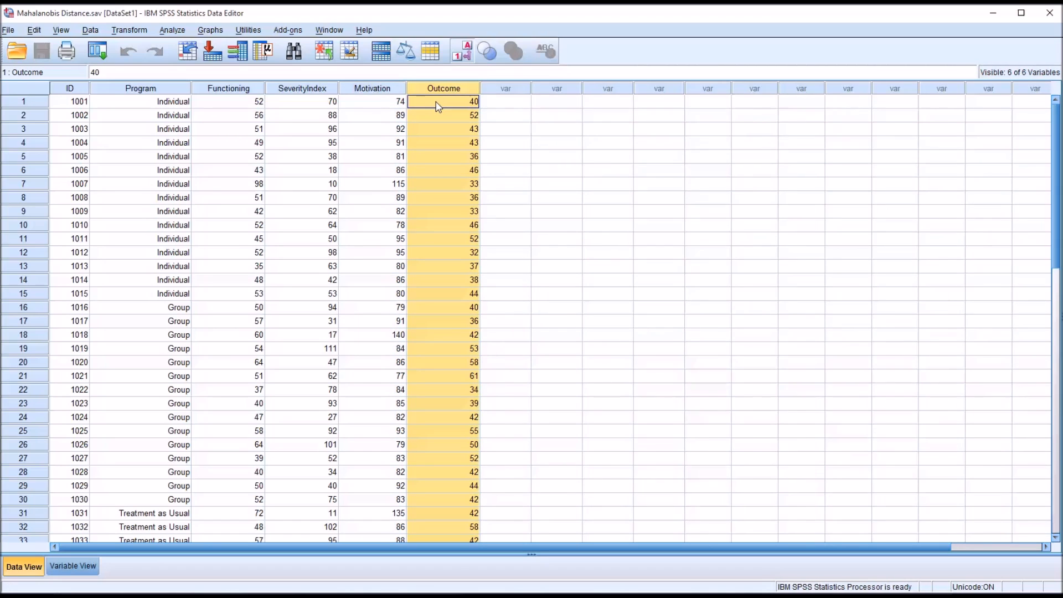
left_click(504, 100)
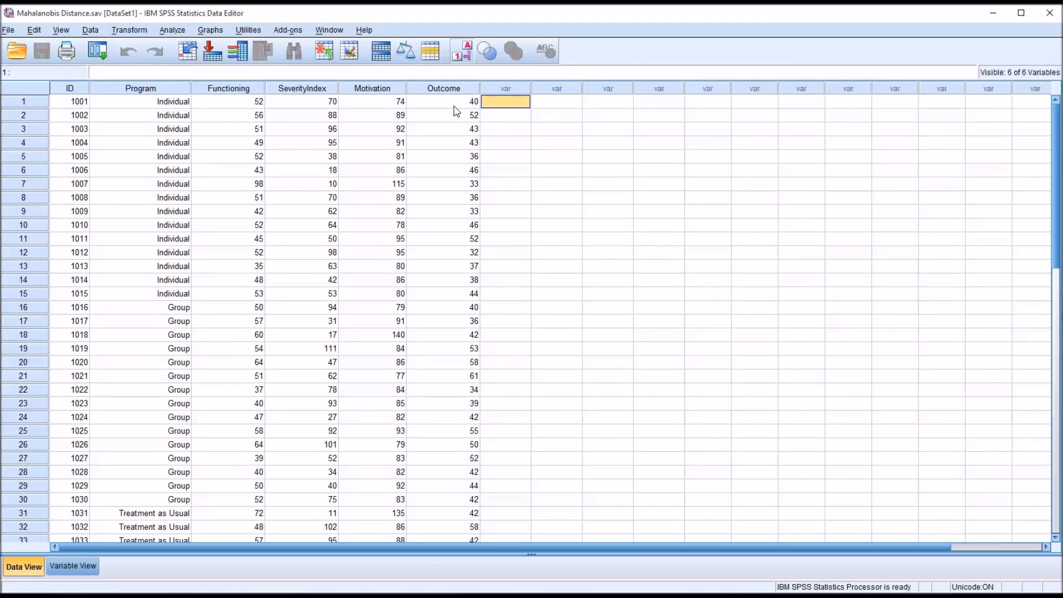
mouse_move(451, 129)
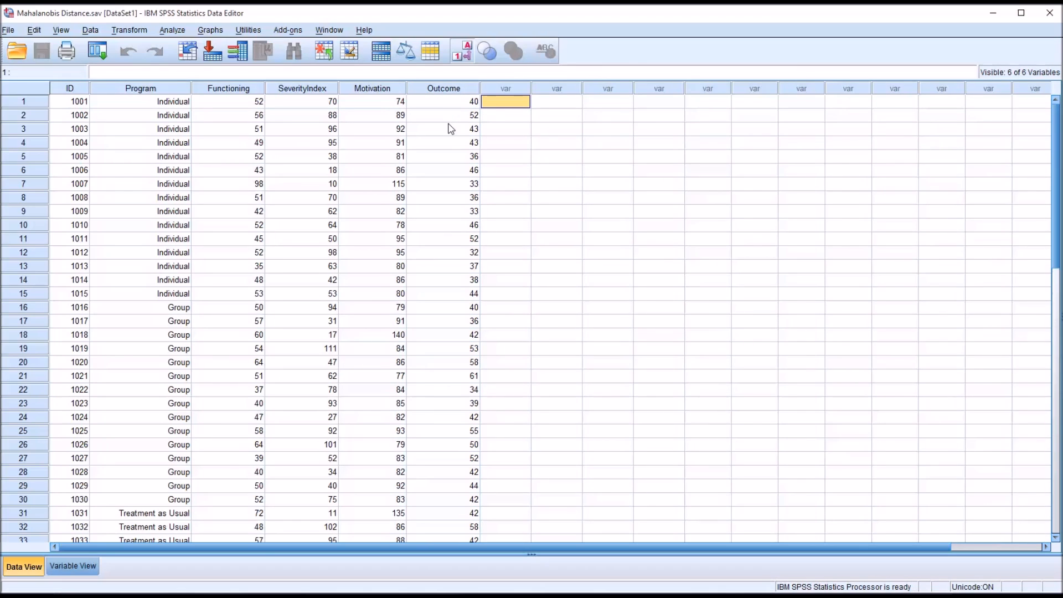
left_click(228, 88)
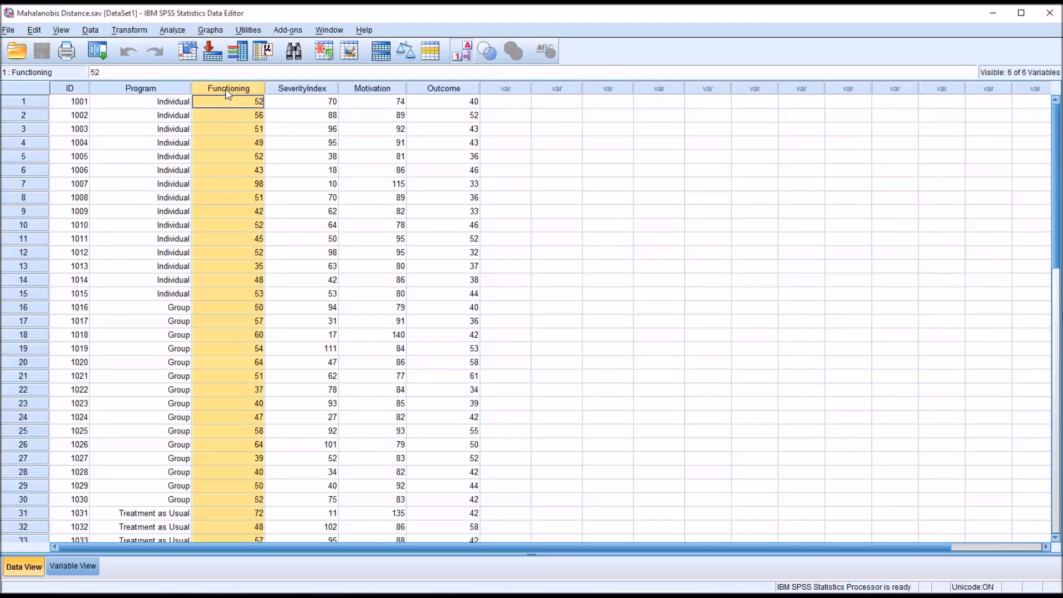
left_click(372, 101)
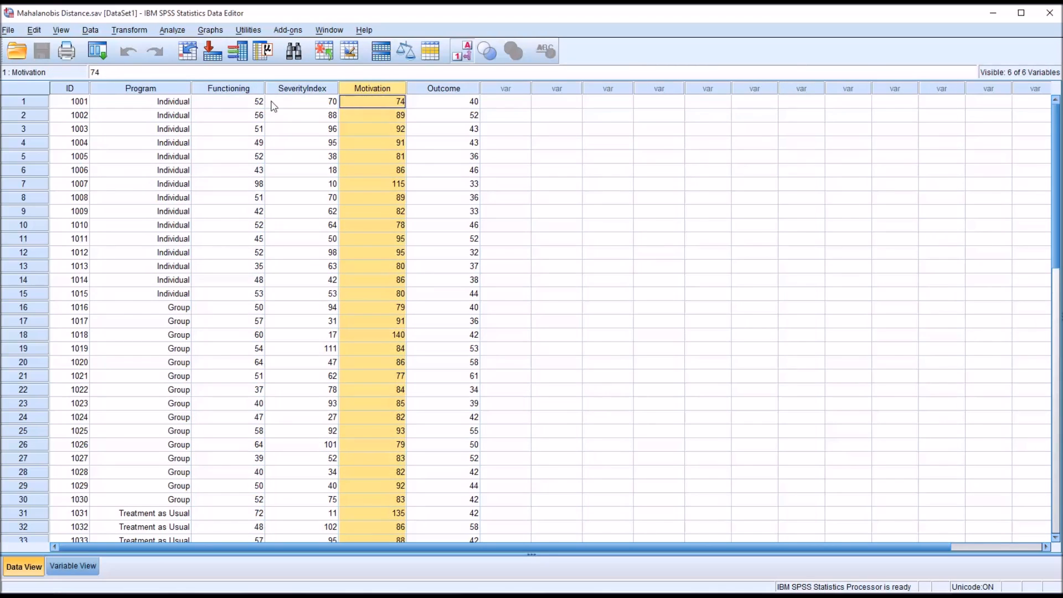
left_click(302, 101)
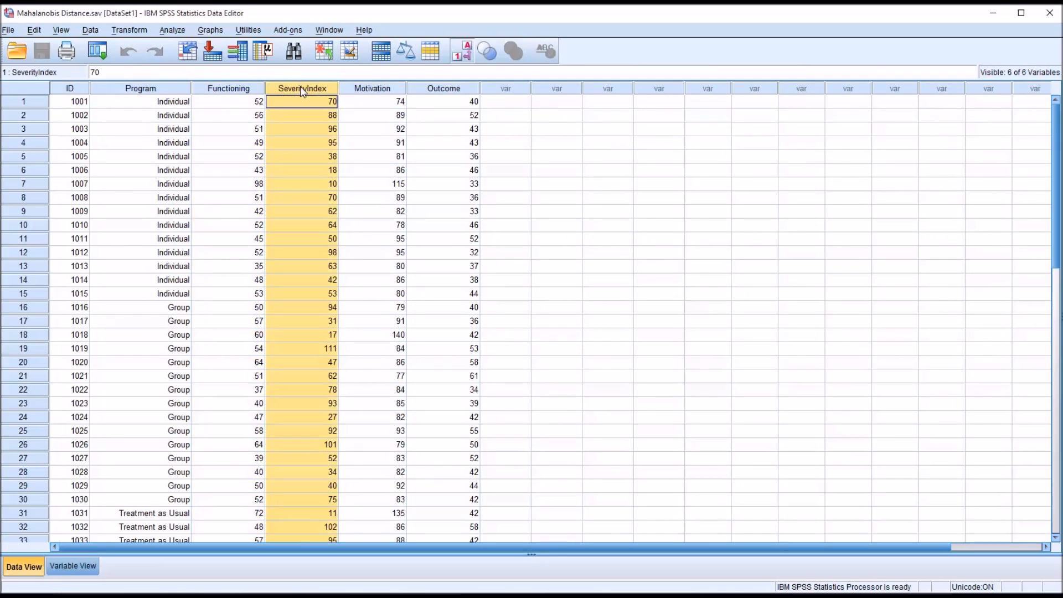
left_click(372, 101)
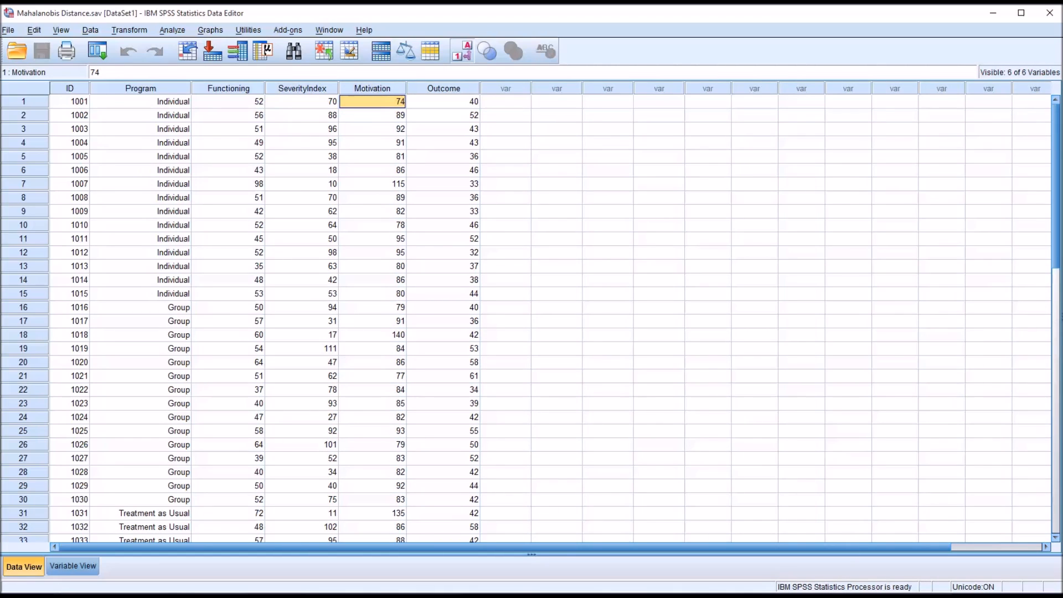
mouse_move(246, 107)
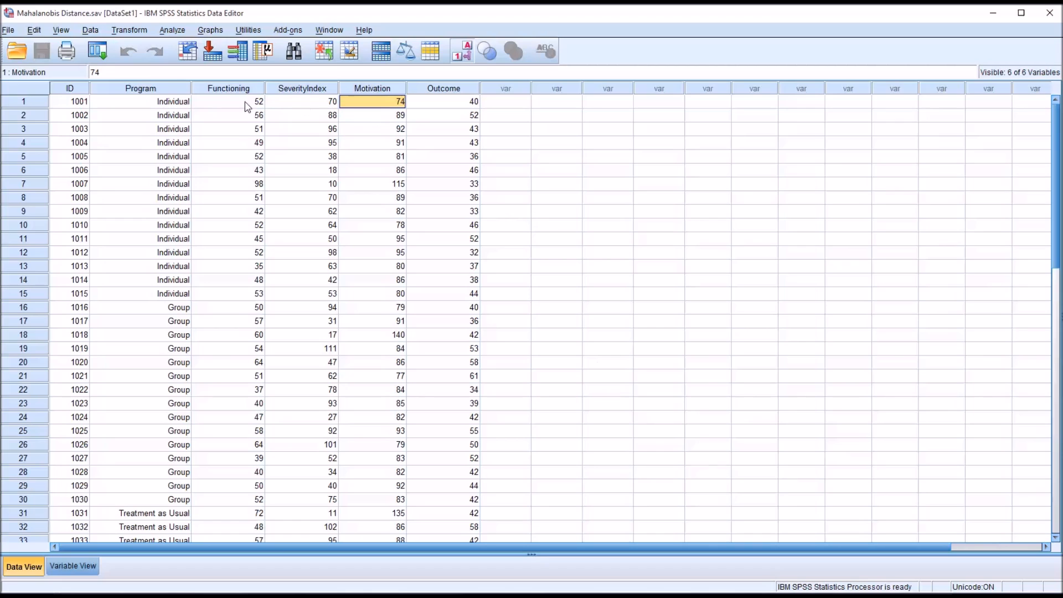
Inspect the SeverityIndex and Motivation values, then bring up the Analyze menu's regression procedures.
left_click(302, 100)
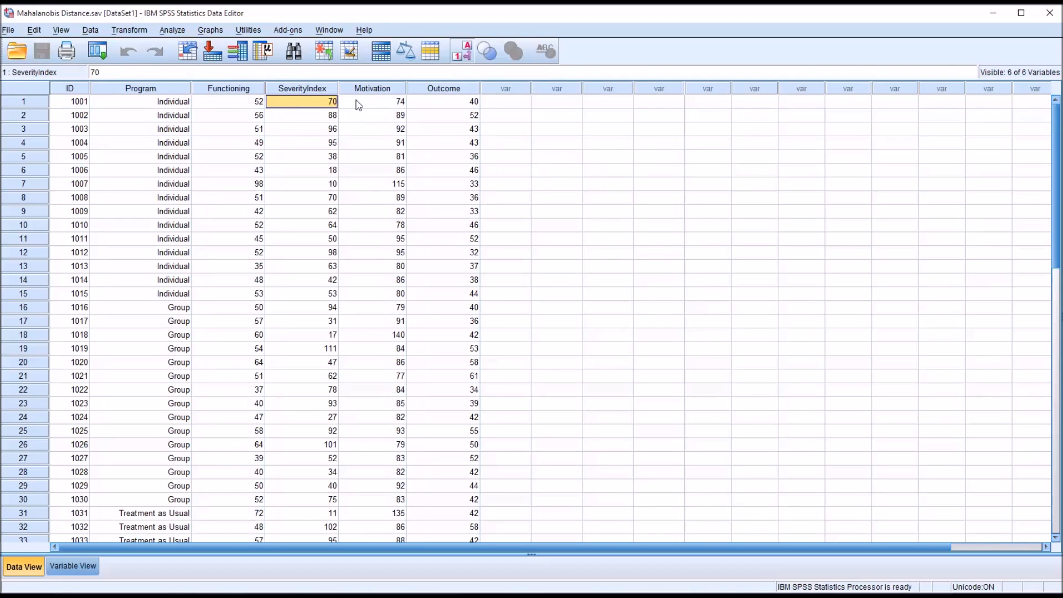
left_click(372, 100)
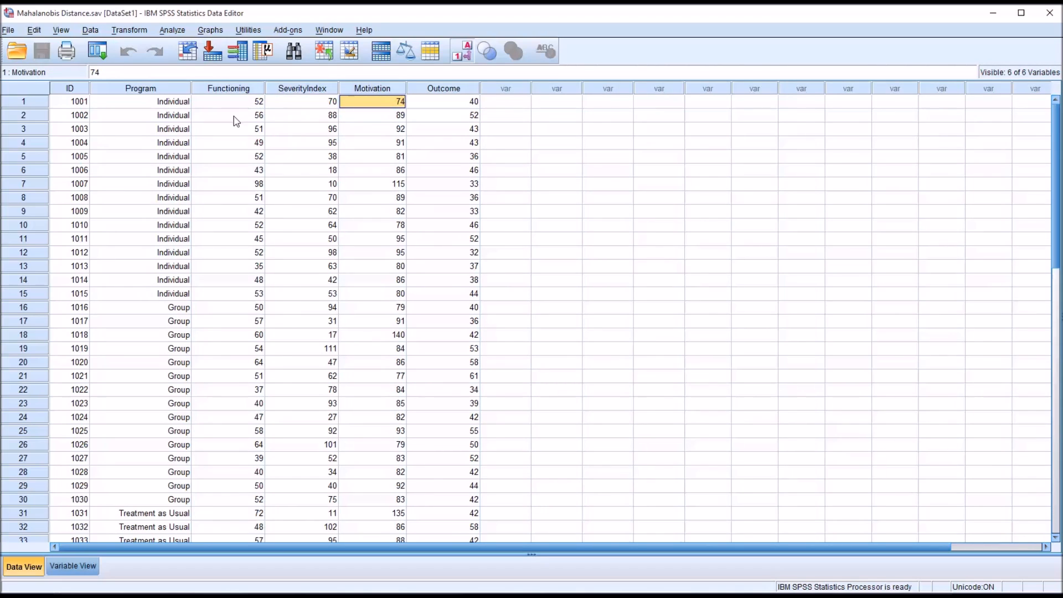
left_click(371, 115)
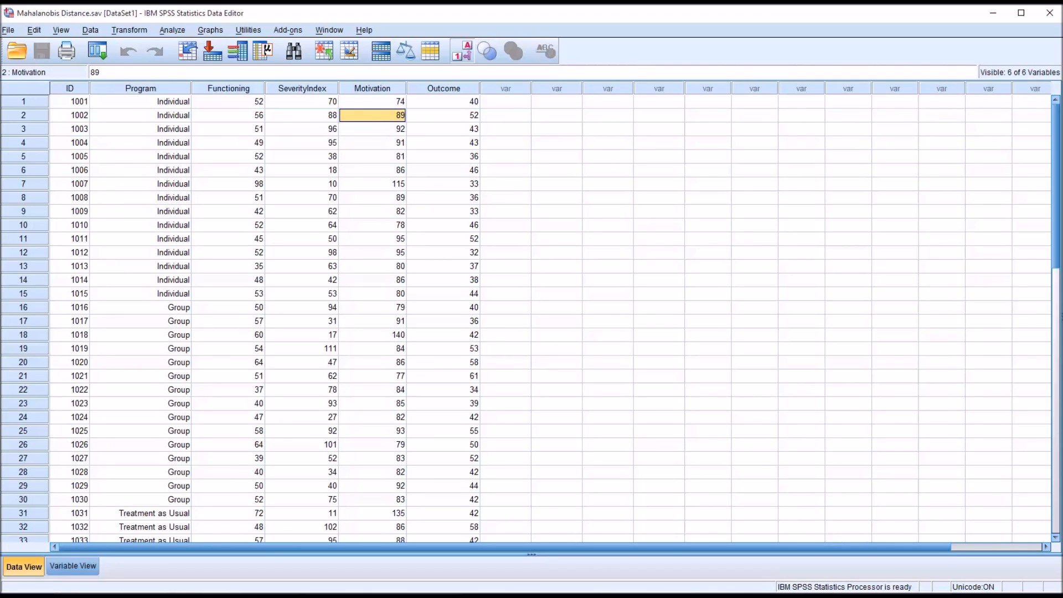
mouse_move(396, 145)
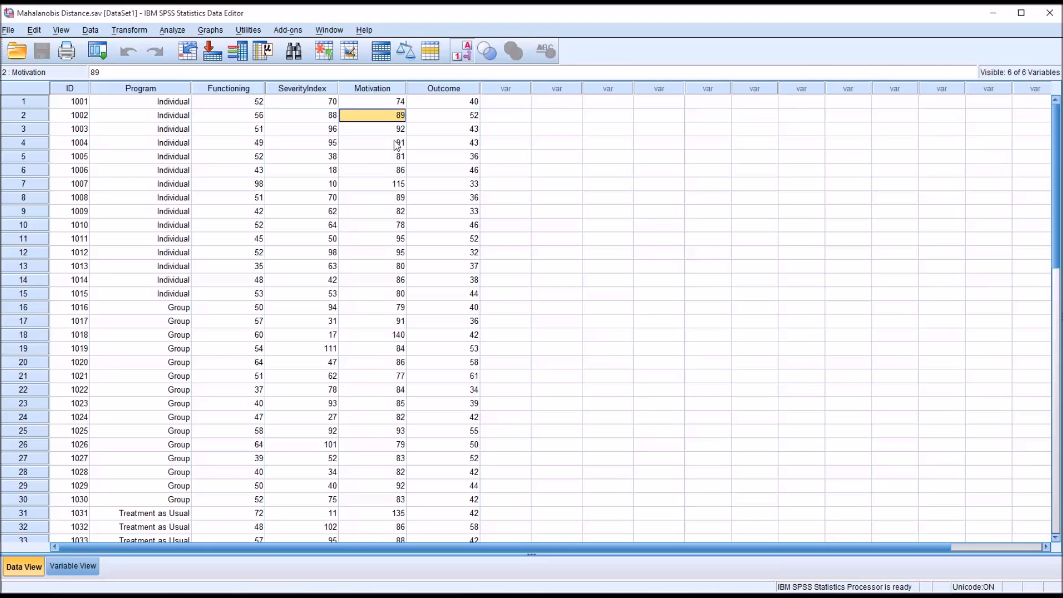
mouse_move(347, 127)
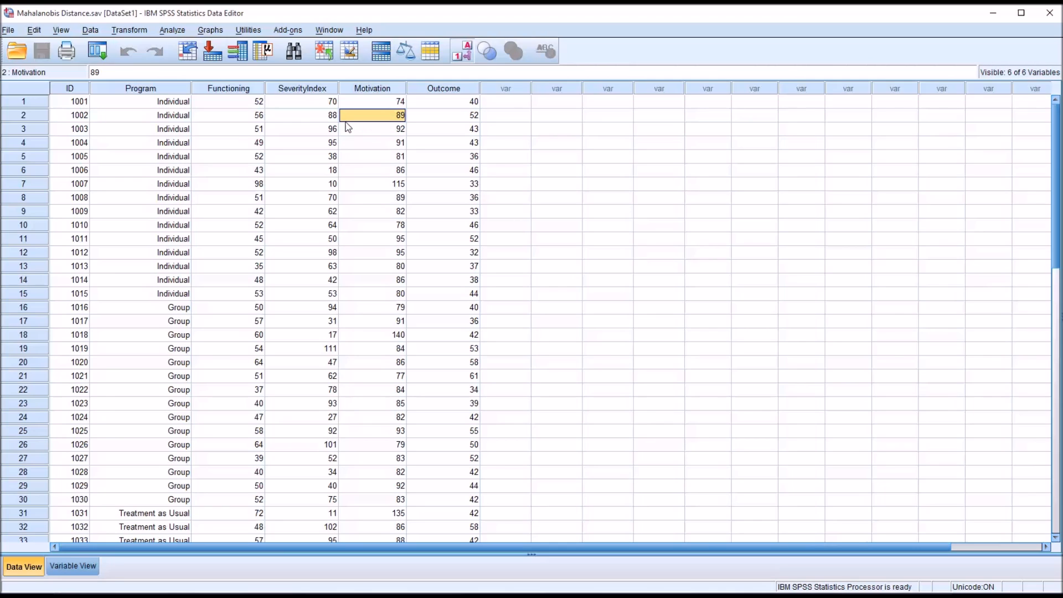
left_click(505, 101)
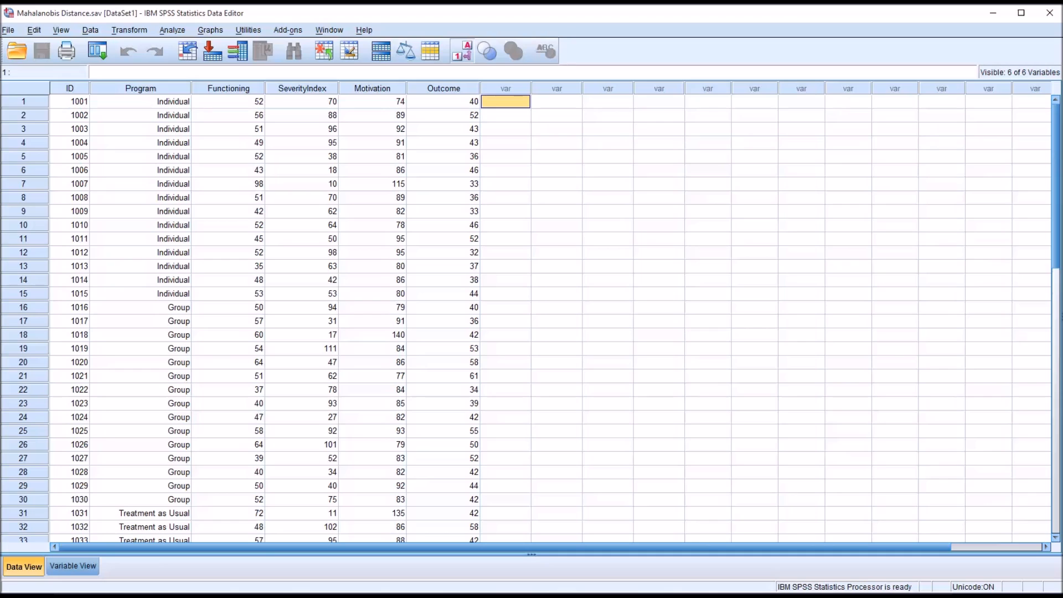
mouse_move(695, 581)
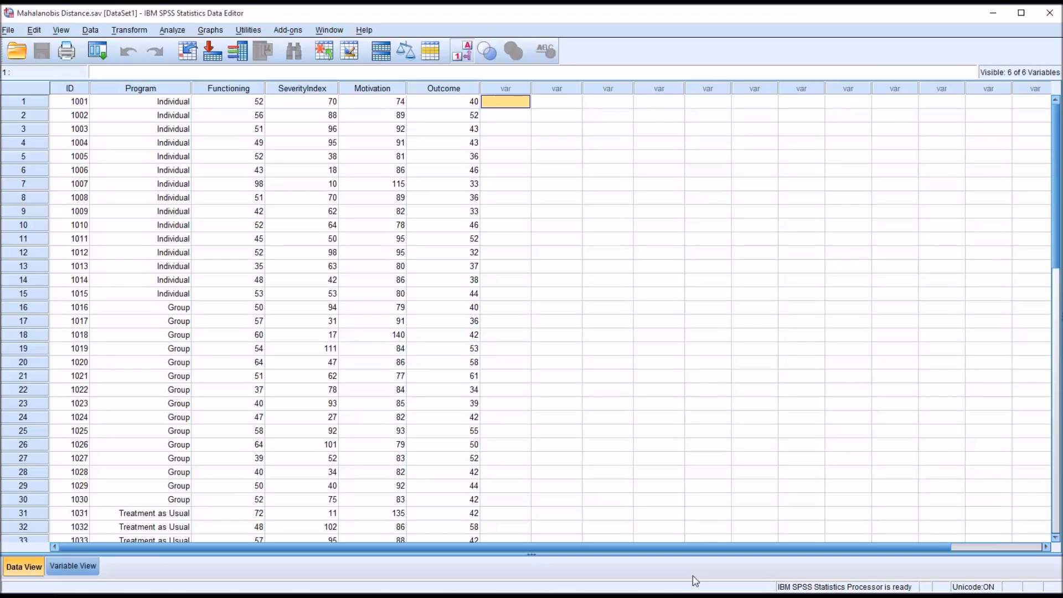
left_click(301, 88)
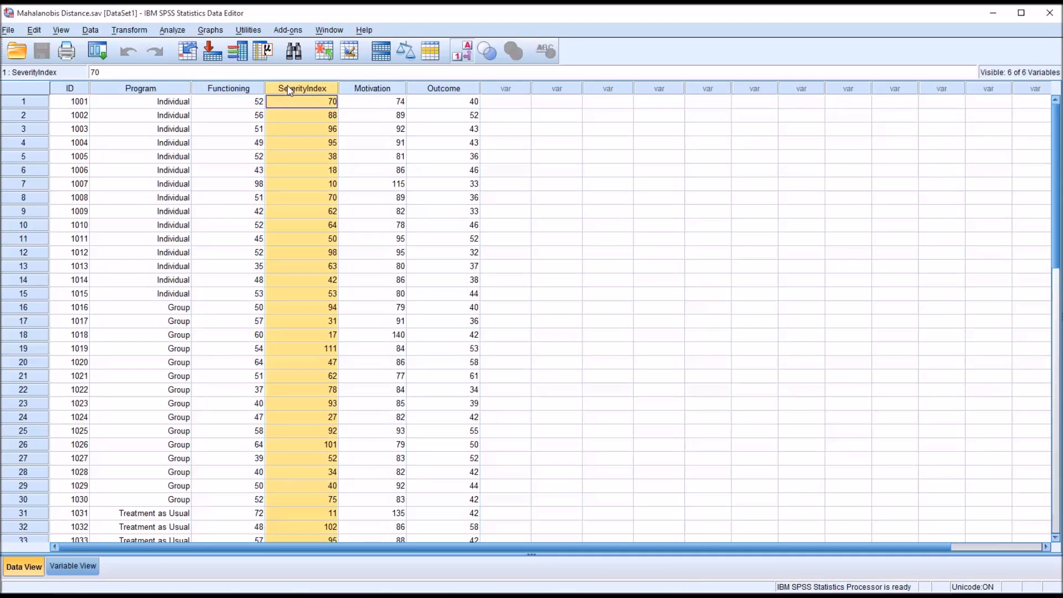
left_click(371, 101)
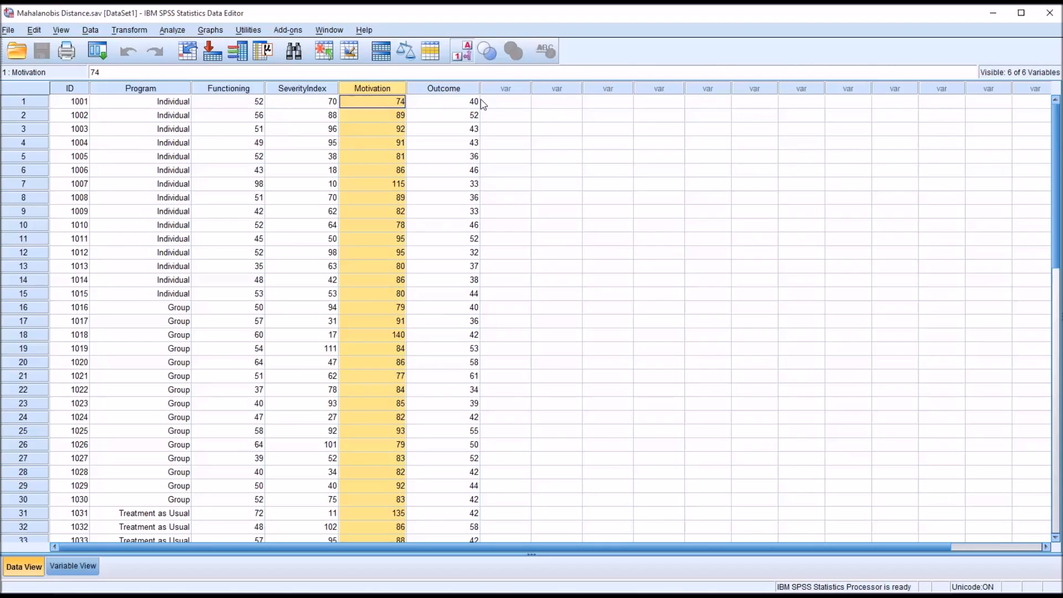
left_click(172, 30)
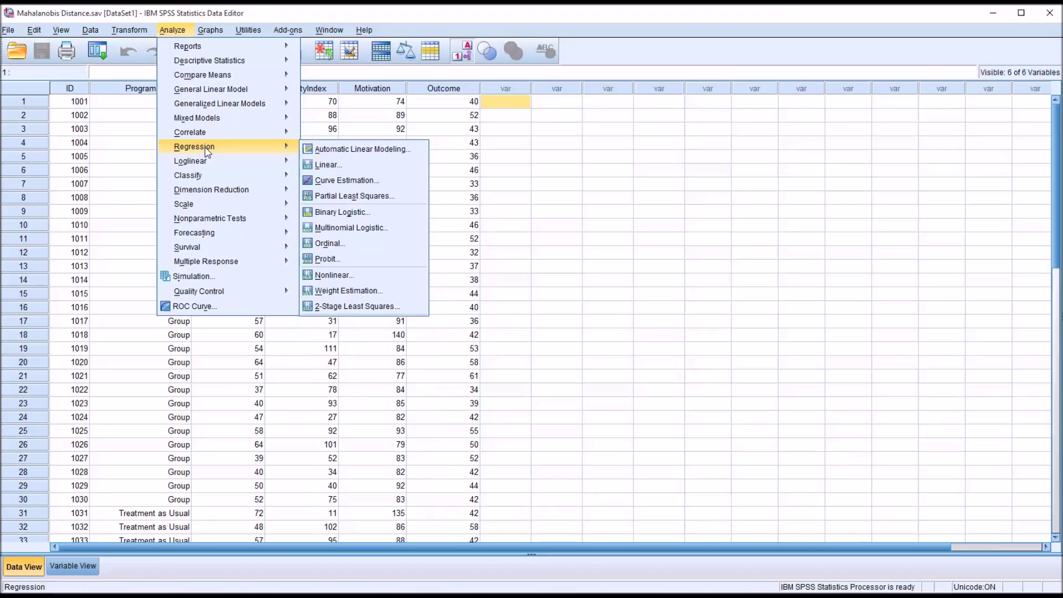
mouse_move(329, 164)
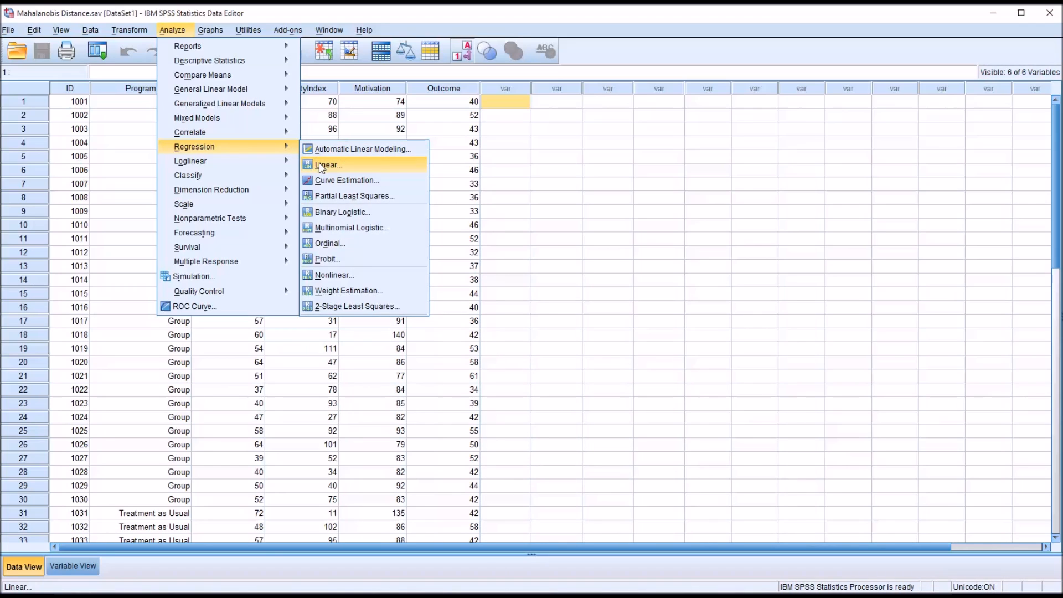
Make Outcome the dependent and Functioning, SeverityIndex and Motivation the independents in Linear Regression.
left_click(327, 165)
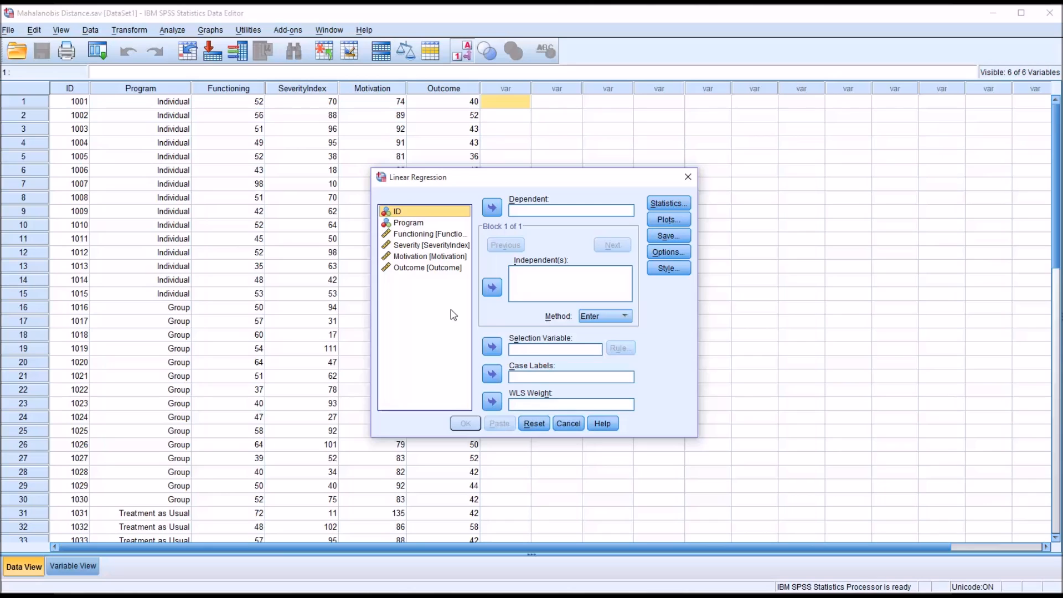
mouse_move(447, 285)
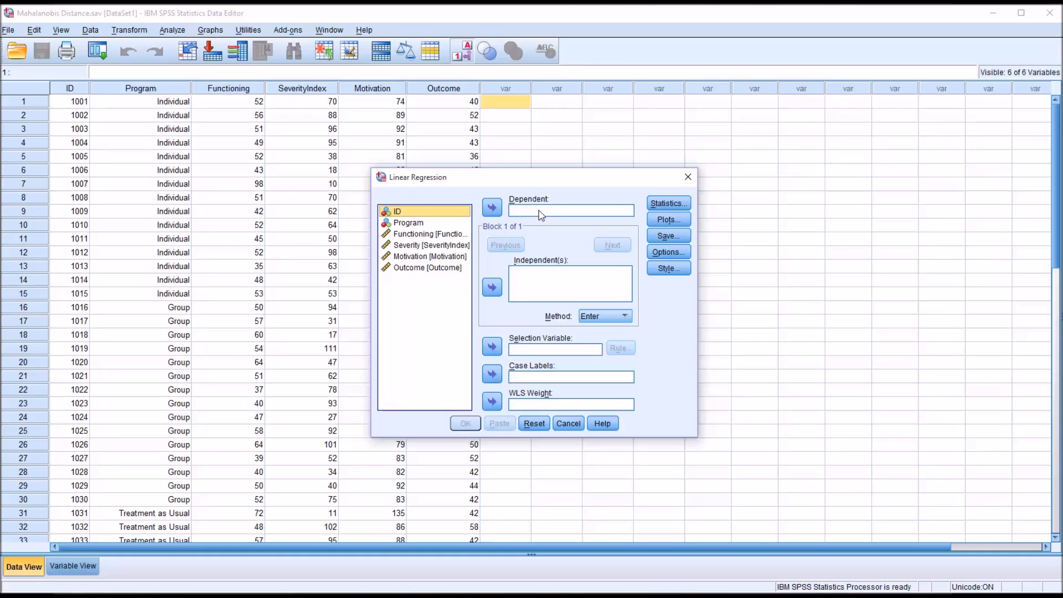
mouse_move(531, 218)
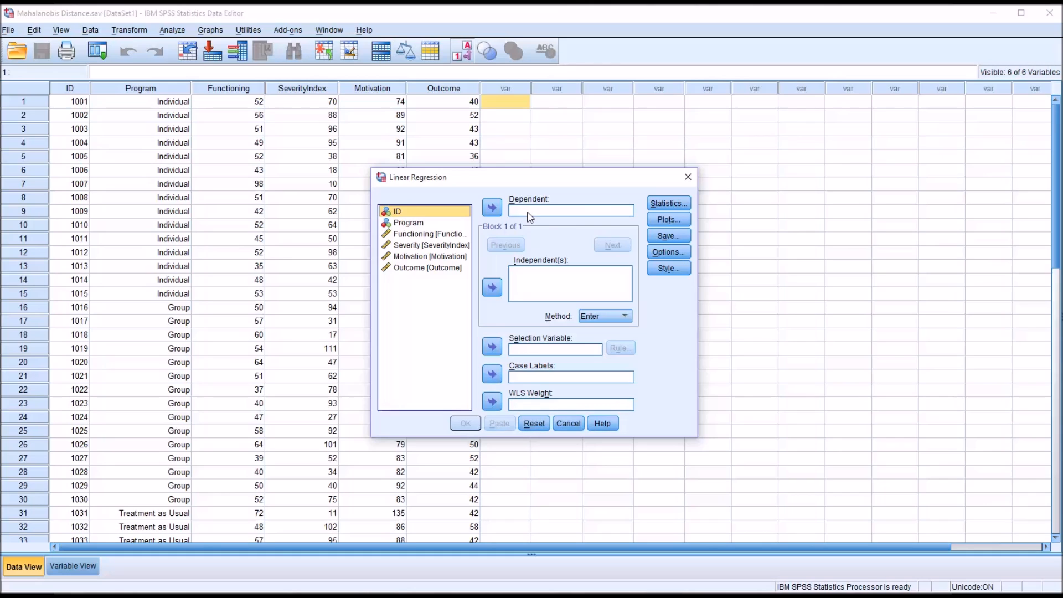
left_click(426, 267)
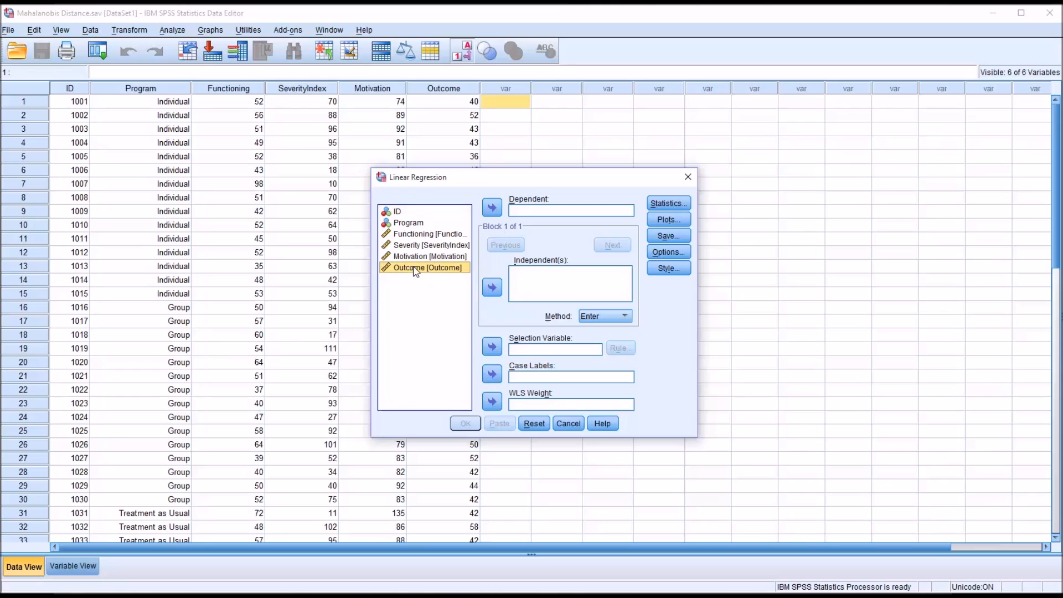
left_click(491, 207)
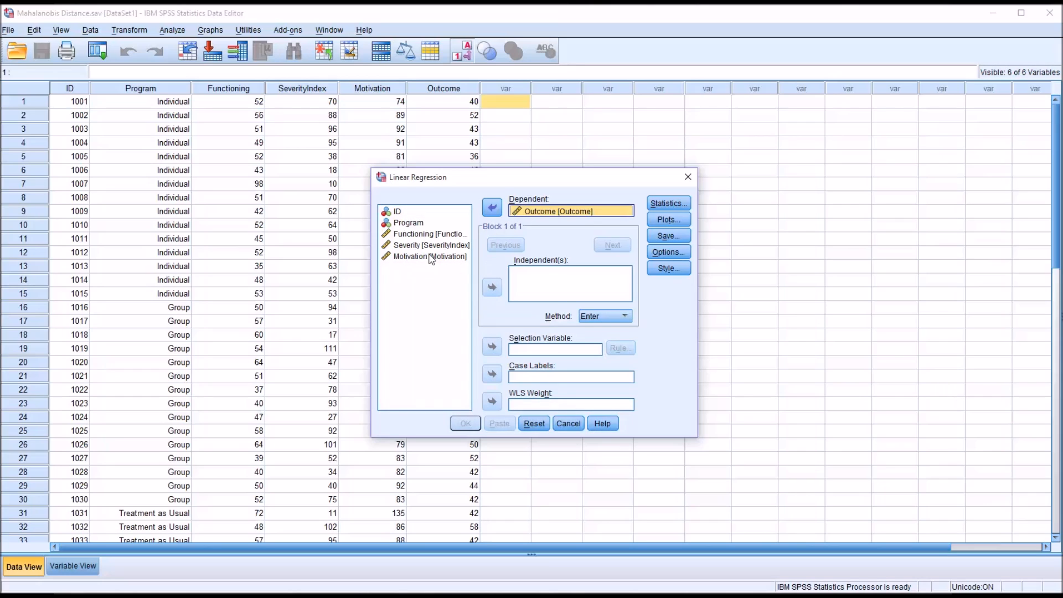
left_click(429, 233)
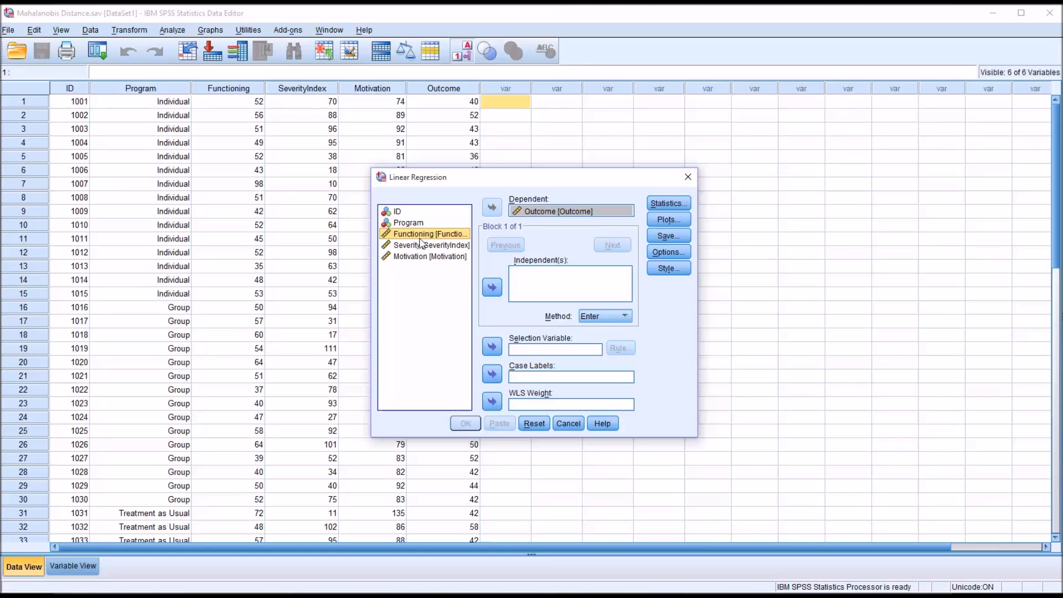
mouse_move(790, 538)
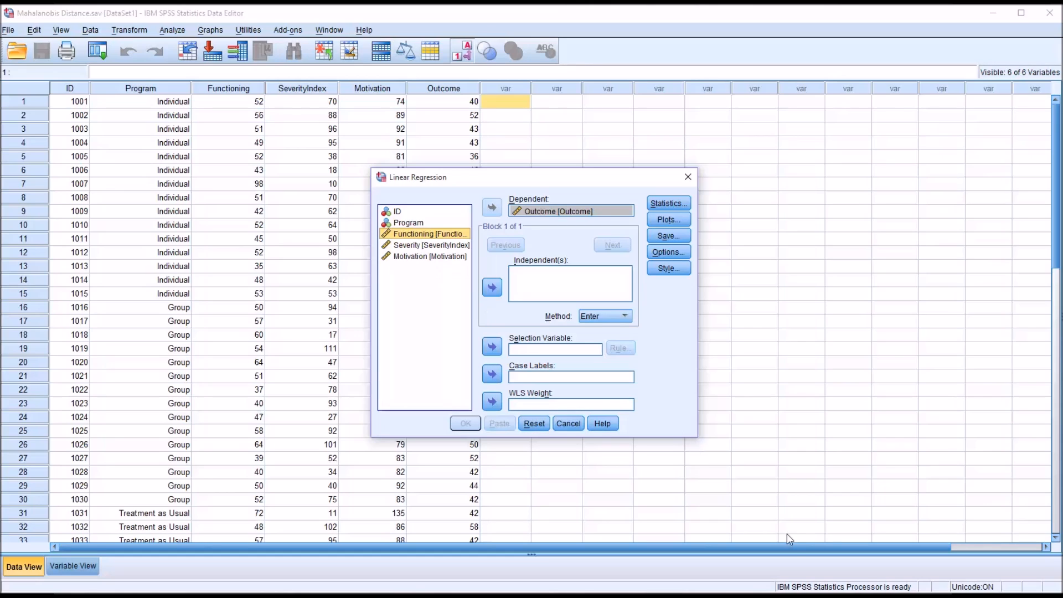
mouse_move(594, 517)
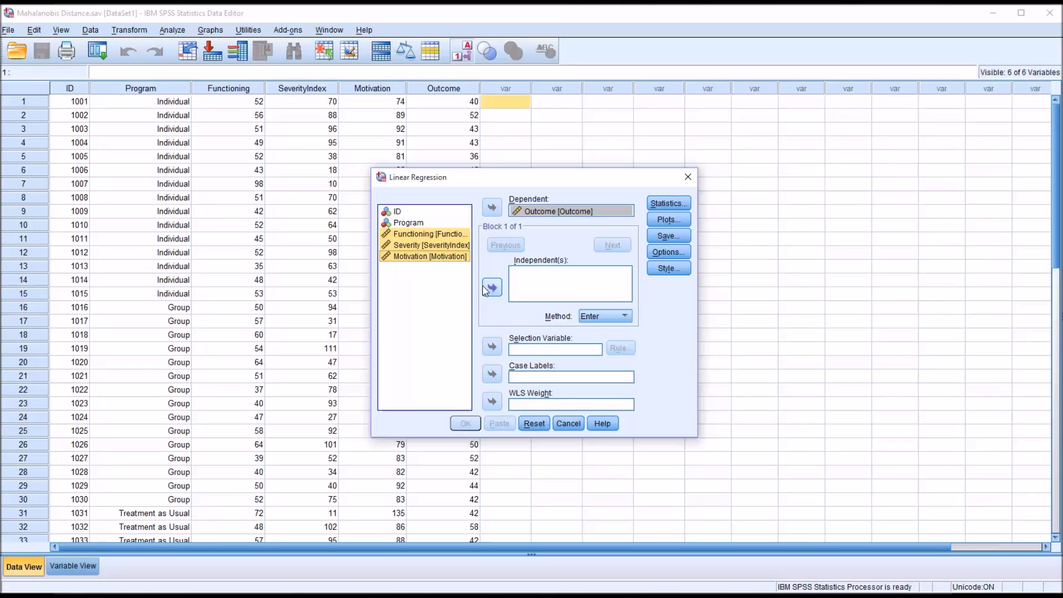
left_click(492, 288)
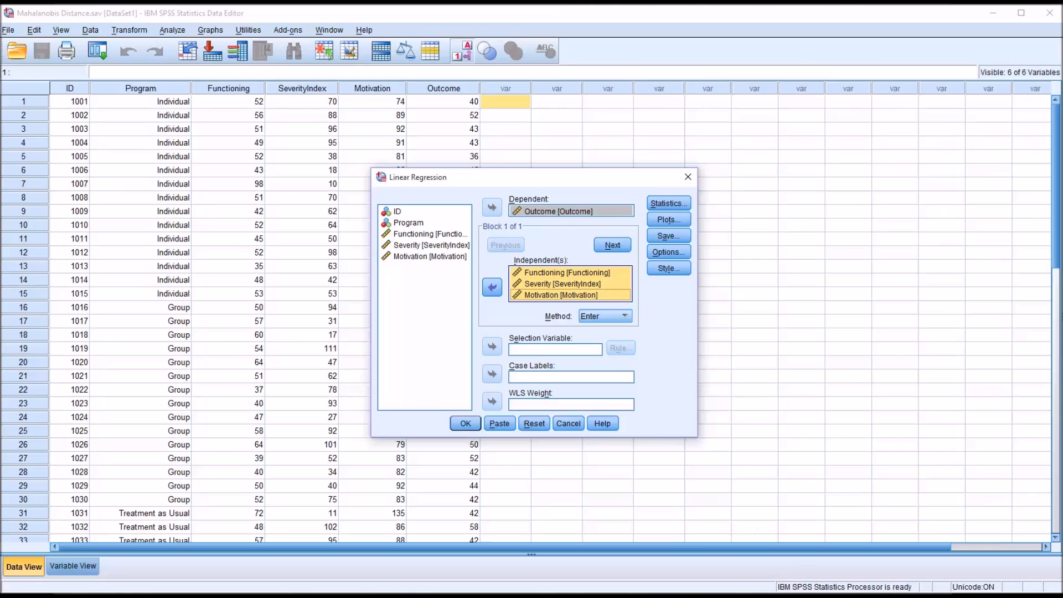
mouse_move(618, 322)
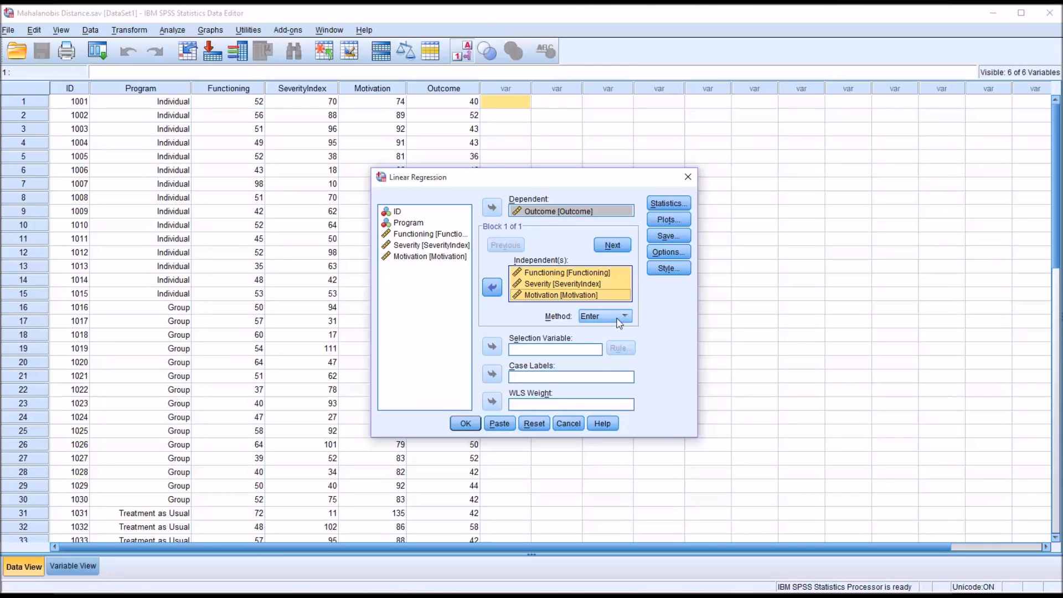
mouse_move(668, 220)
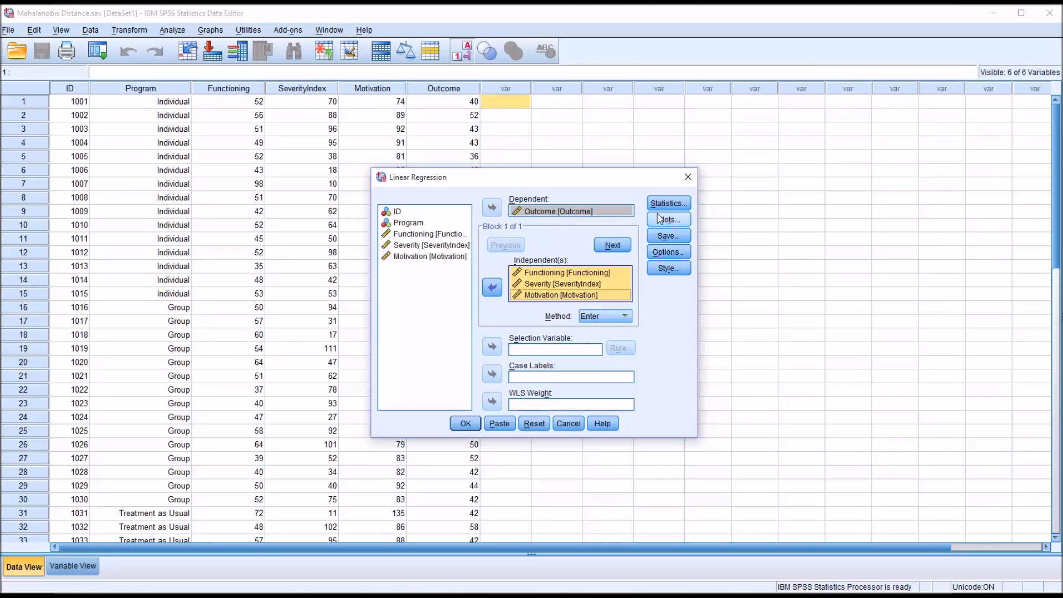
Tick Mahalanobis under Save, leaving Statistics and Options at their defaults.
left_click(668, 202)
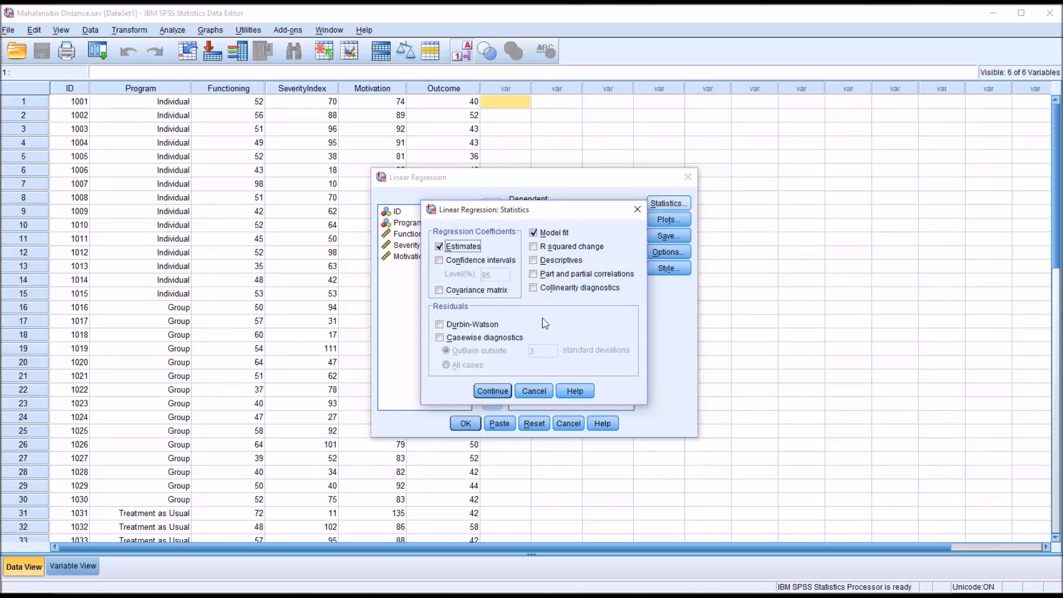
left_click(492, 390)
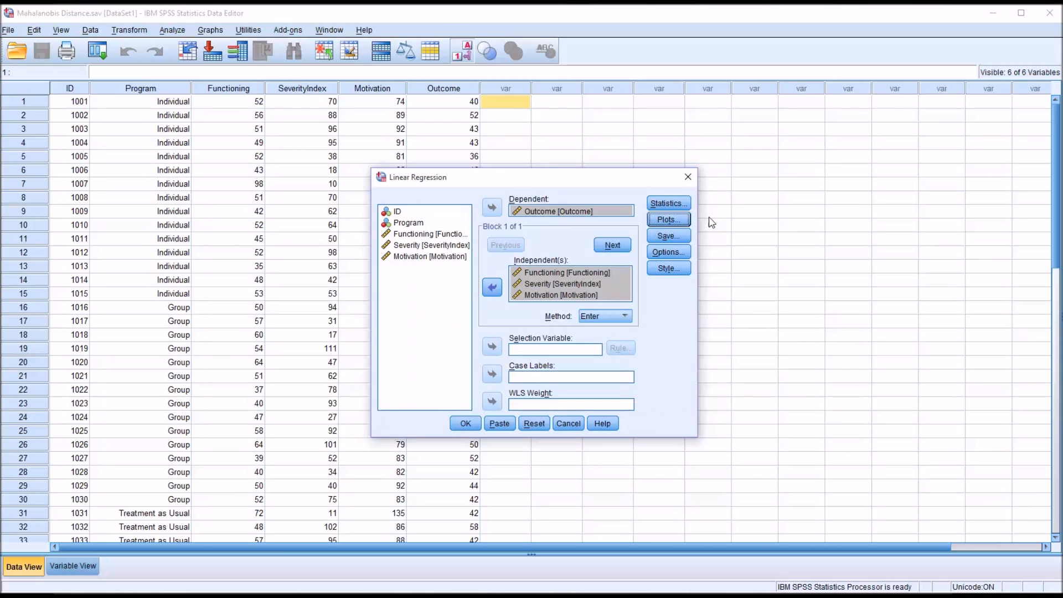
left_click(667, 235)
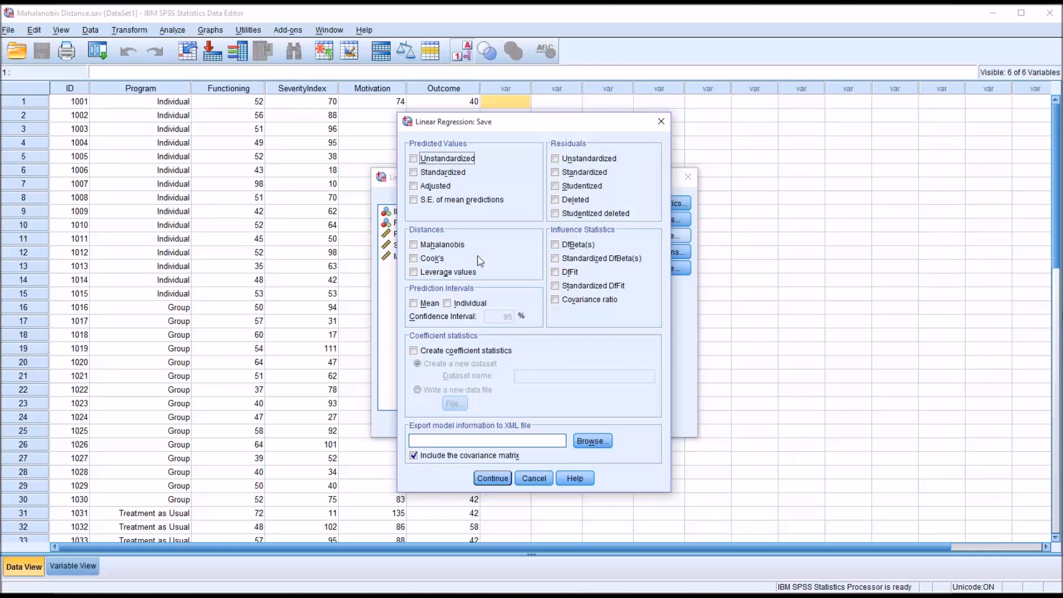
left_click(414, 244)
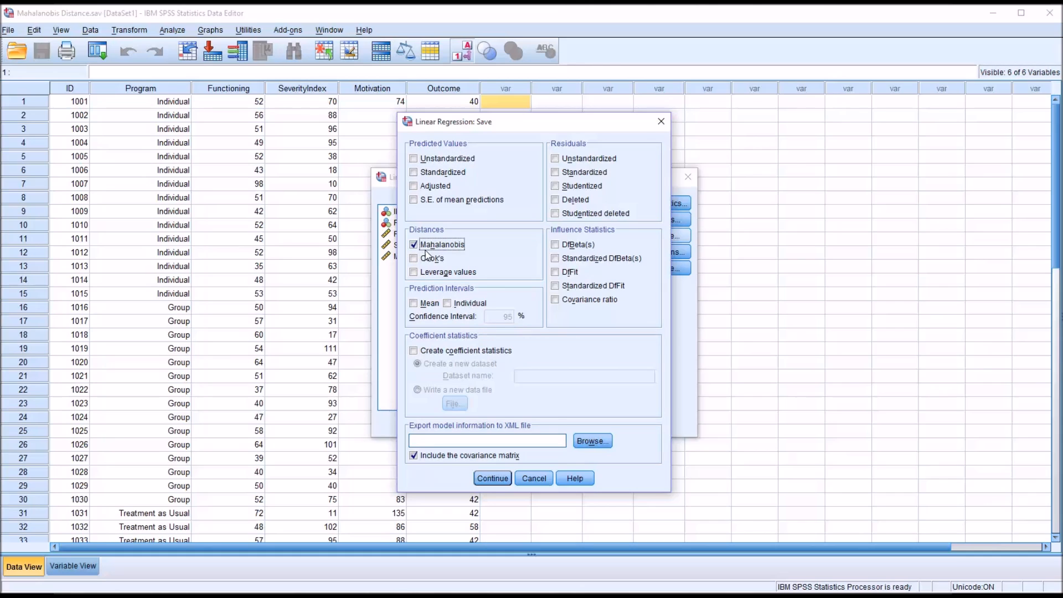
left_click(493, 478)
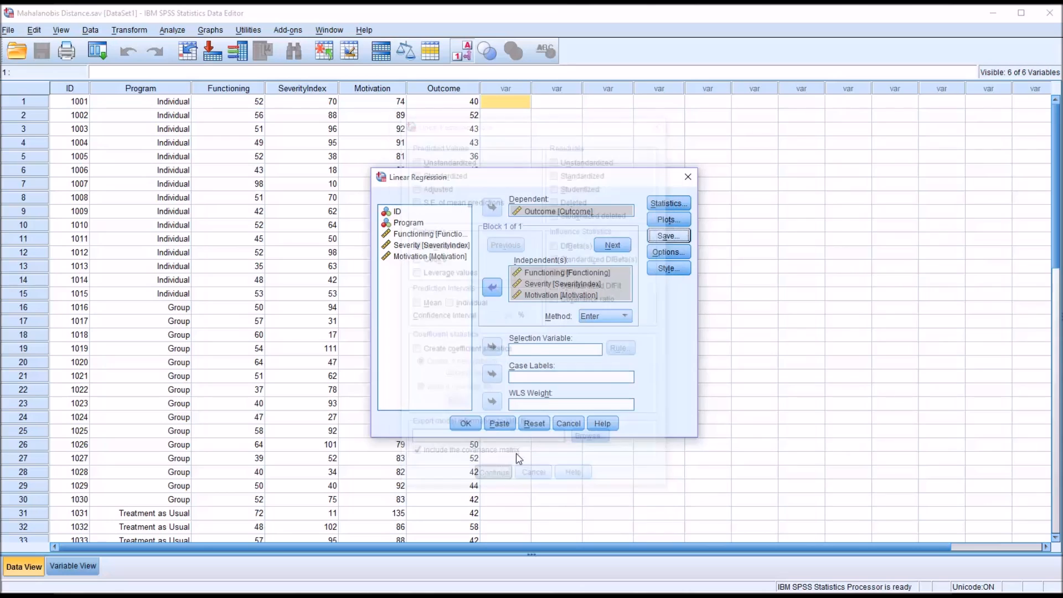
left_click(666, 251)
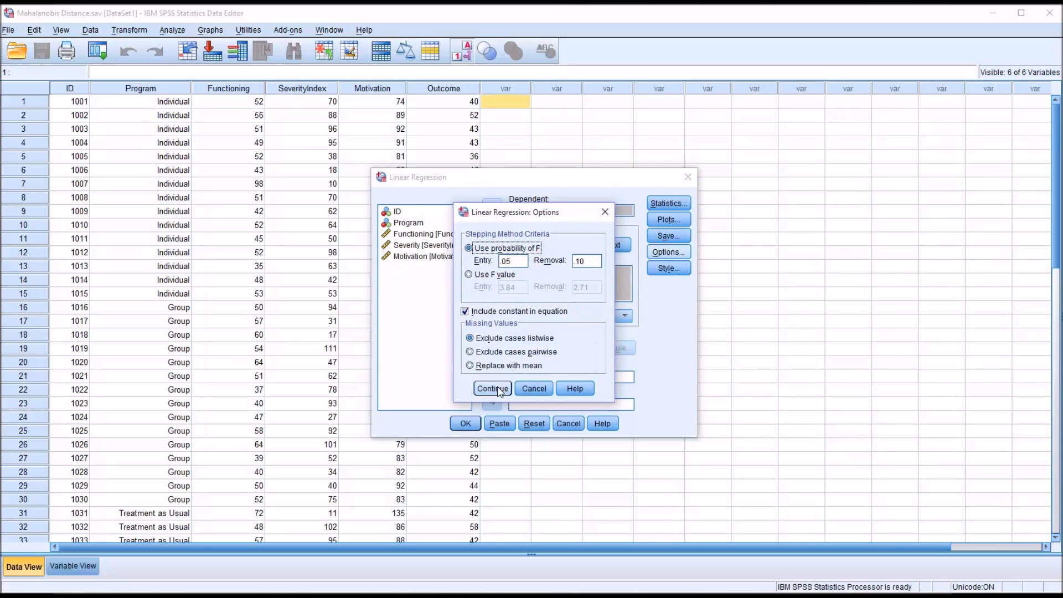
left_click(492, 388)
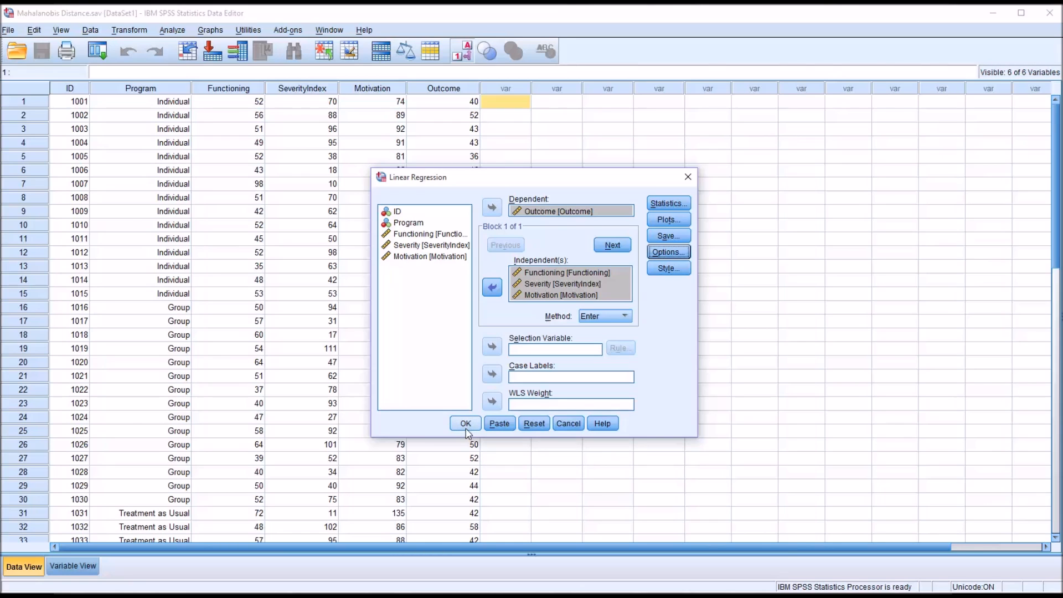
Run the linear regression and view the new MAH_1 distance column.
left_click(465, 423)
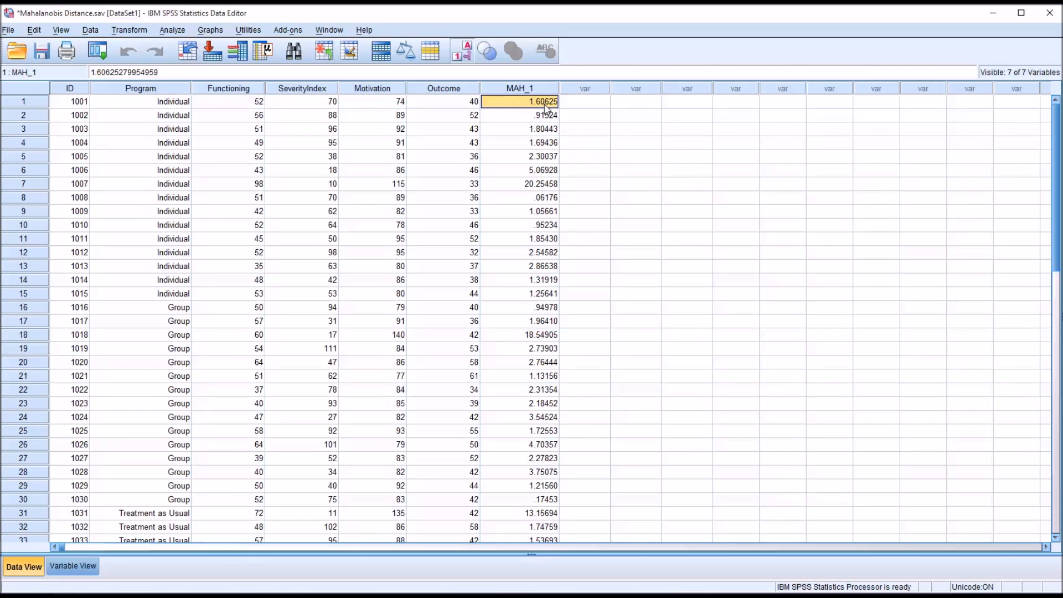
mouse_move(545, 109)
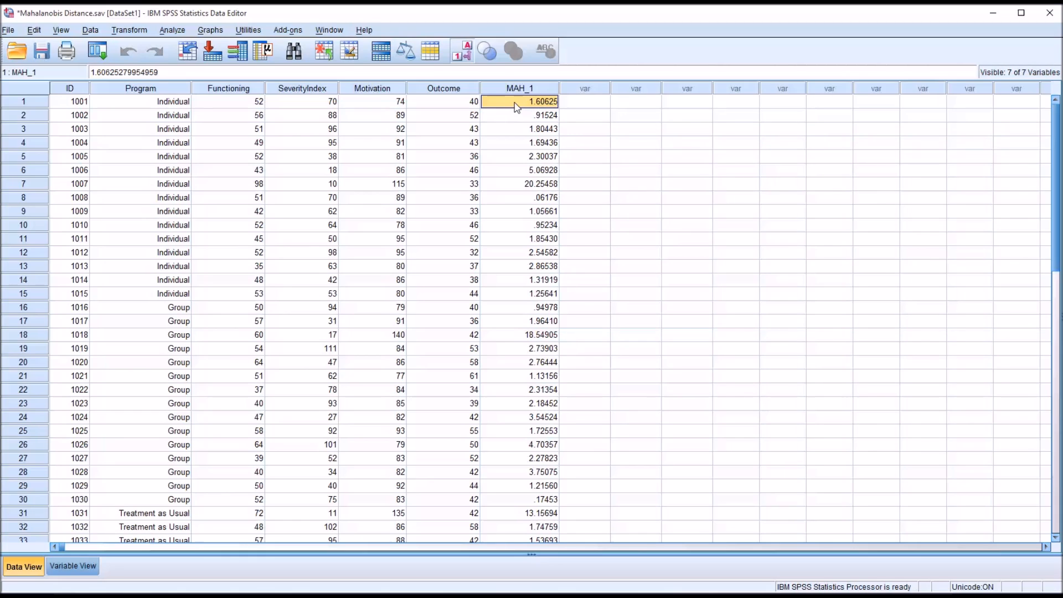
mouse_move(248, 102)
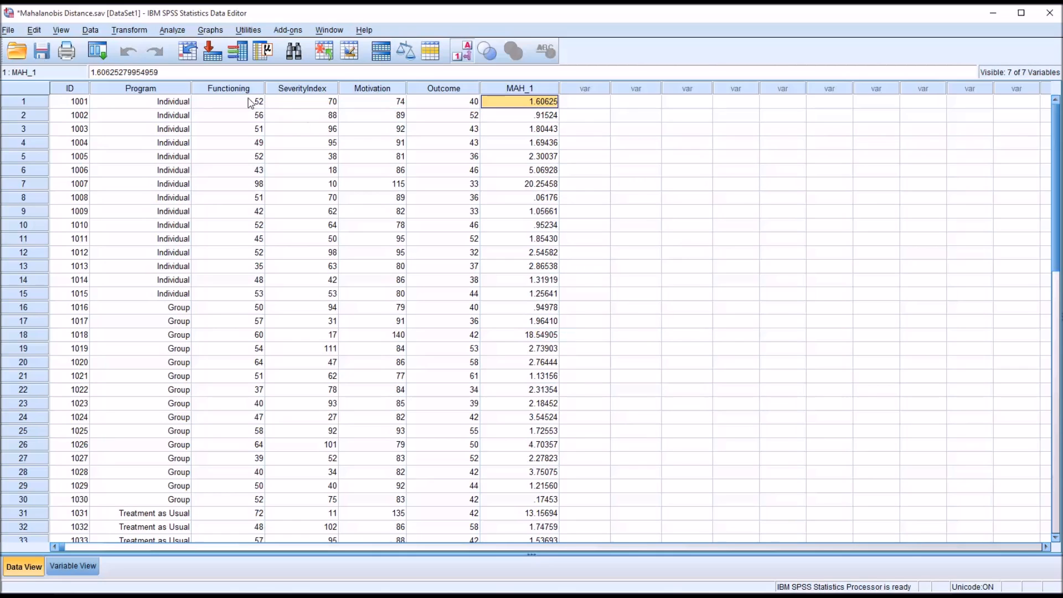
left_click(372, 101)
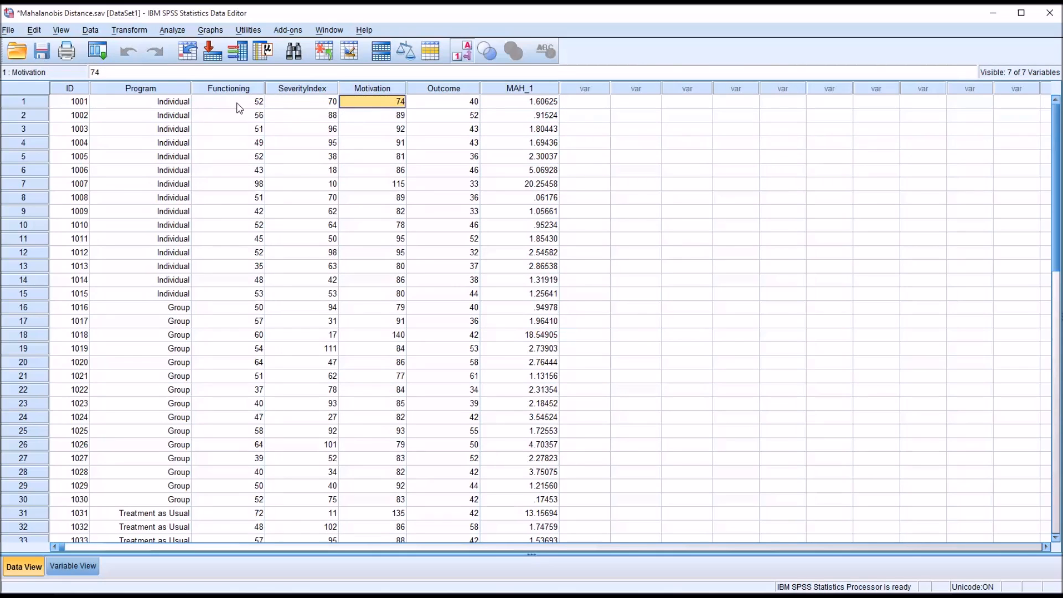
mouse_move(486, 146)
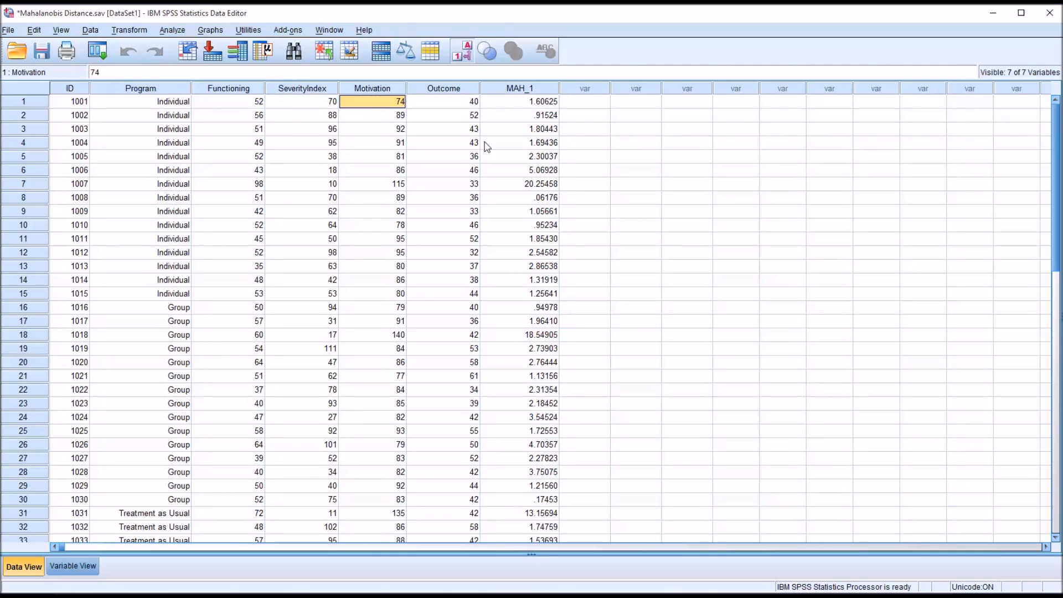
mouse_move(602, 456)
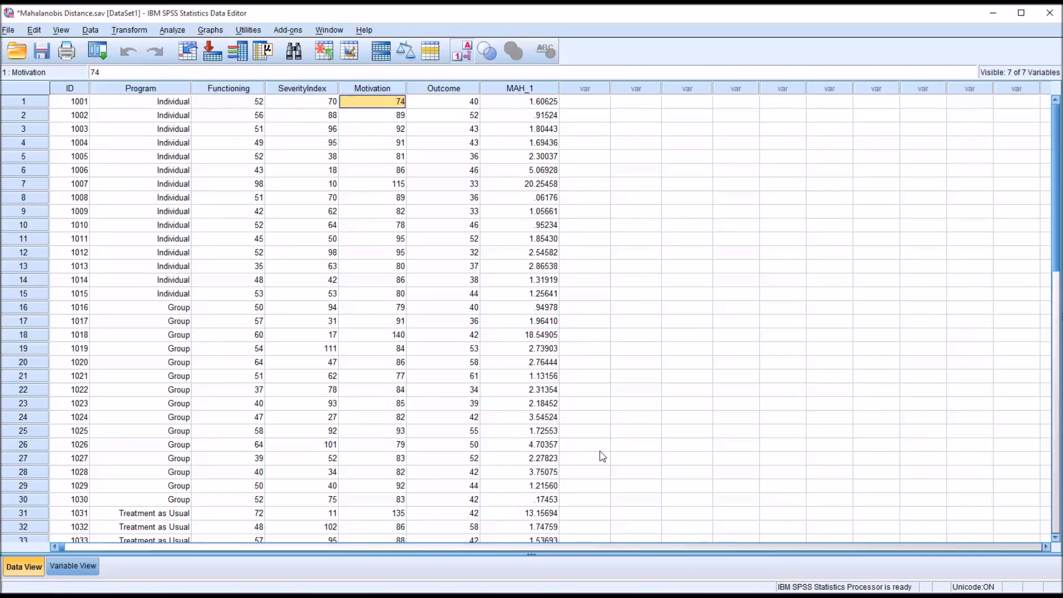
mouse_move(497, 88)
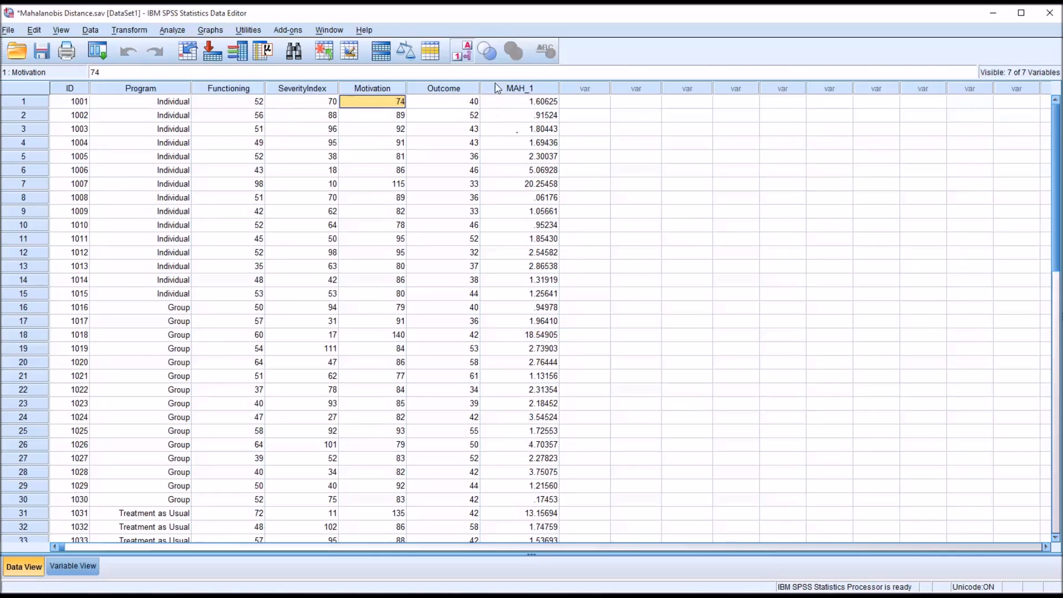
Sort cases descending by MAH_1 and check the top distances, largest 20.25.
left_click(519, 88)
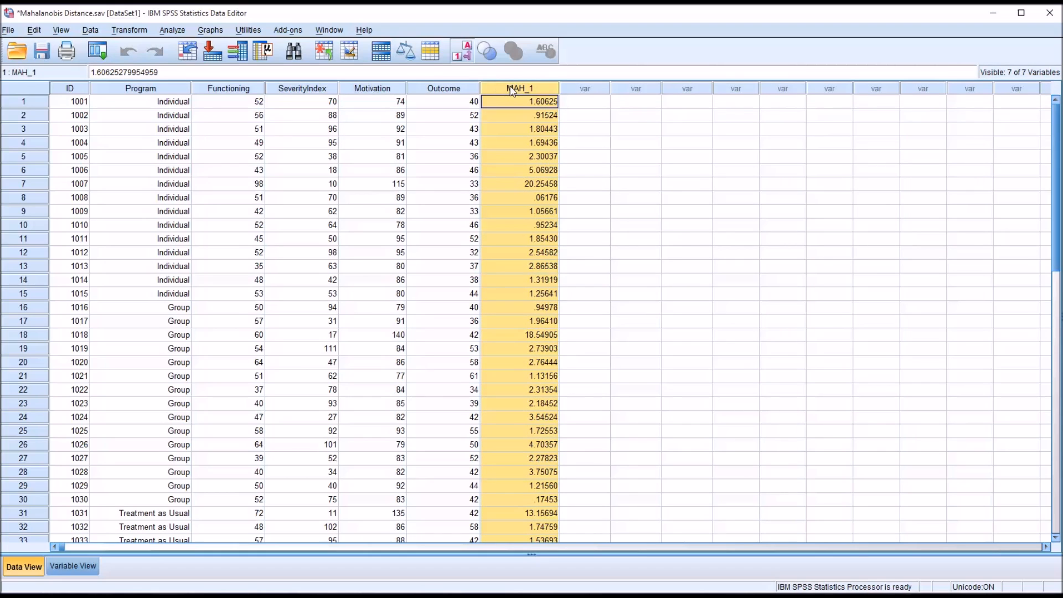
right_click(519, 88)
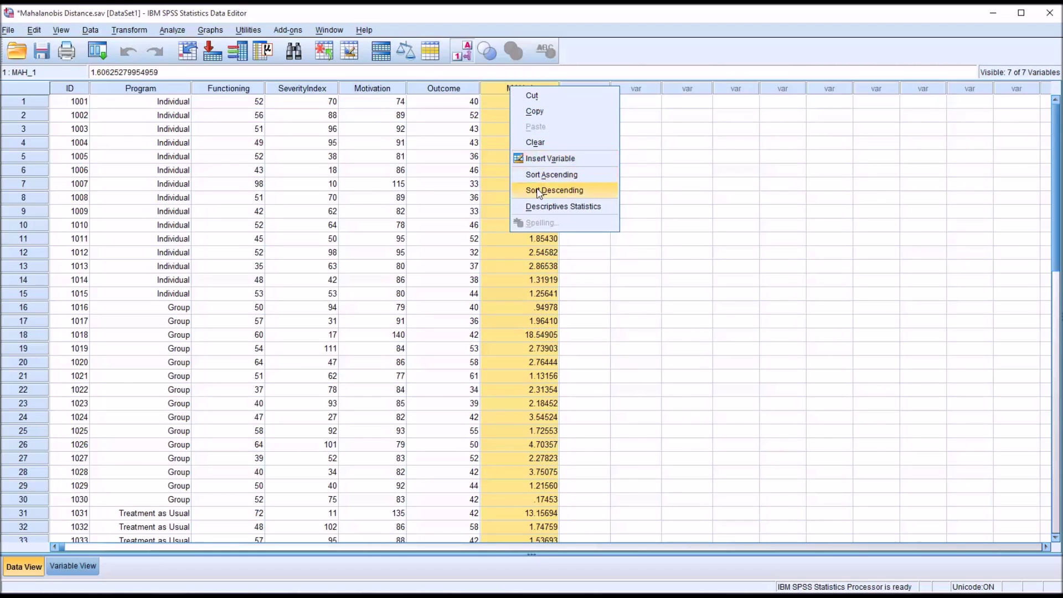
left_click(553, 190)
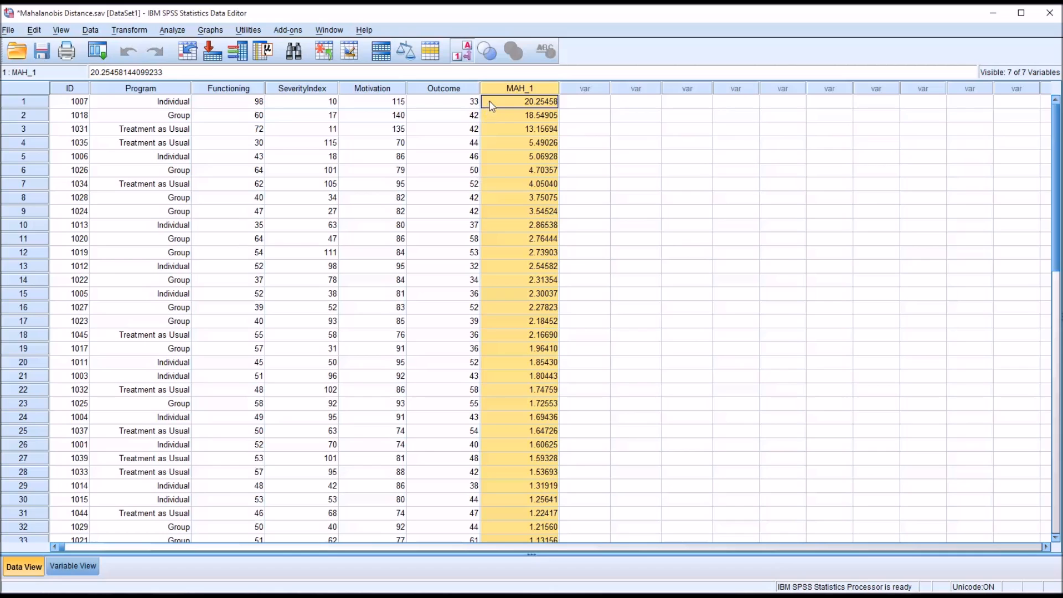
left_click(520, 115)
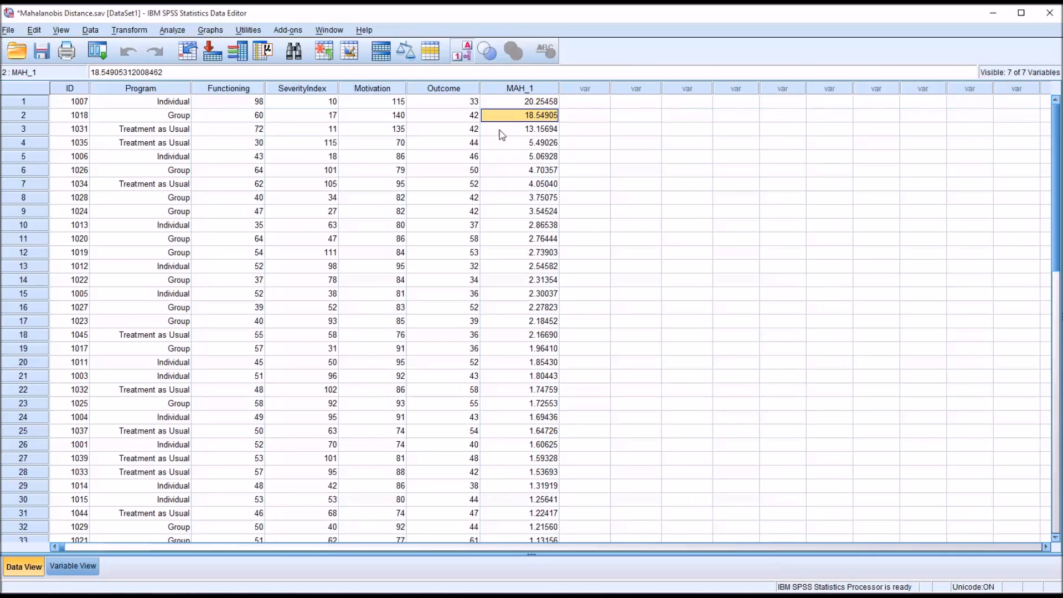
left_click(518, 101)
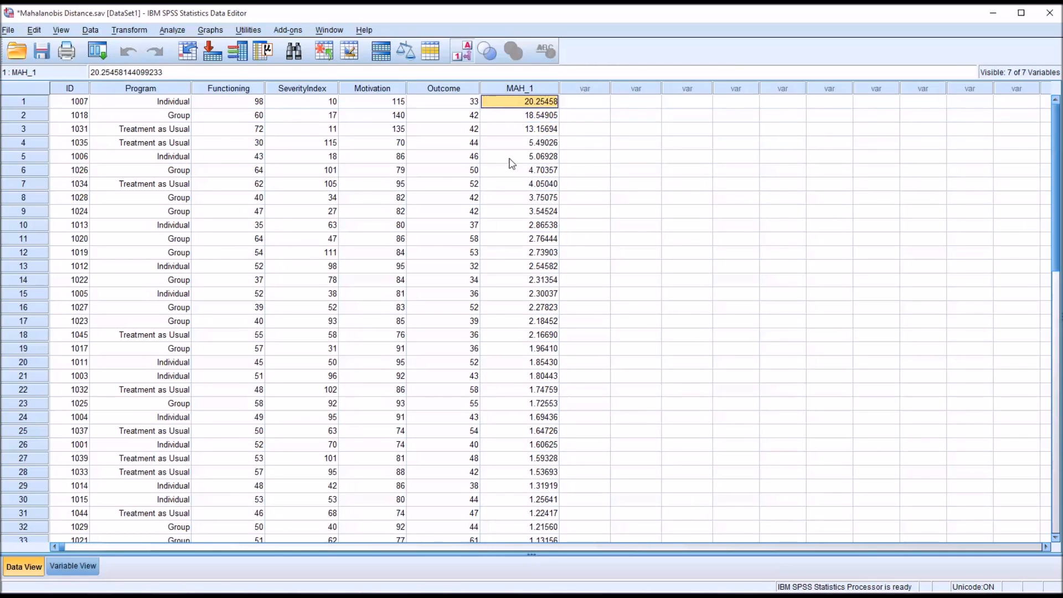
scroll("down", 3)
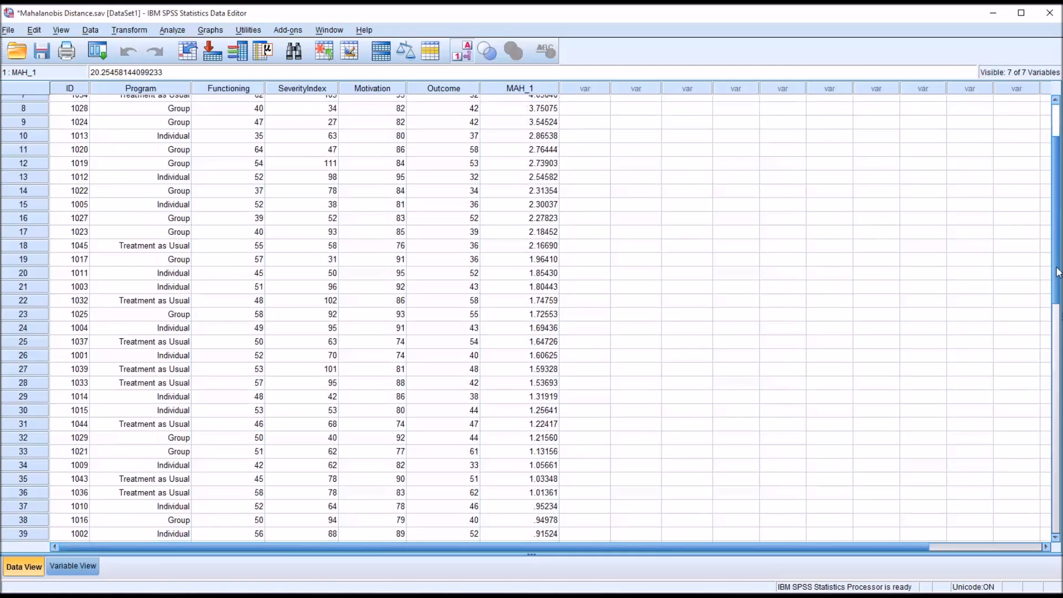
scroll("down", 3)
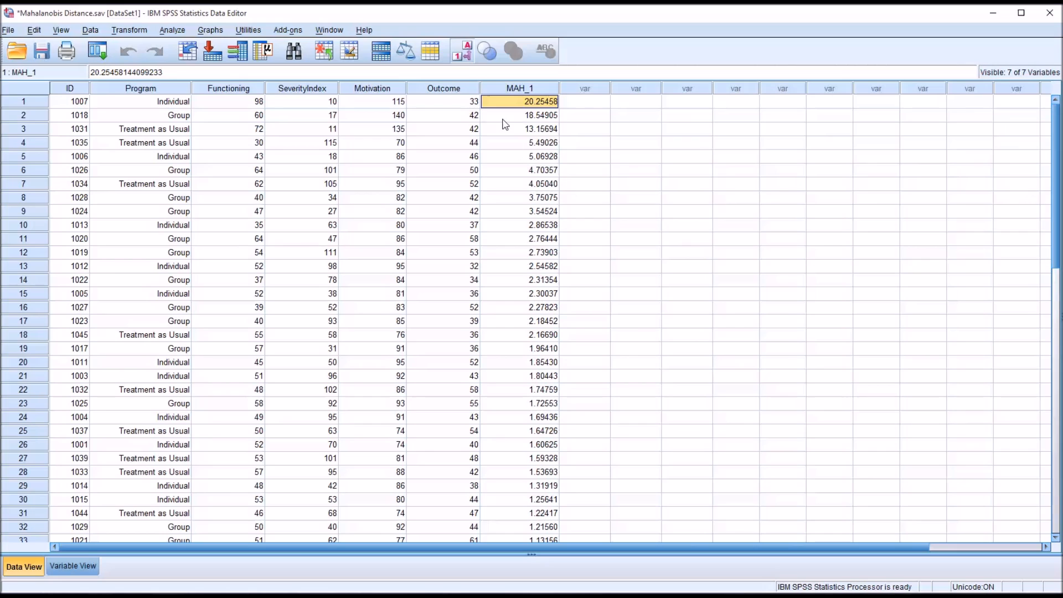
left_click(519, 129)
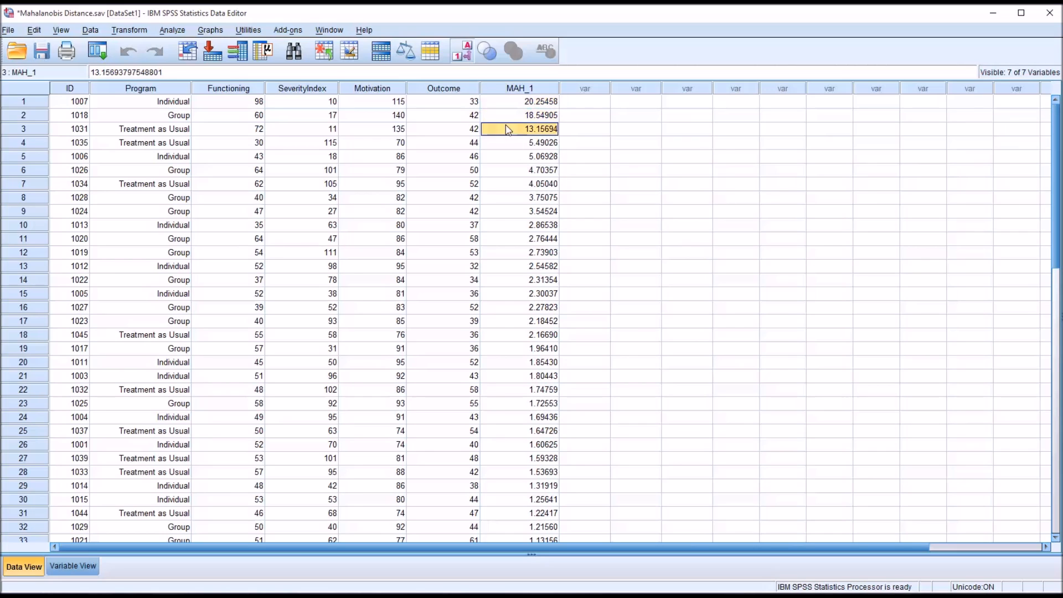
left_click(520, 101)
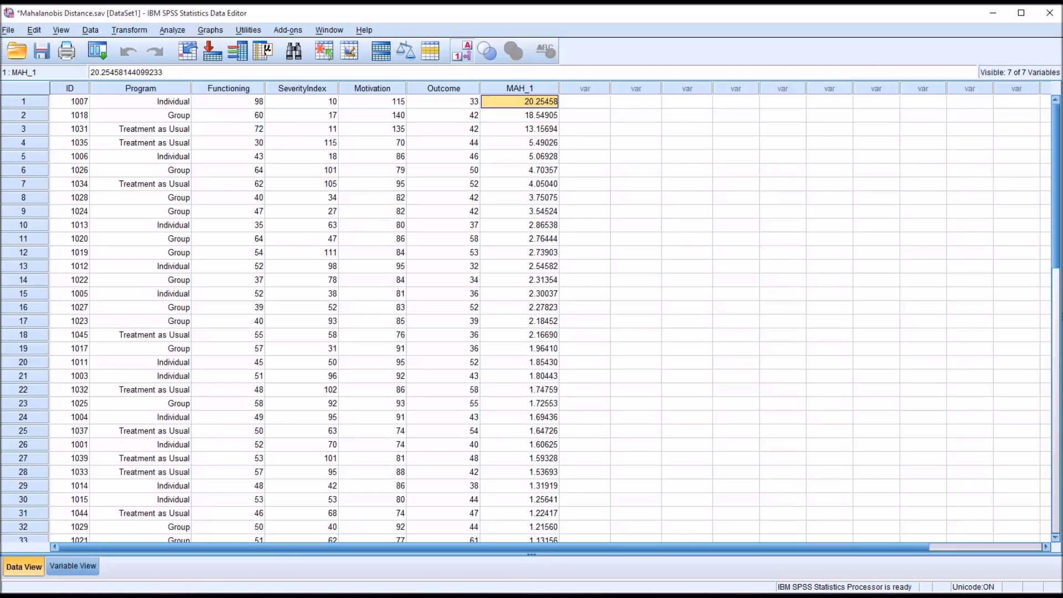
left_click(129, 29)
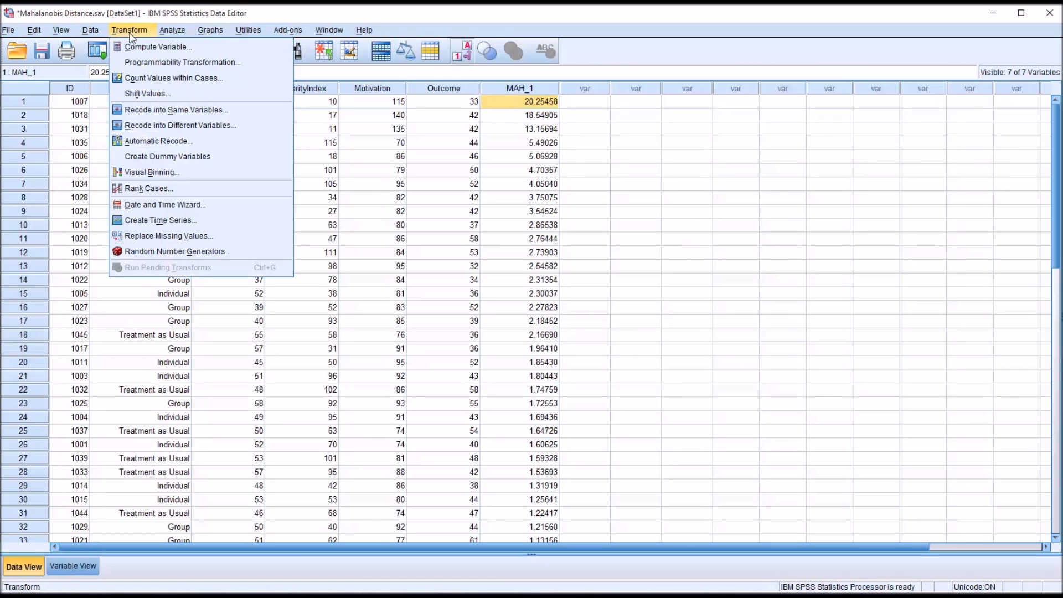
Start a Compute Variable with target name Probability_MD.
left_click(158, 46)
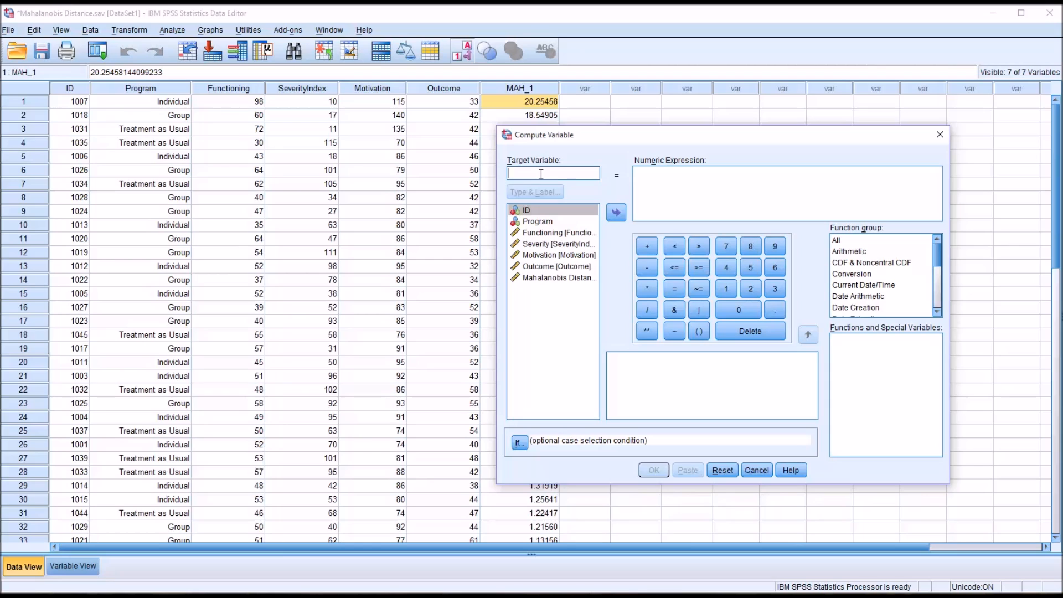
type("Probab")
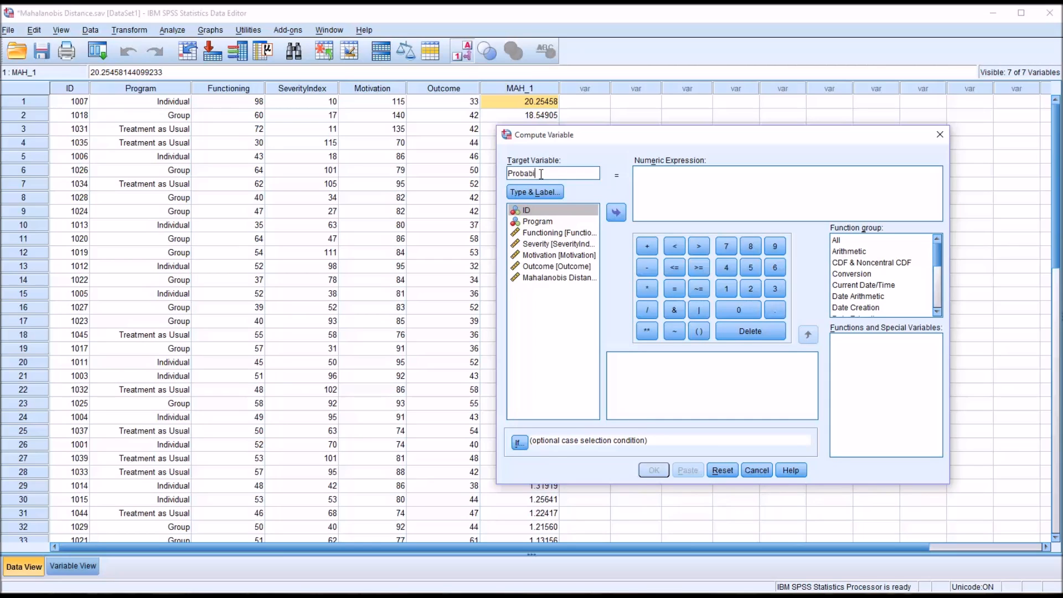
type("ity")
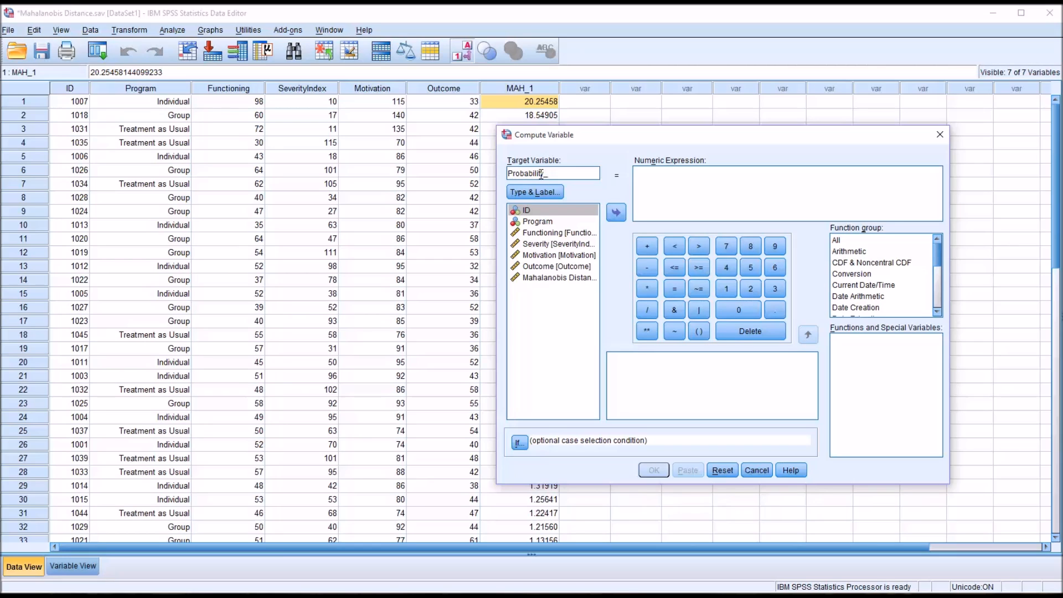
type("_MD")
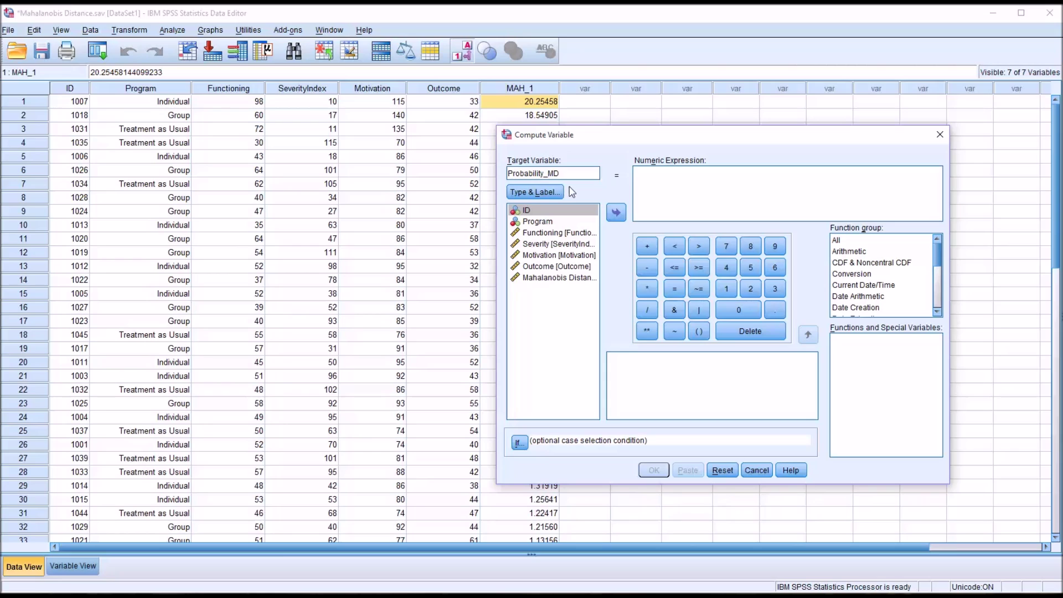
mouse_move(699, 363)
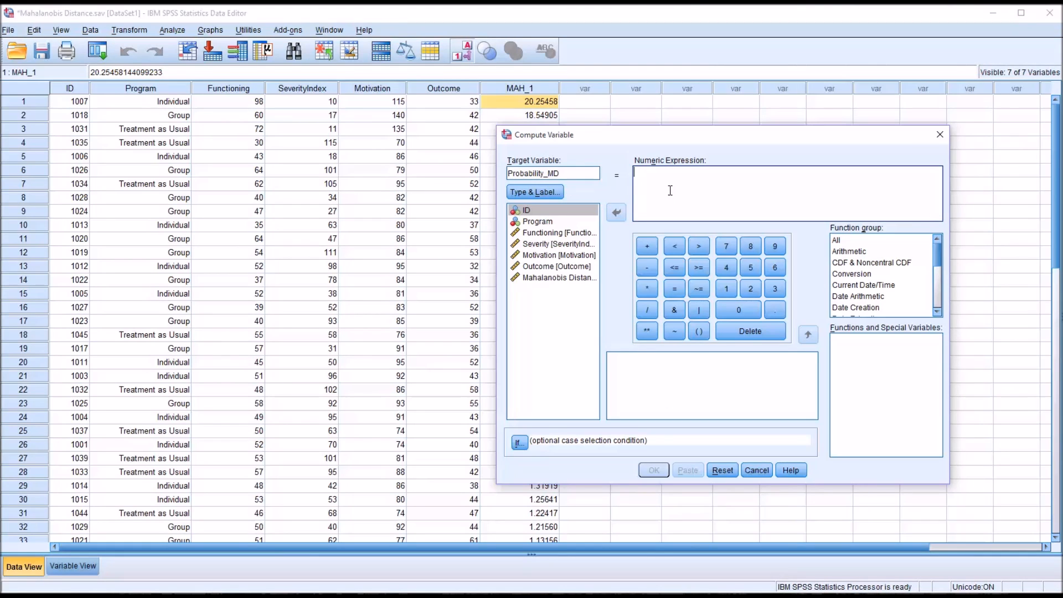
Enter the expression 1-CDF.CHISQ(MAH_1,3) and compute Probability_MD.
type("1-")
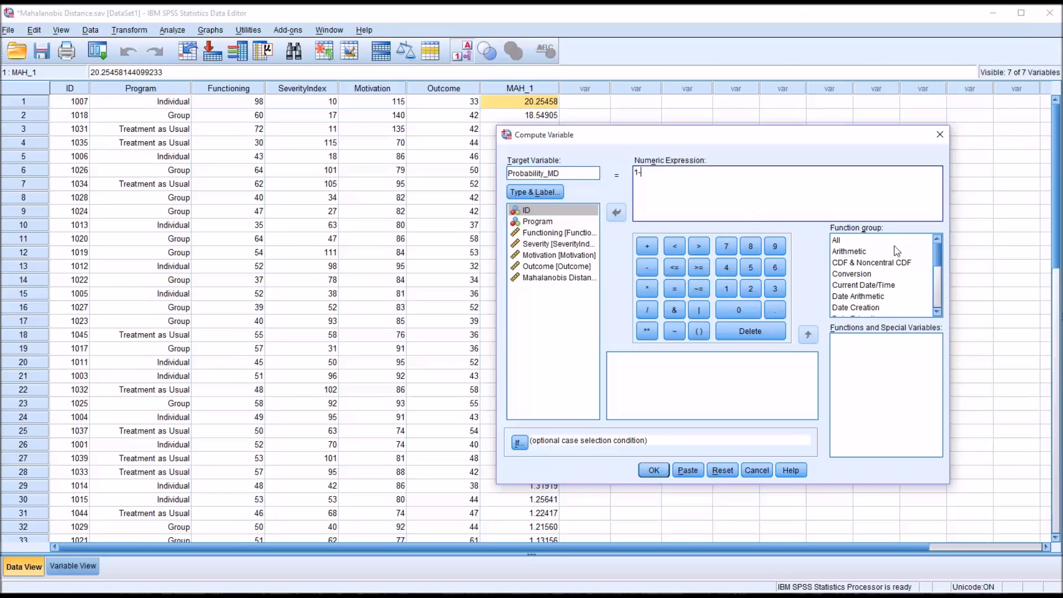
left_click(836, 240)
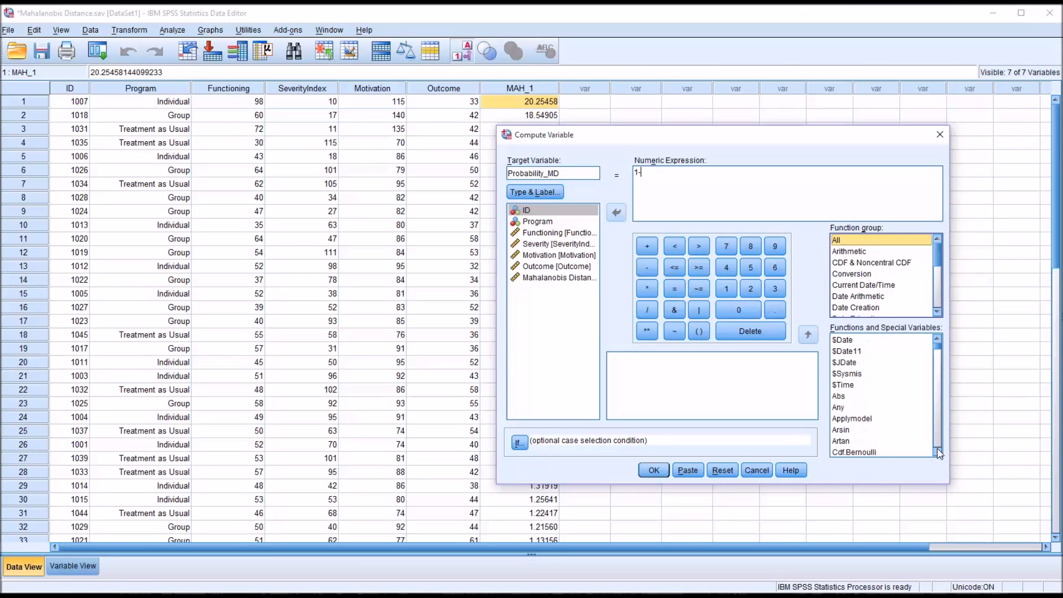
scroll("down", 3)
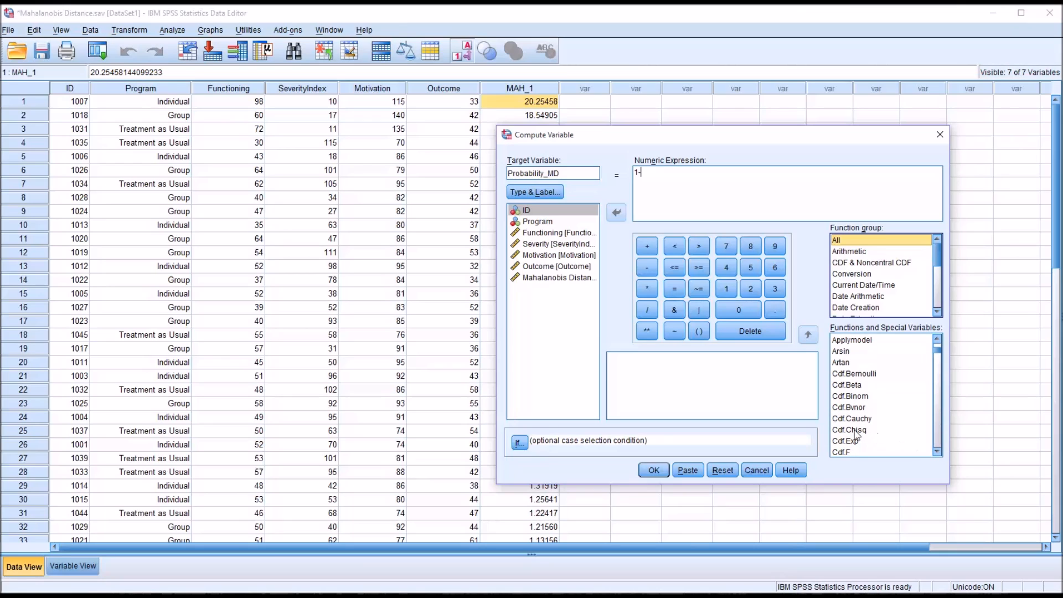
left_click(849, 429)
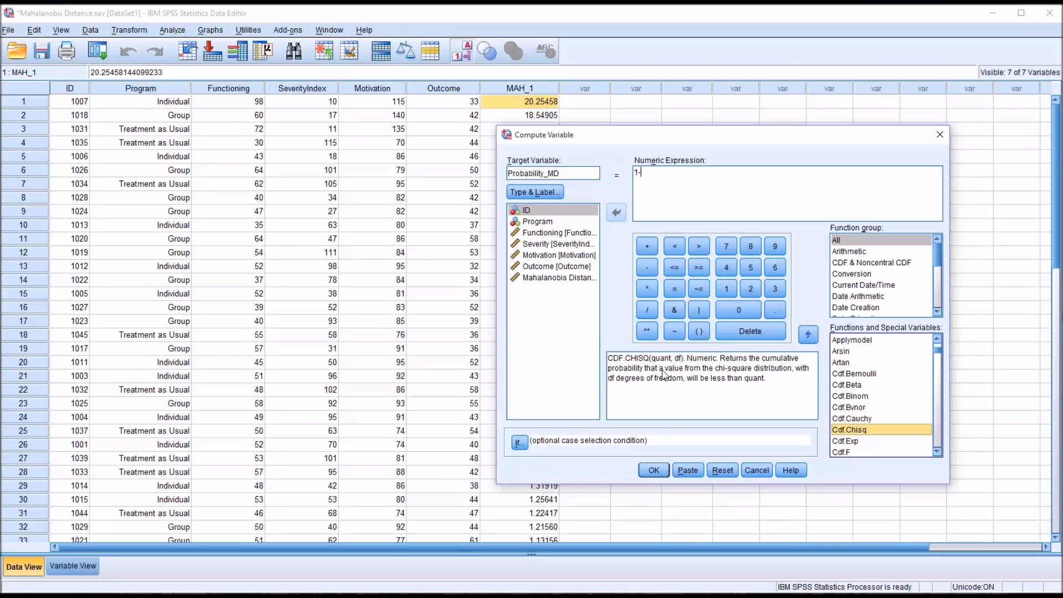
double_click(849, 429)
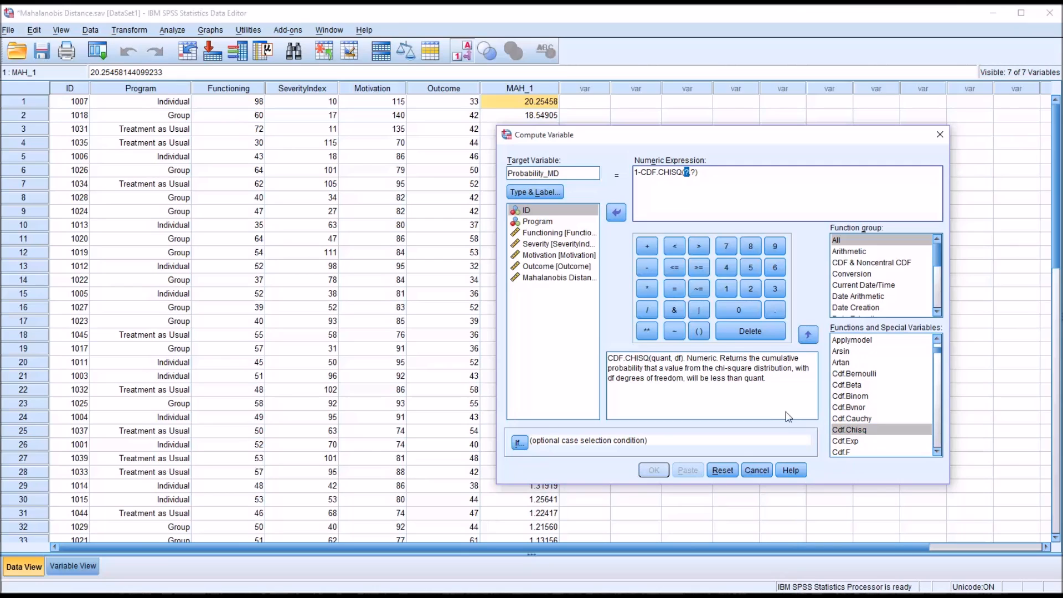
mouse_move(577, 338)
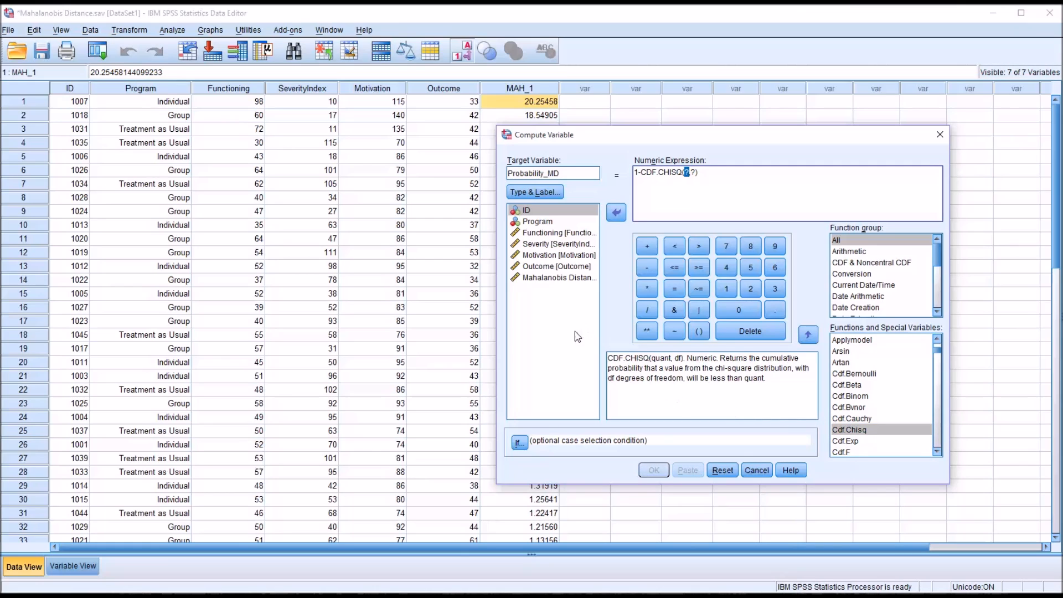
left_click(558, 278)
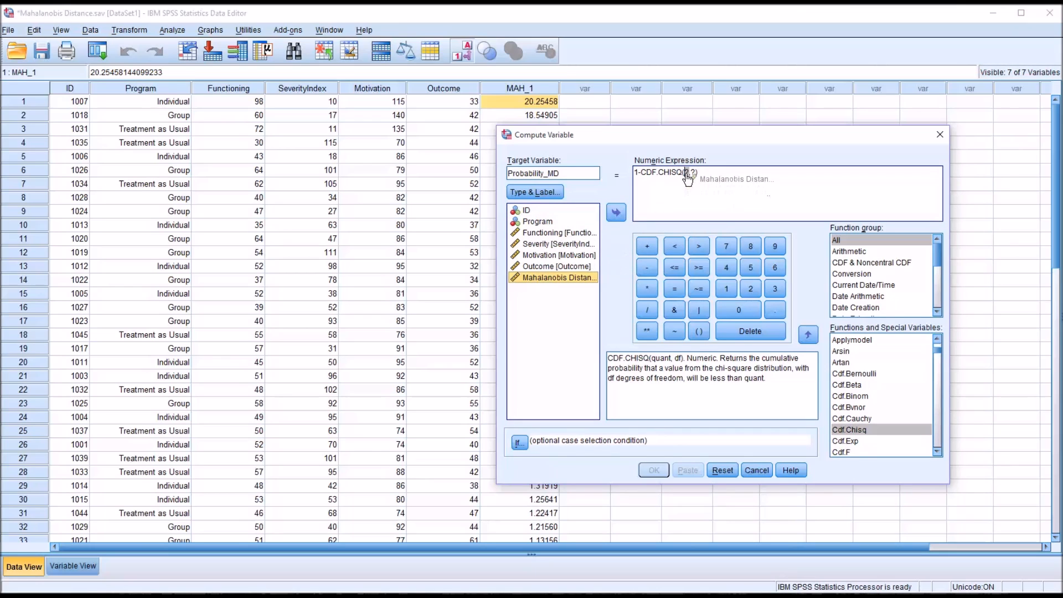
left_click(615, 212)
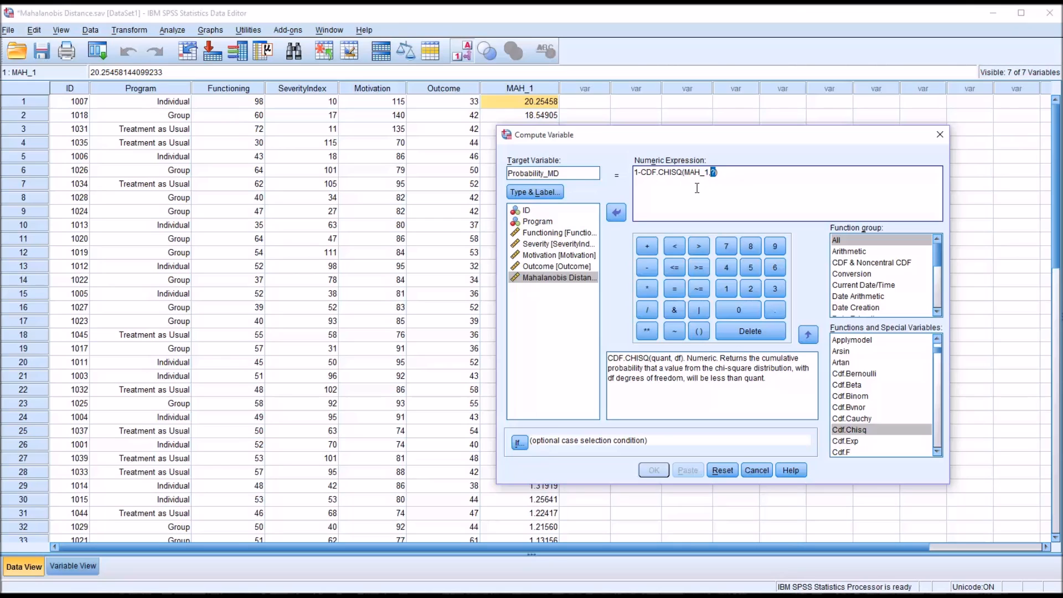
type("3)")
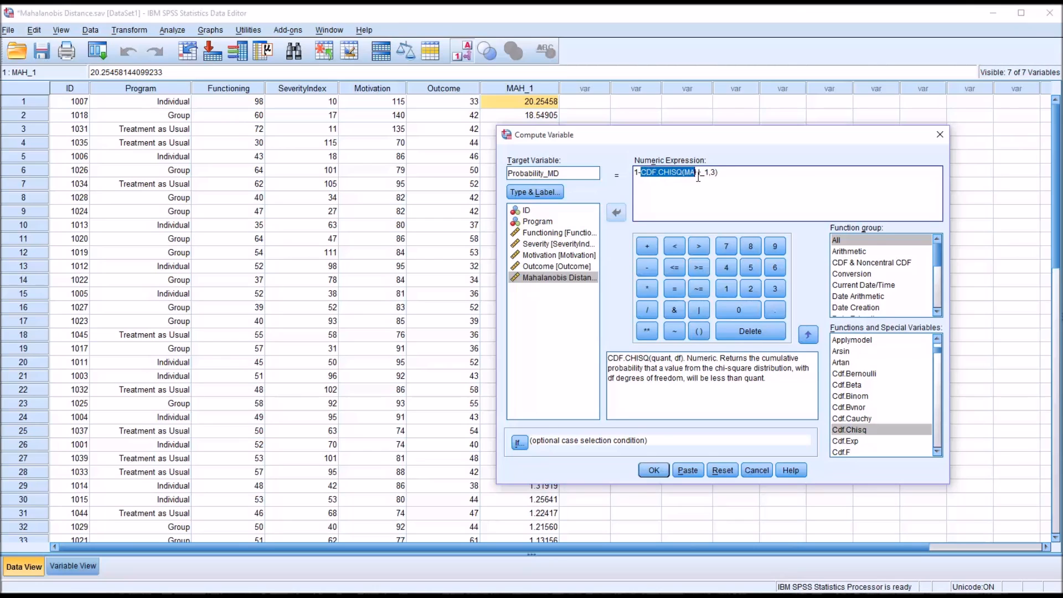
left_click(616, 212)
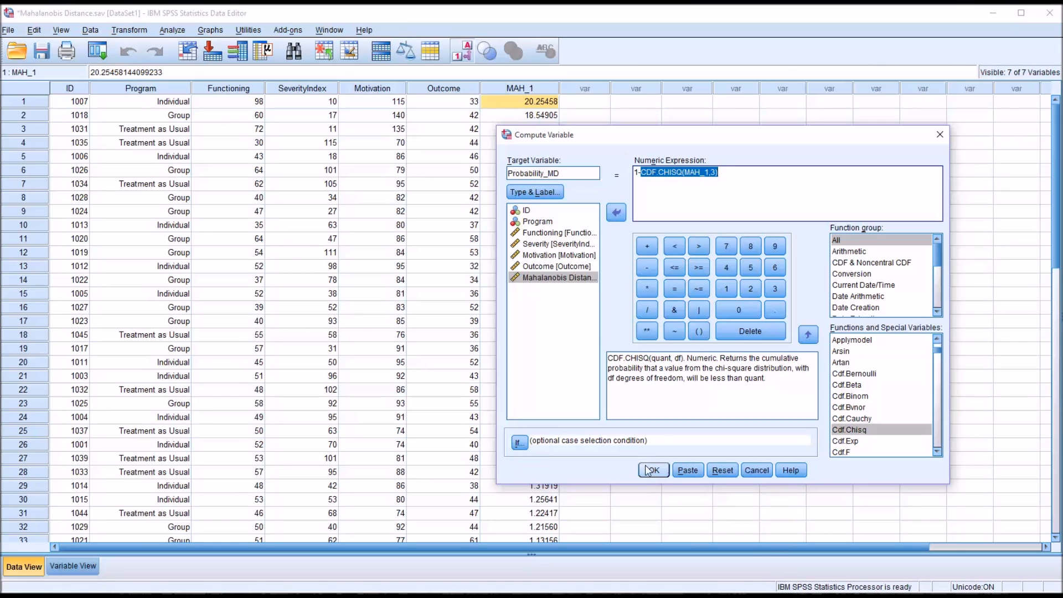
left_click(653, 471)
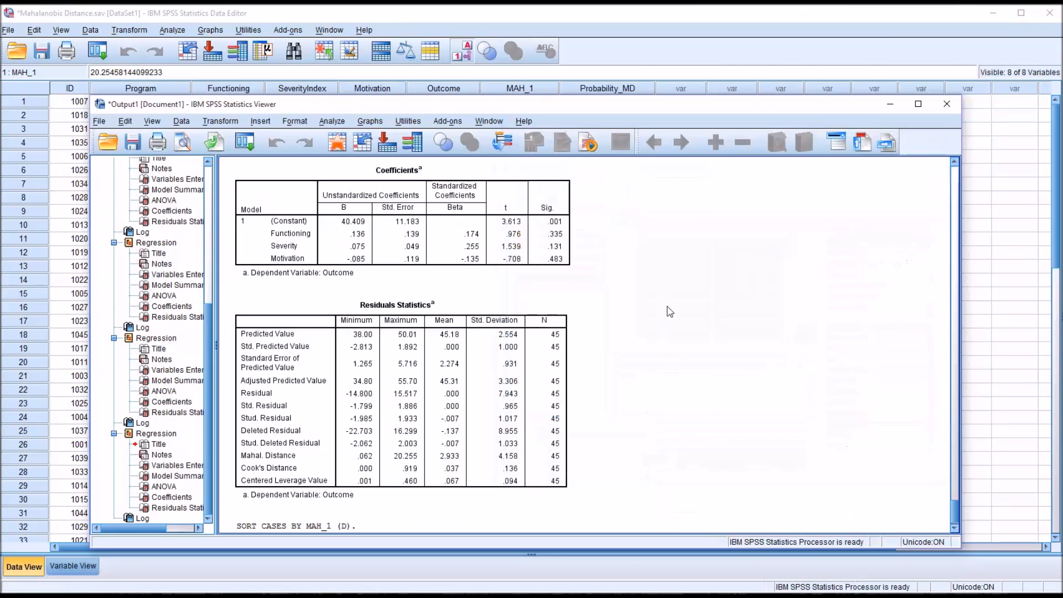
Close the Output Viewer and inspect the Probability_MD values in Data View.
left_click(948, 103)
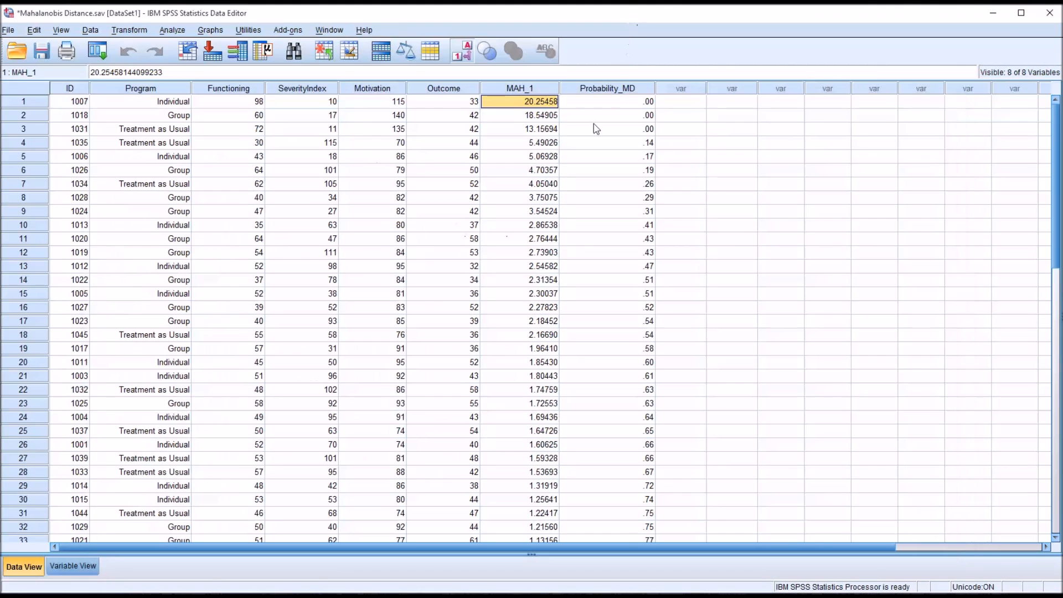
left_click(607, 102)
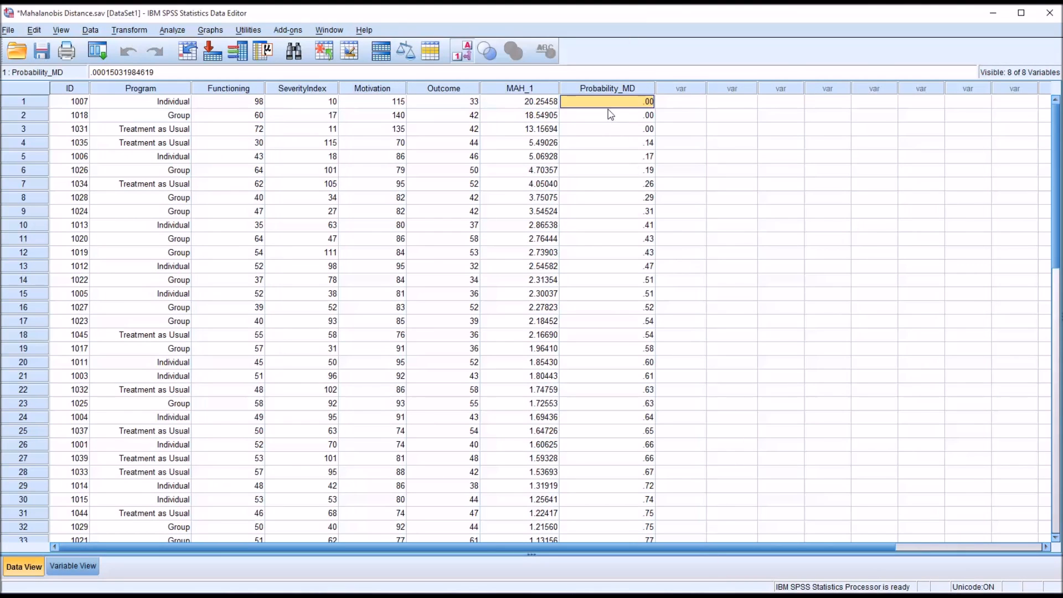
left_click(606, 88)
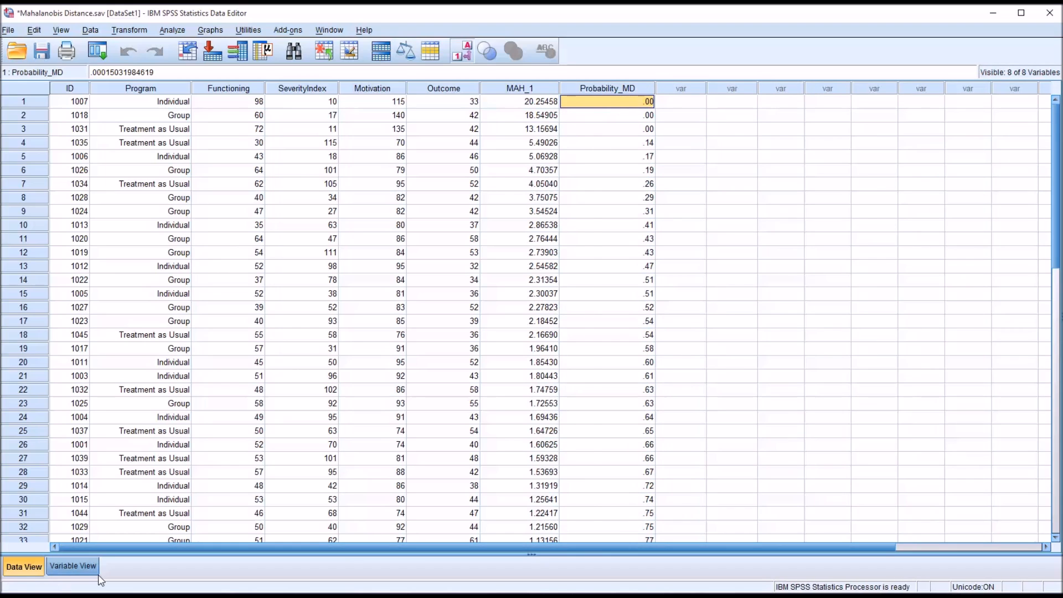
Set Probability_MD to 5 decimal places in Variable View and return to Data View.
left_click(73, 566)
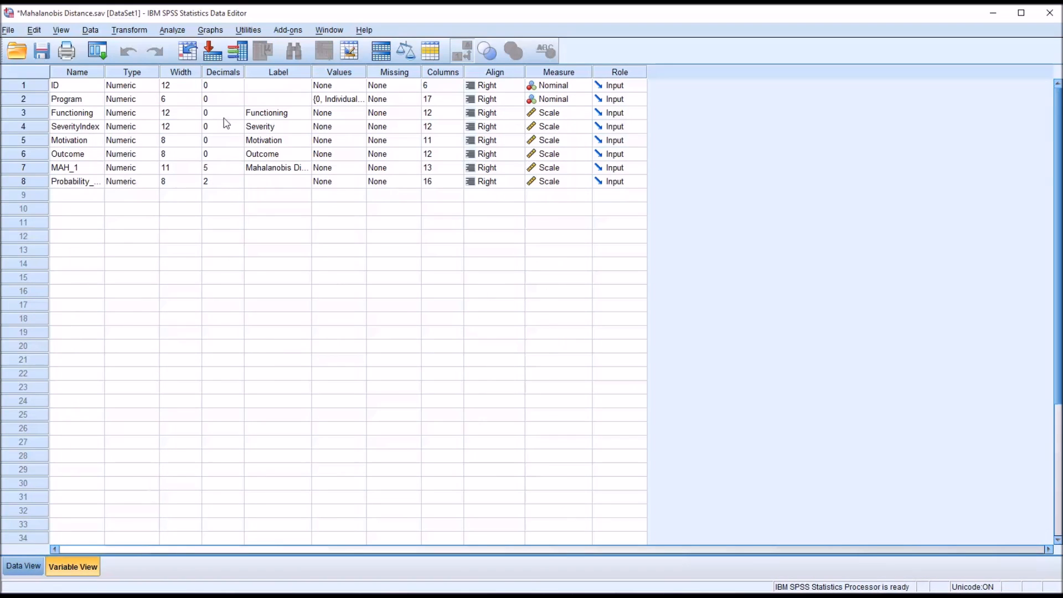
mouse_move(110, 80)
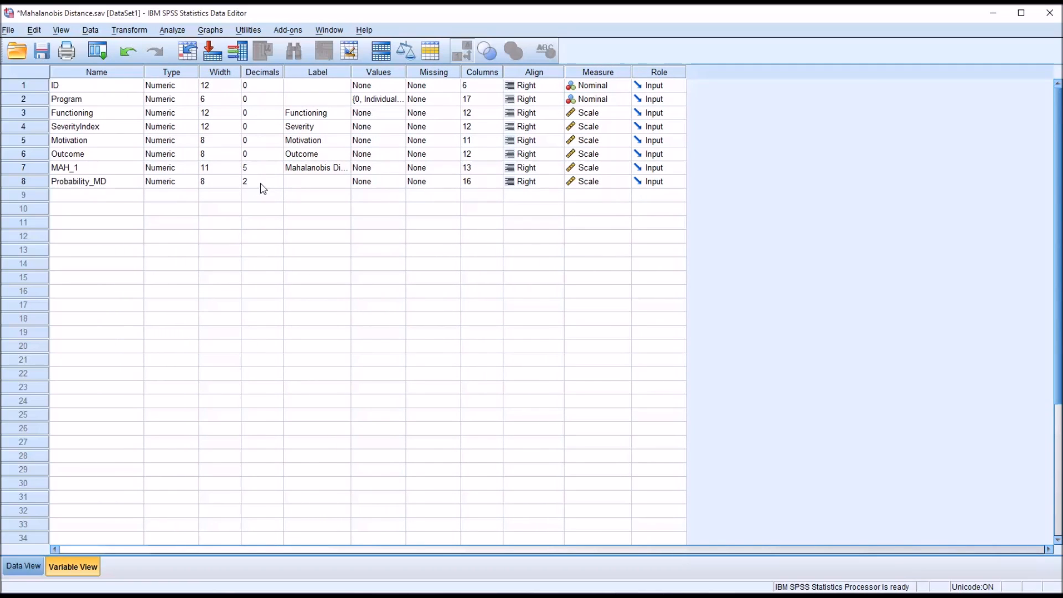
left_click(262, 181)
type("5")
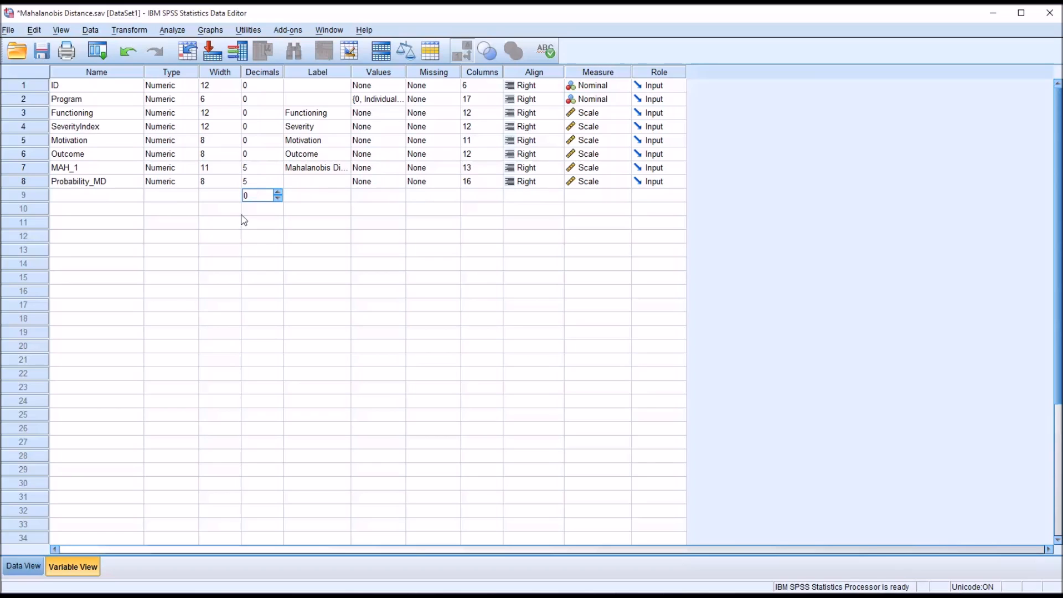
left_click(23, 566)
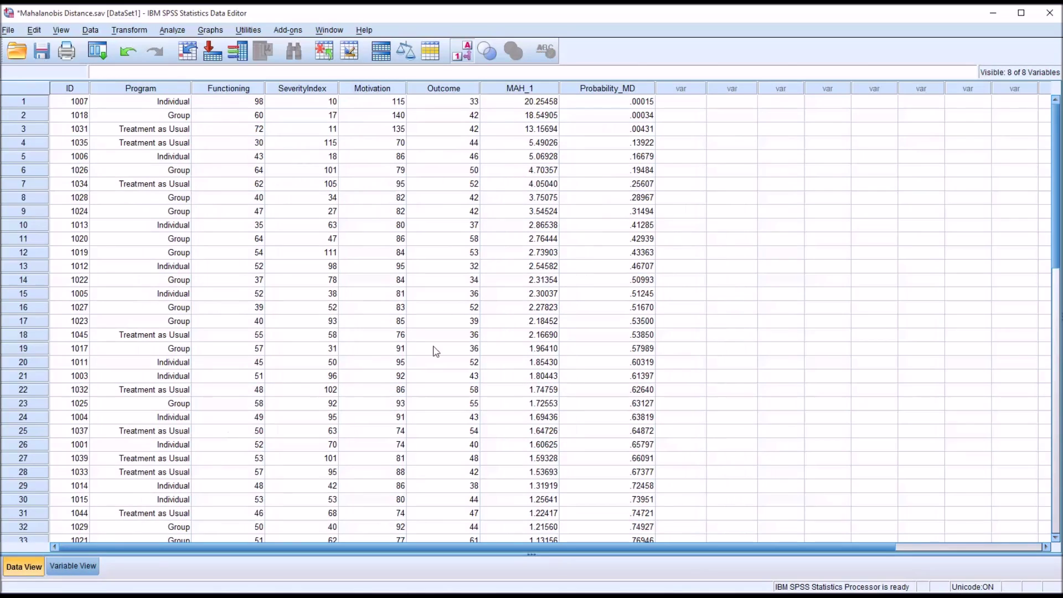
mouse_move(607, 110)
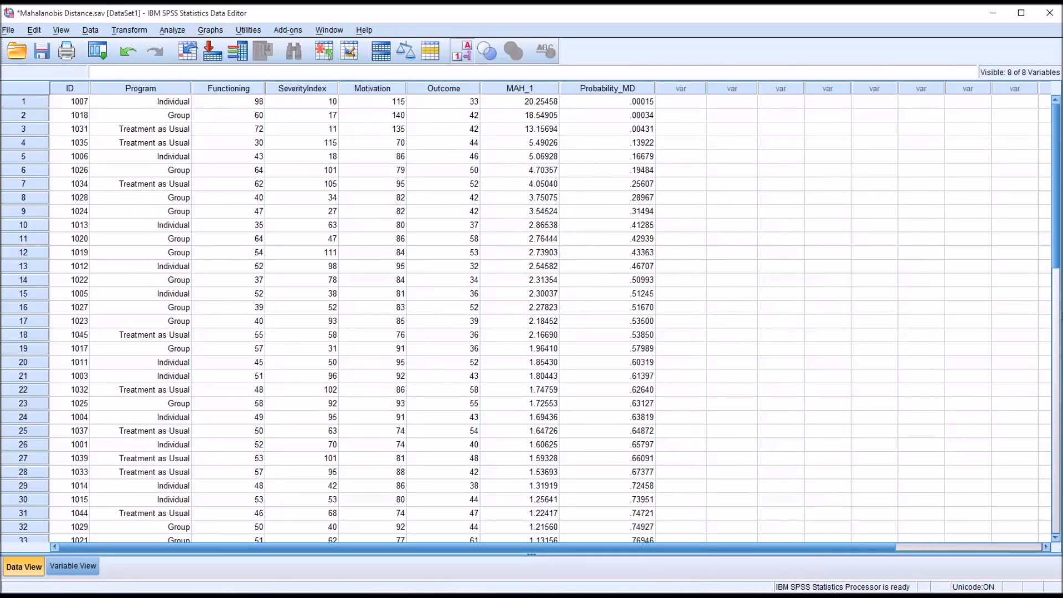
mouse_move(612, 106)
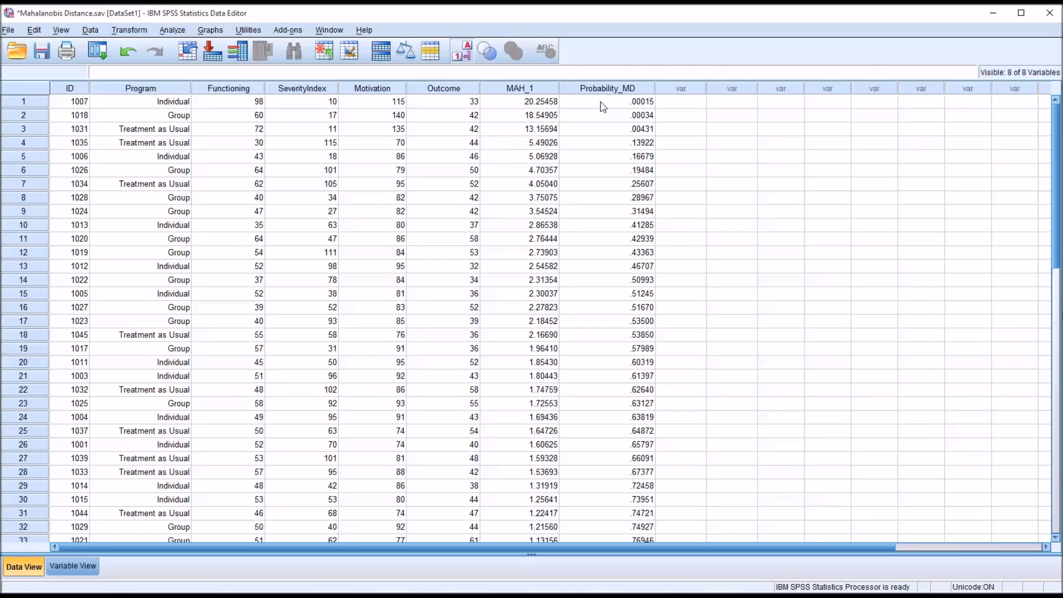
left_click(606, 115)
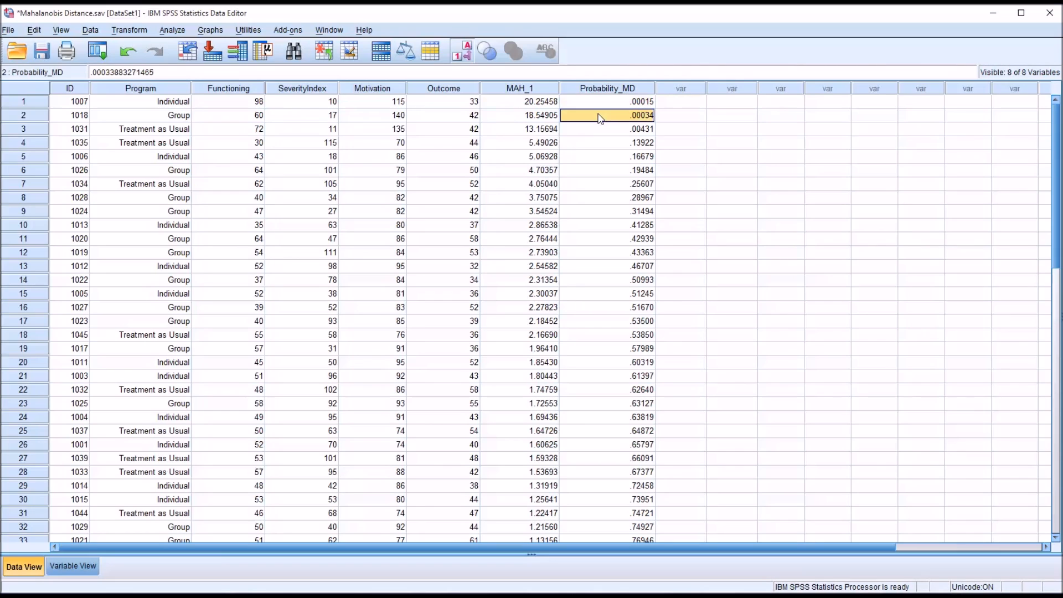
left_click(605, 100)
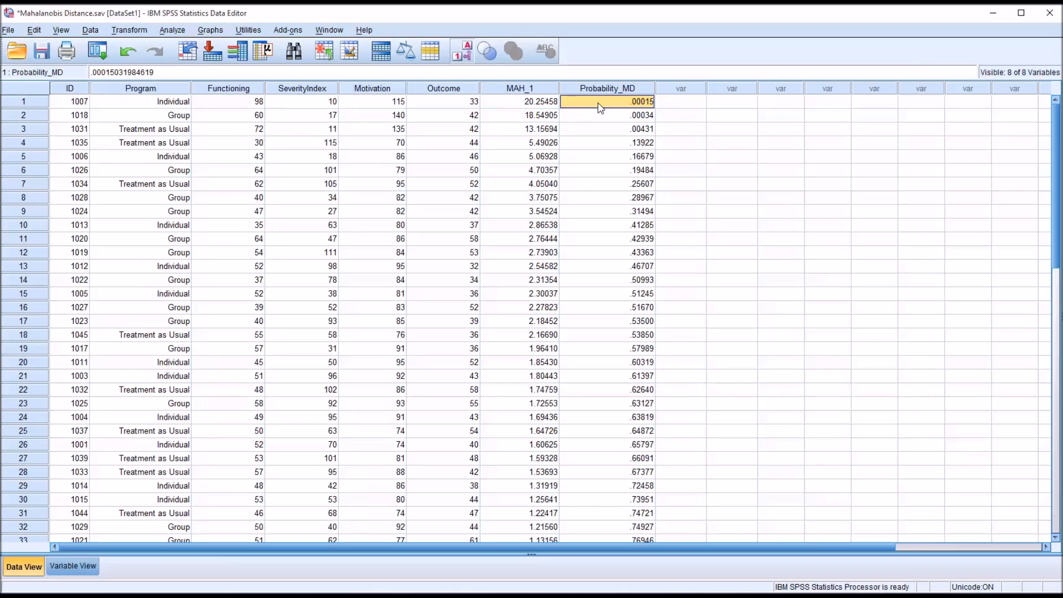
mouse_move(637, 288)
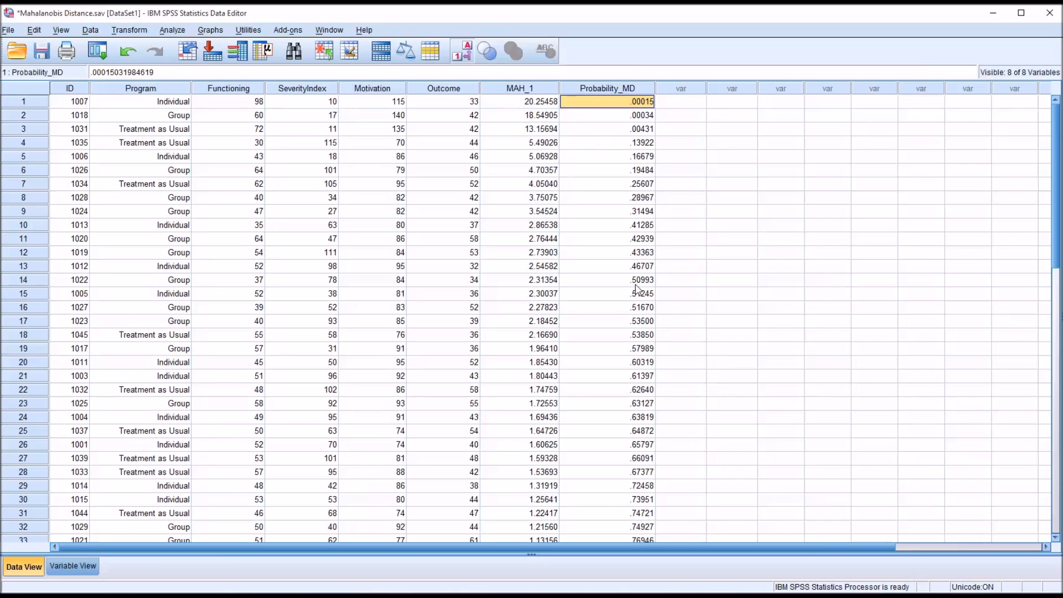
mouse_move(636, 290)
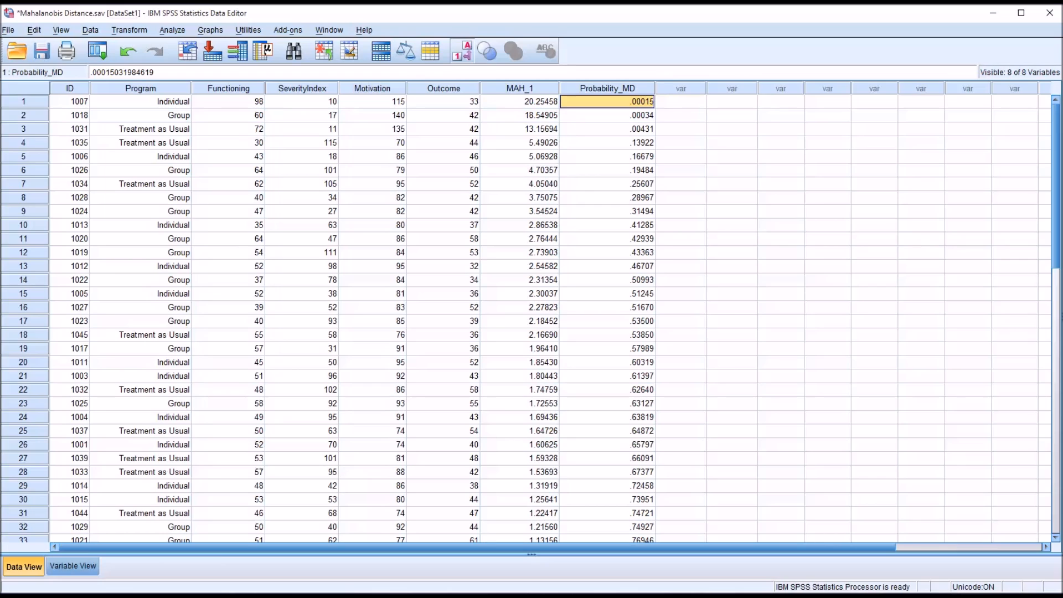
mouse_move(253, 111)
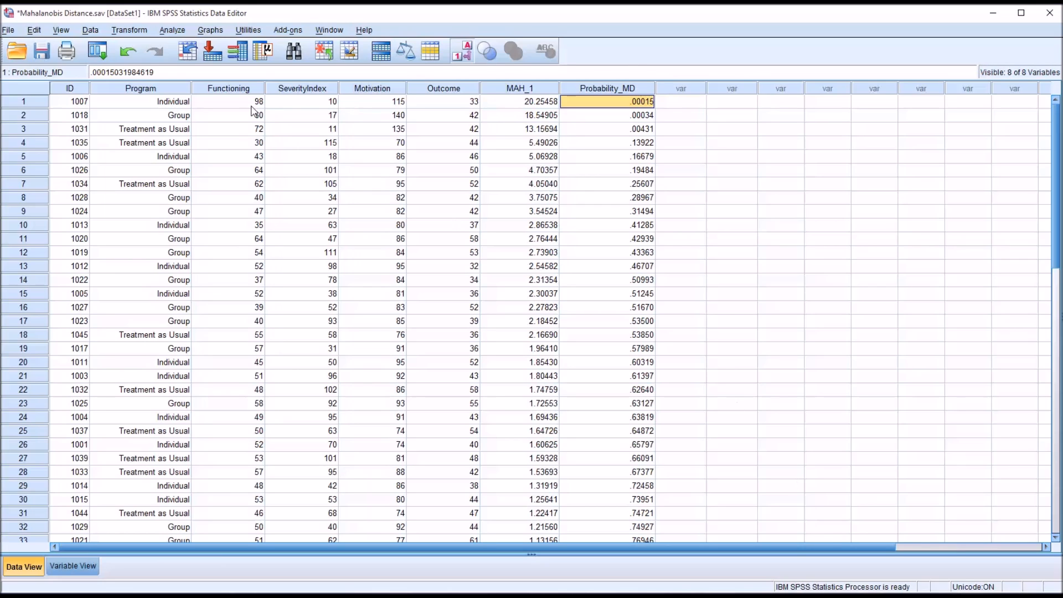
left_click(371, 101)
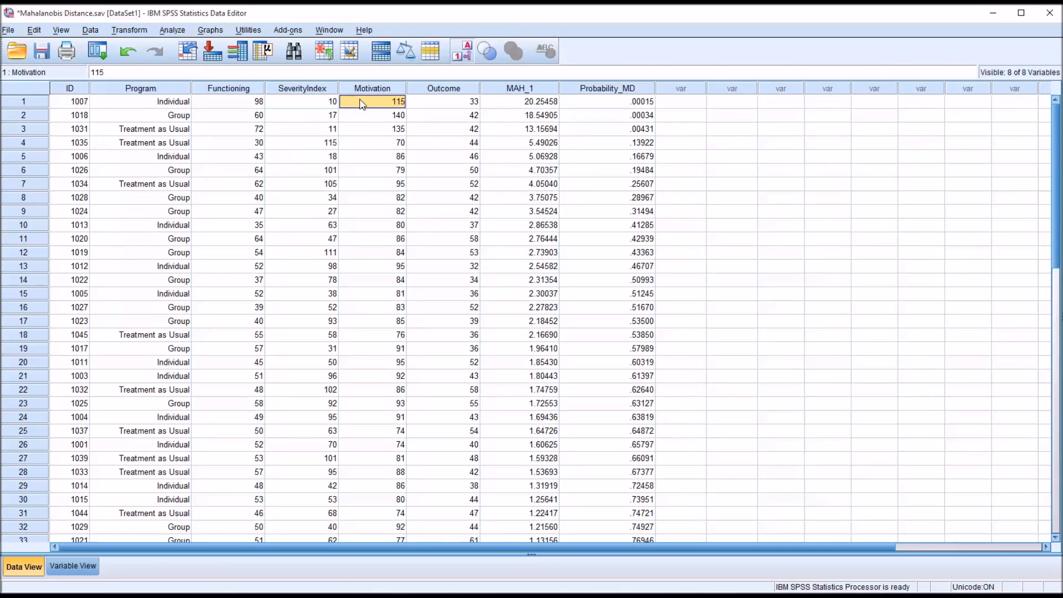
left_click(607, 101)
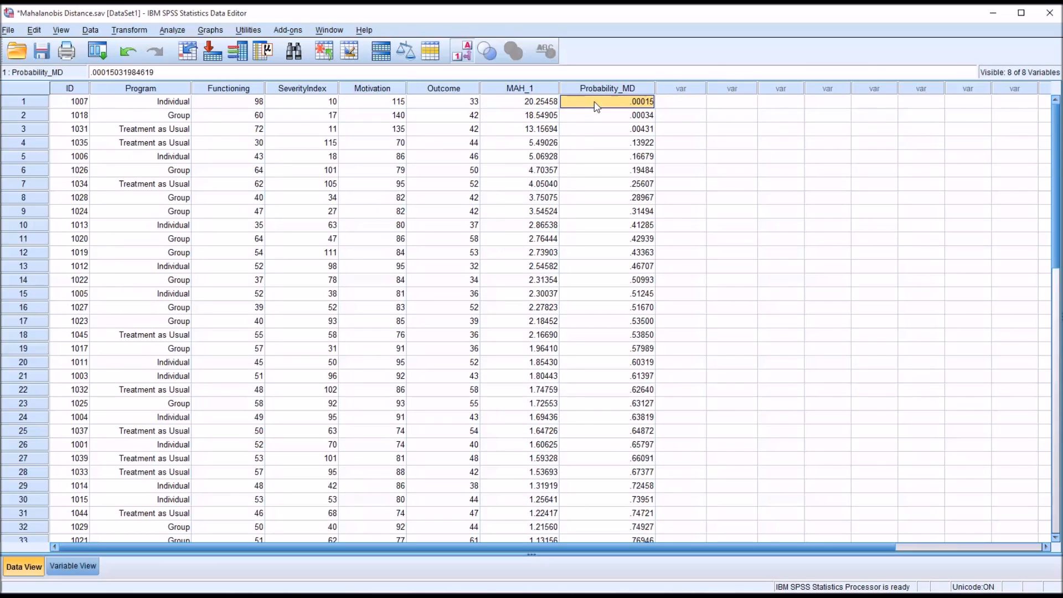
mouse_move(634, 112)
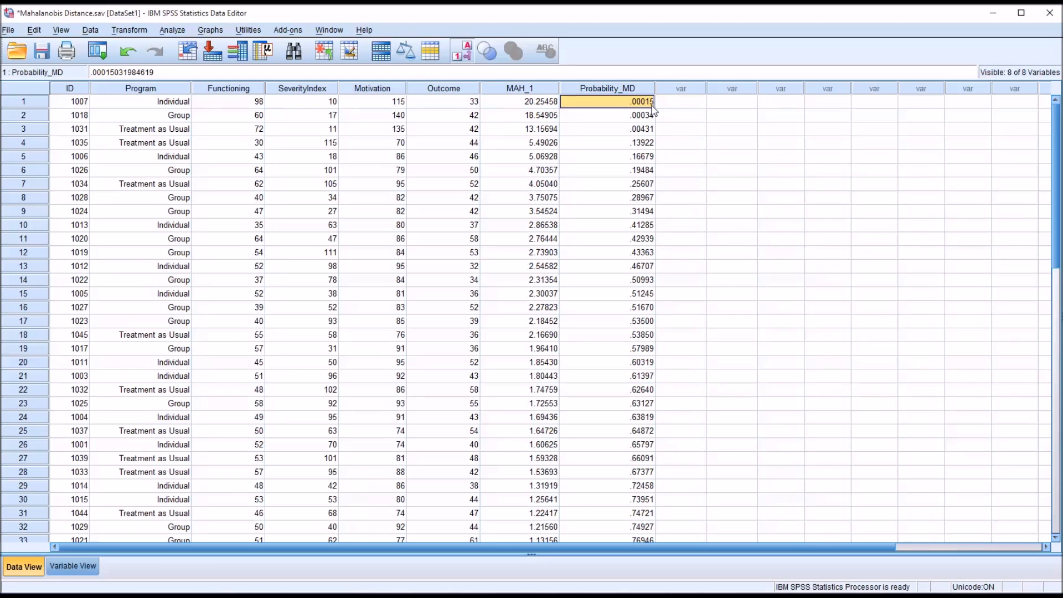
mouse_move(618, 119)
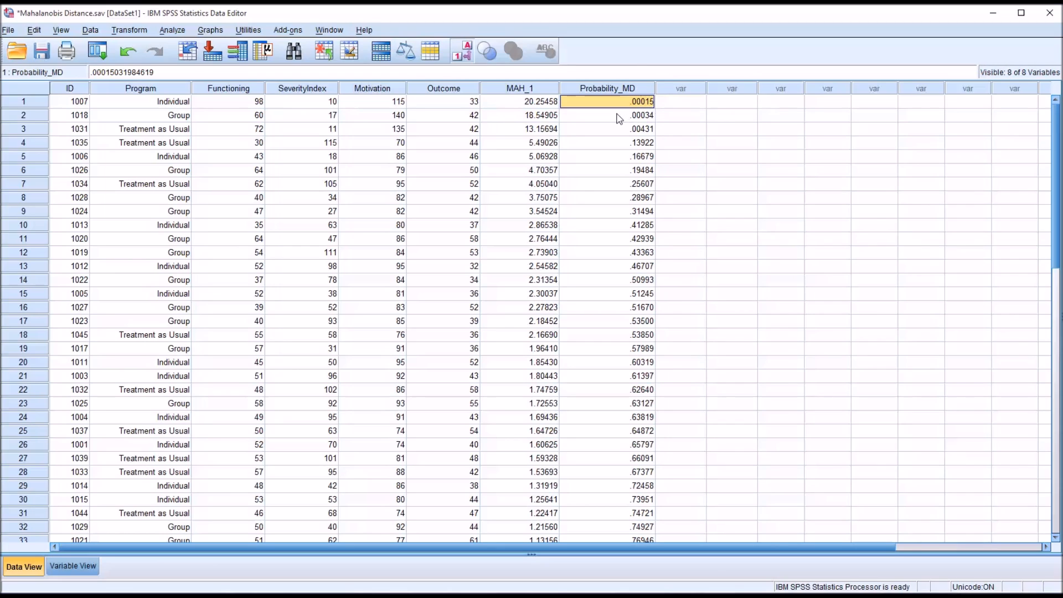
left_click(640, 115)
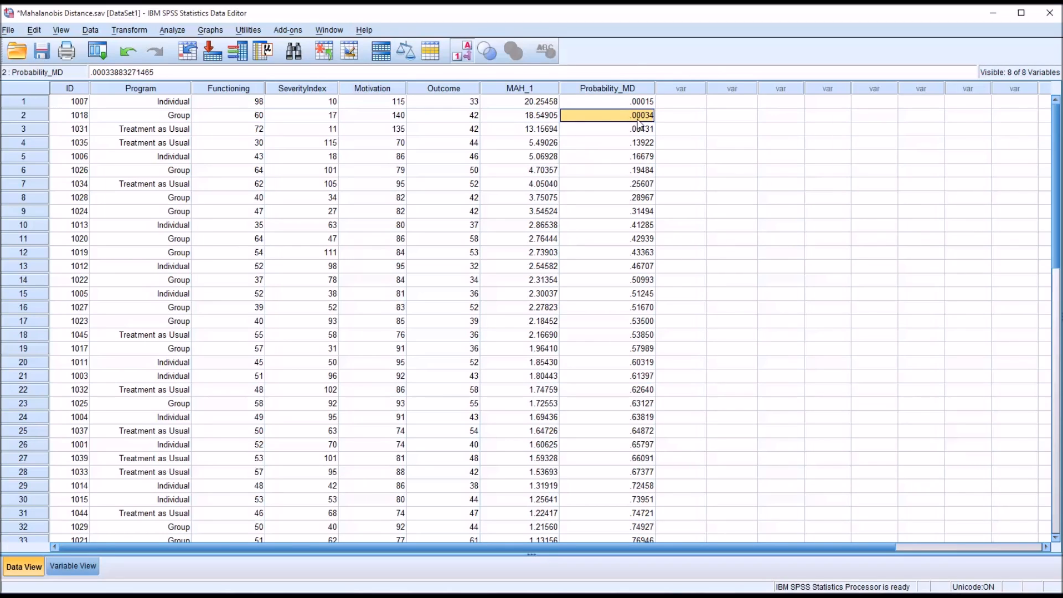
mouse_move(653, 121)
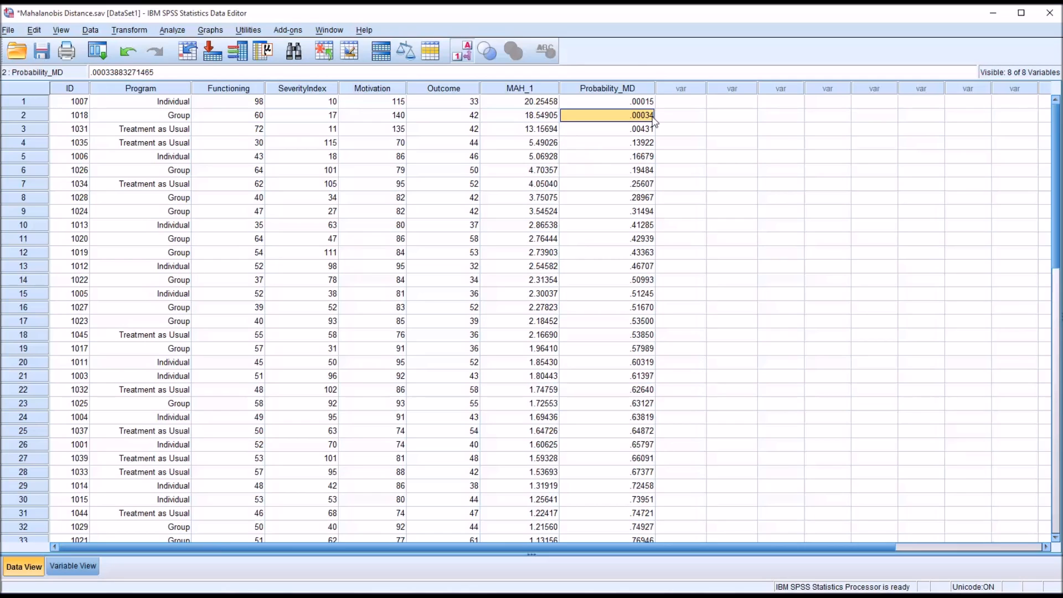
left_click(607, 129)
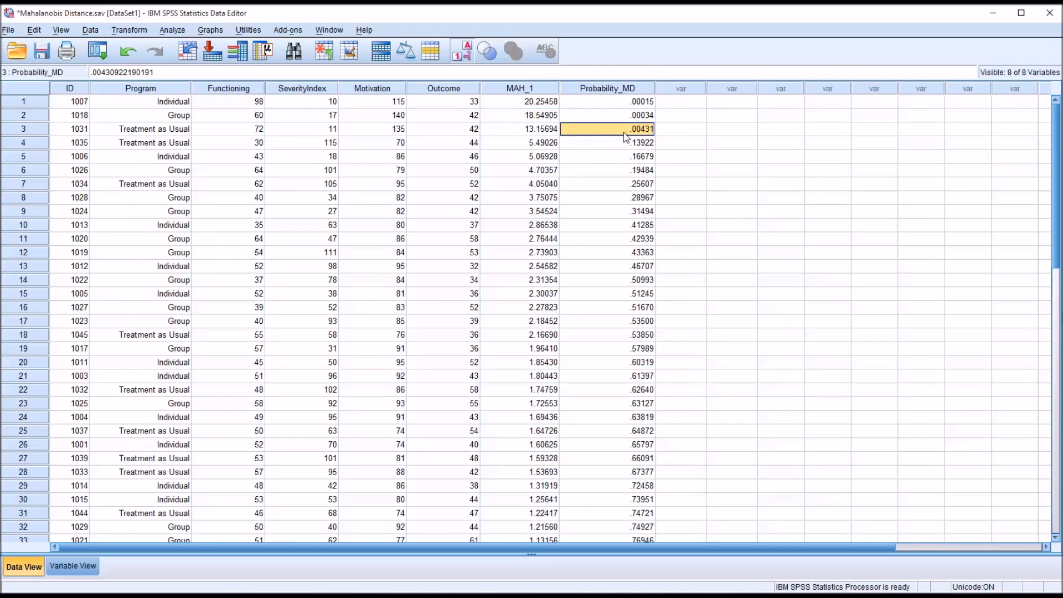
mouse_move(600, 111)
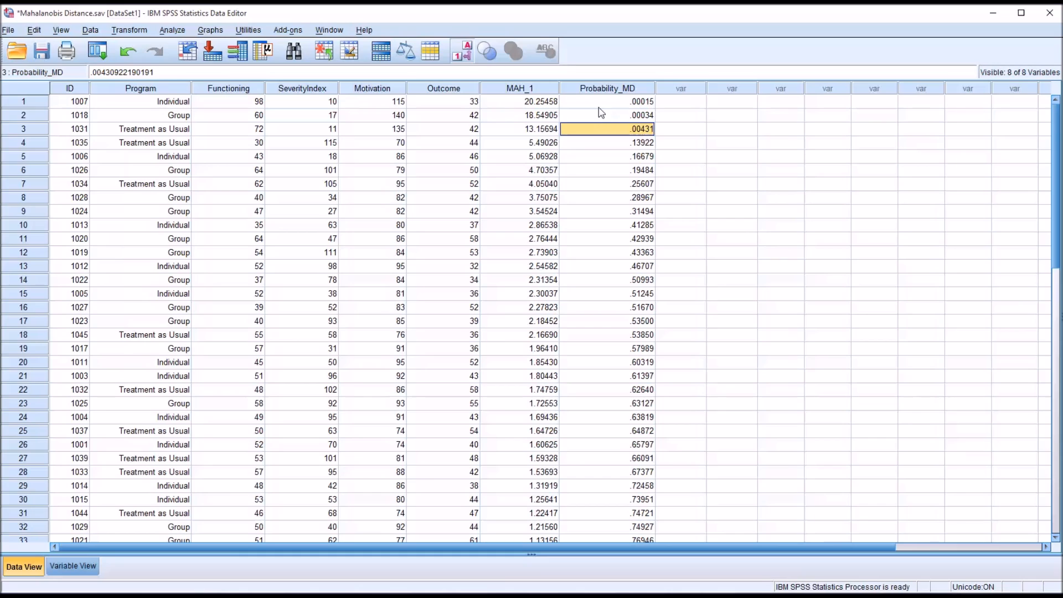
left_click(607, 100)
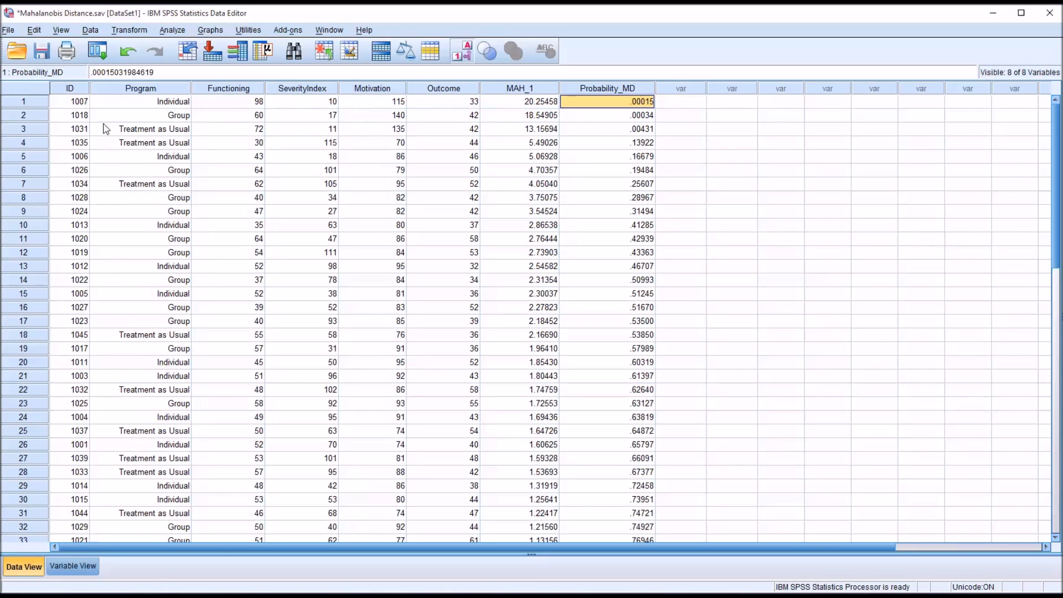
left_click(69, 100)
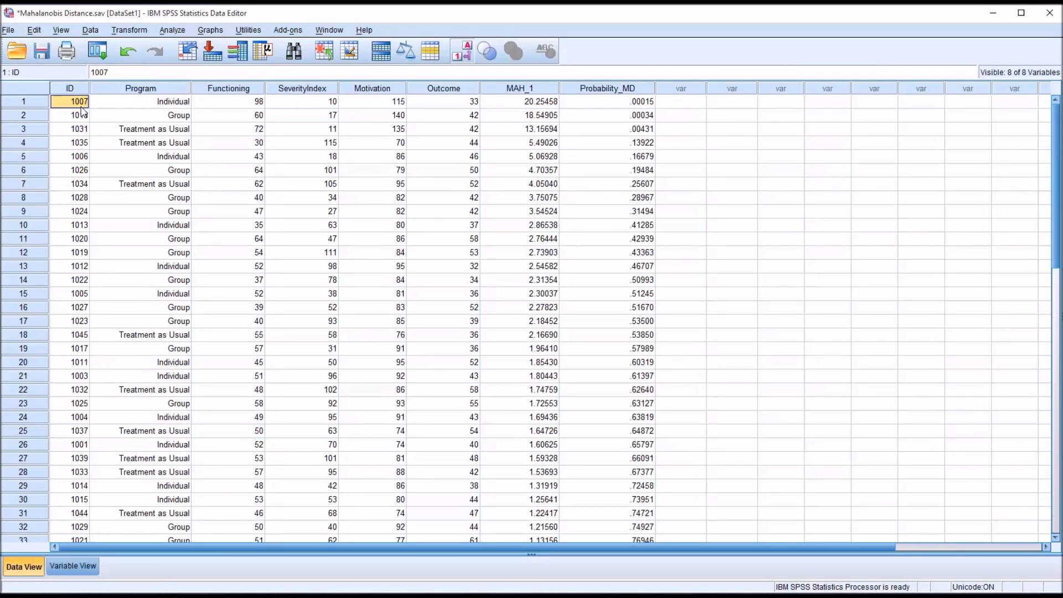
left_click(69, 115)
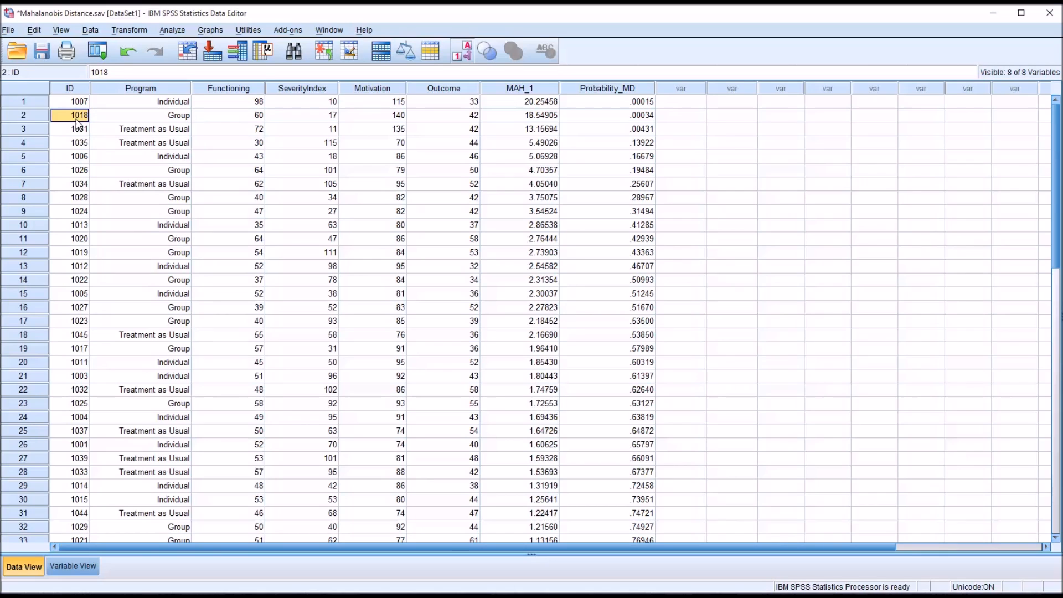
mouse_move(528, 313)
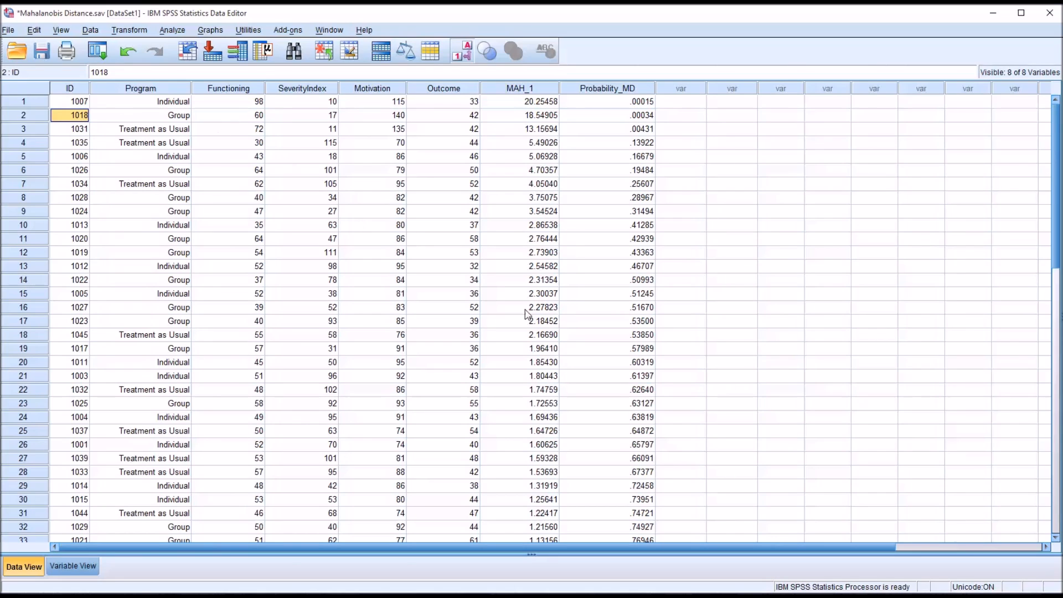
mouse_move(712, 477)
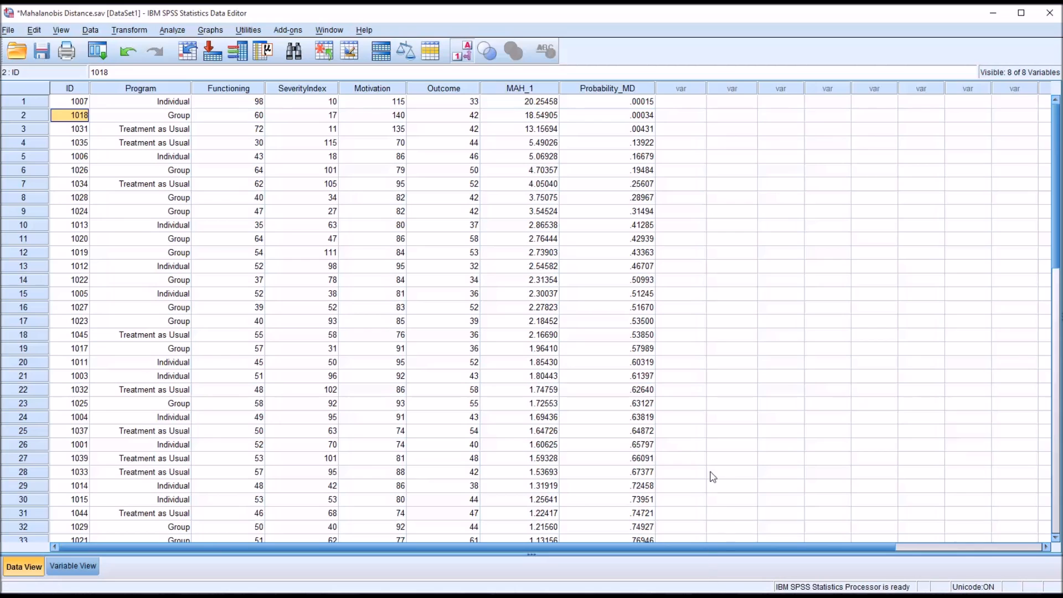
mouse_move(263, 70)
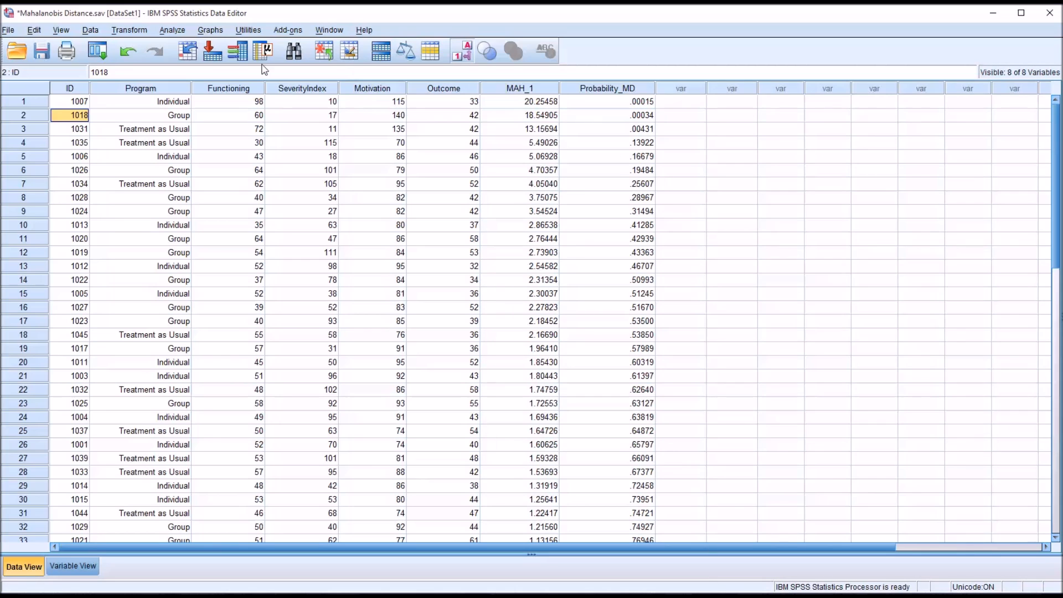
Compute Probability_MD1 as SIG.CHISQ(MAH_1,3) via Transform > Compute Variable.
left_click(129, 29)
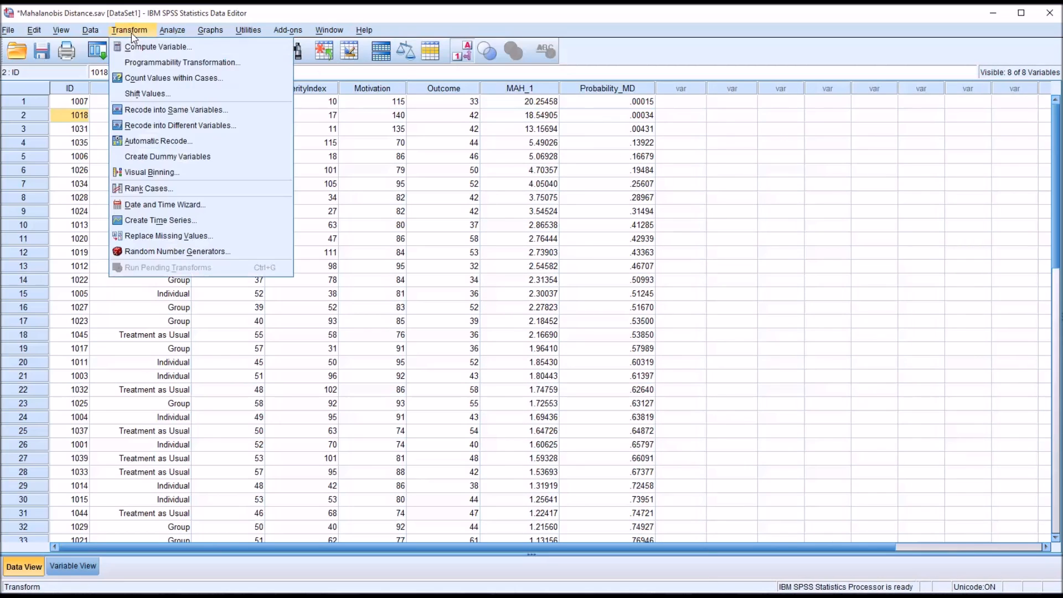
left_click(158, 46)
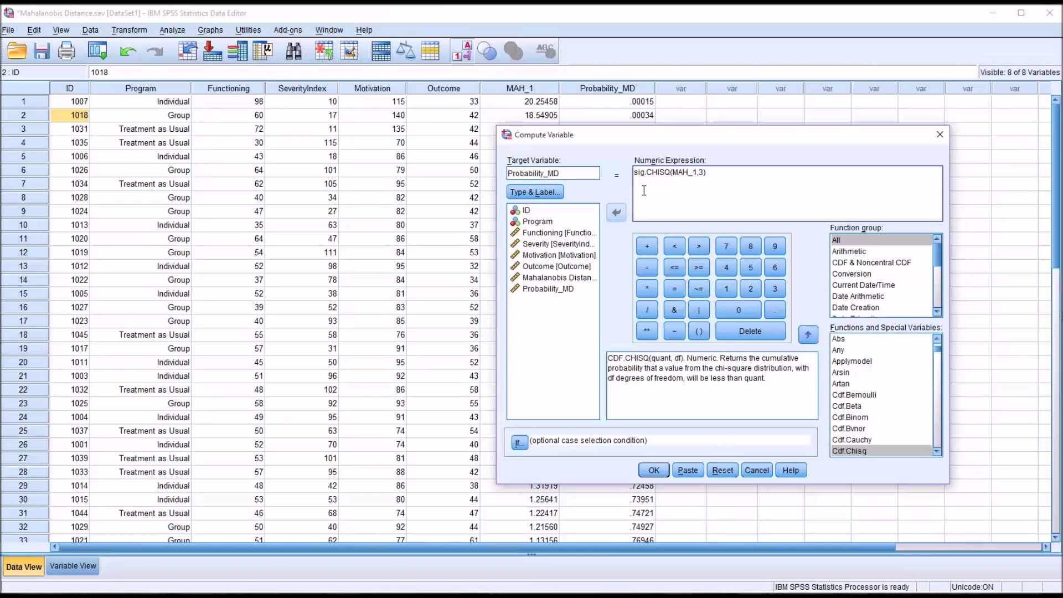
mouse_move(658, 187)
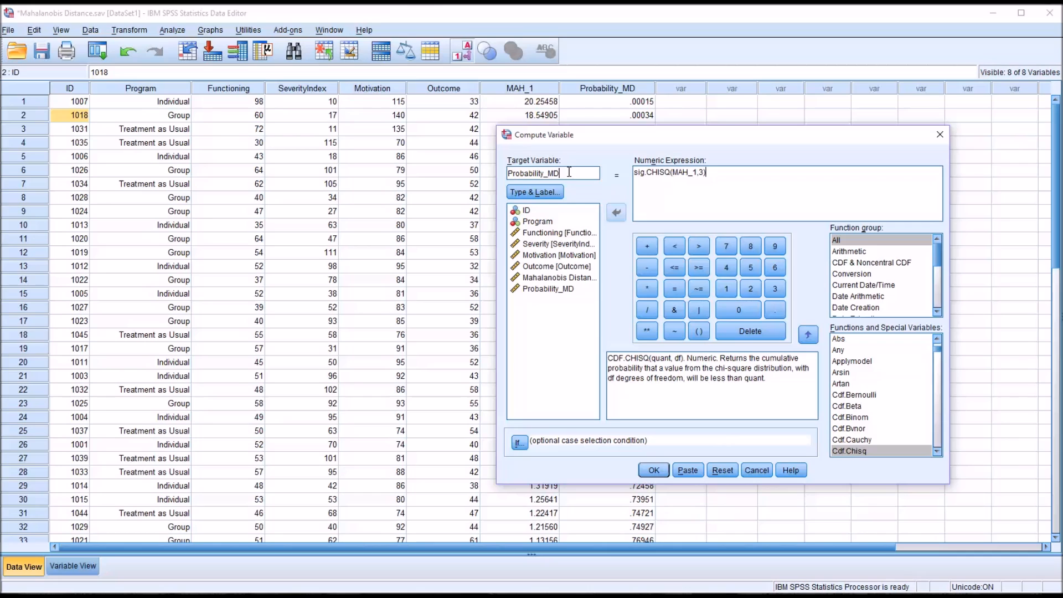
type("1")
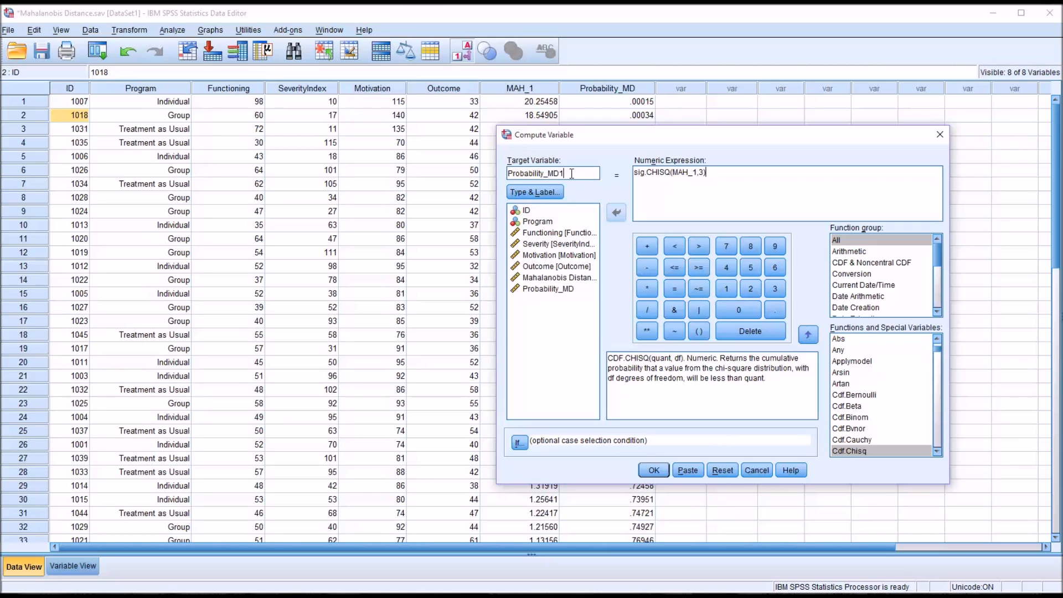
mouse_move(683, 434)
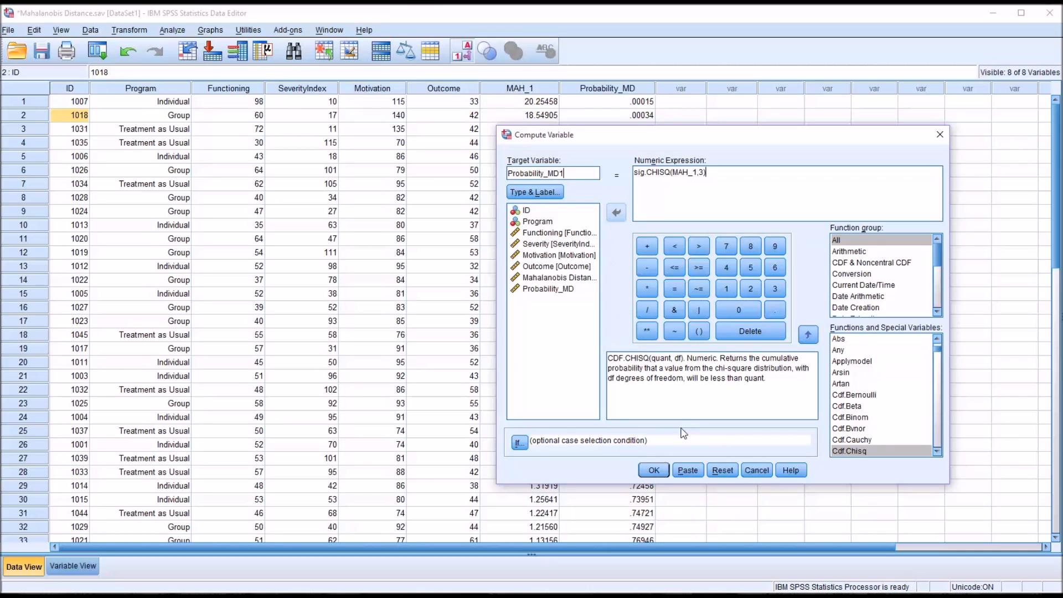
left_click(652, 470)
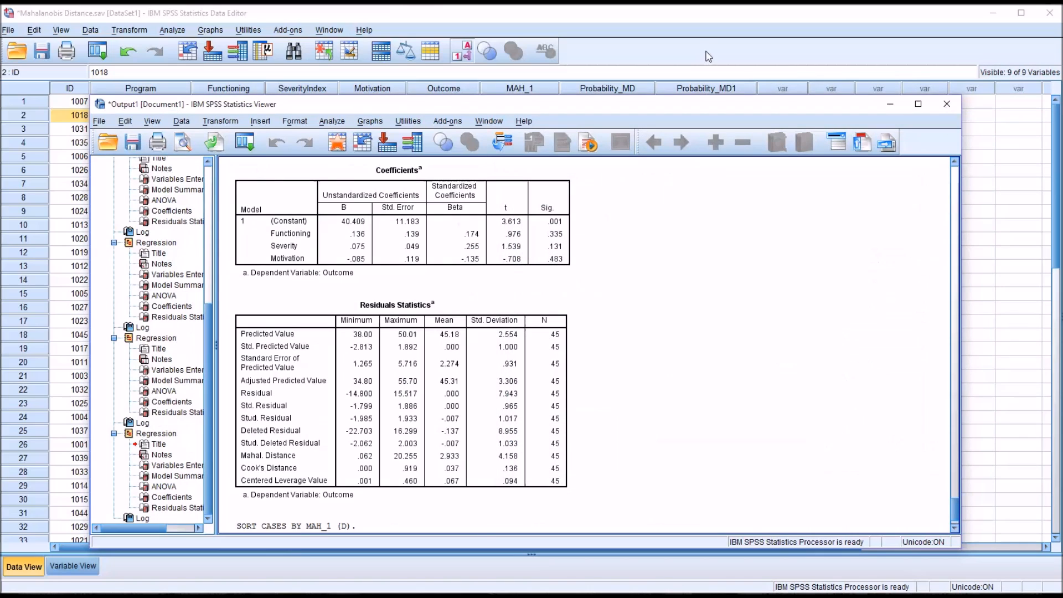
Close the output and confirm Probability_MD1 matches Probability_MD (.00015, .00034, .00431).
left_click(946, 103)
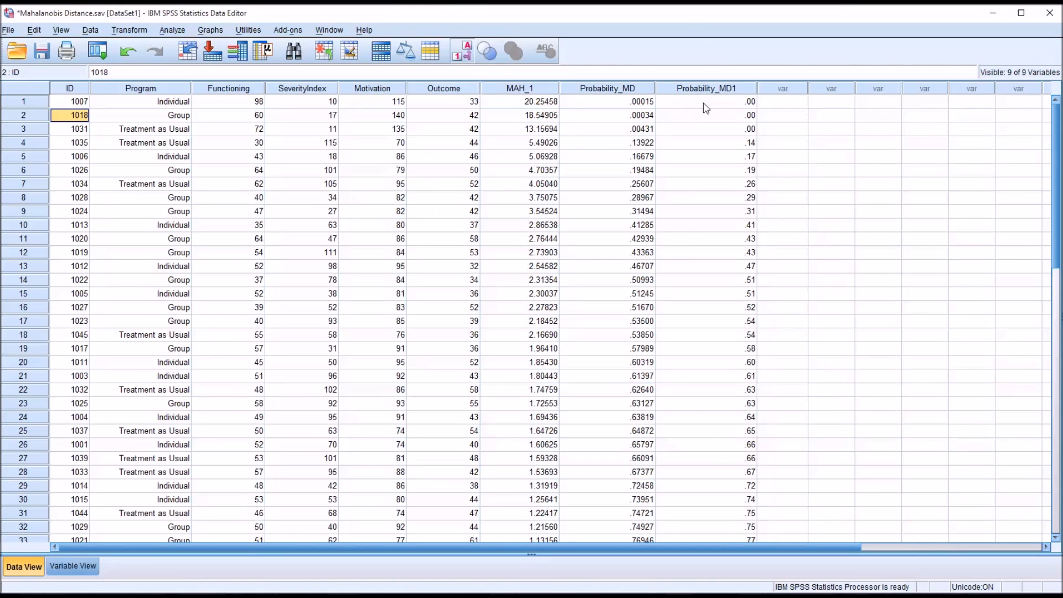
mouse_move(172, 532)
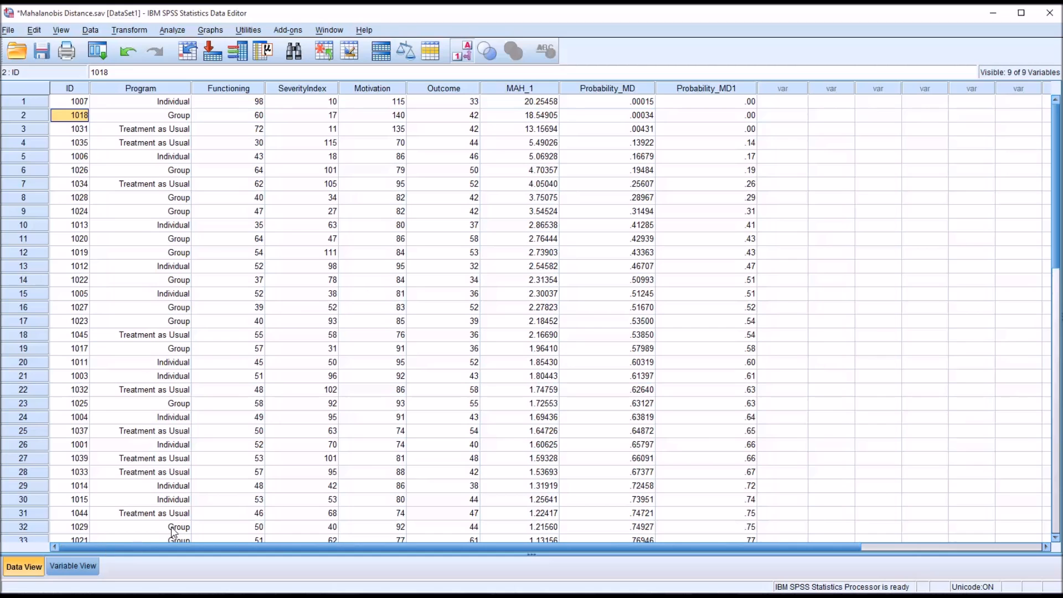
left_click(72, 566)
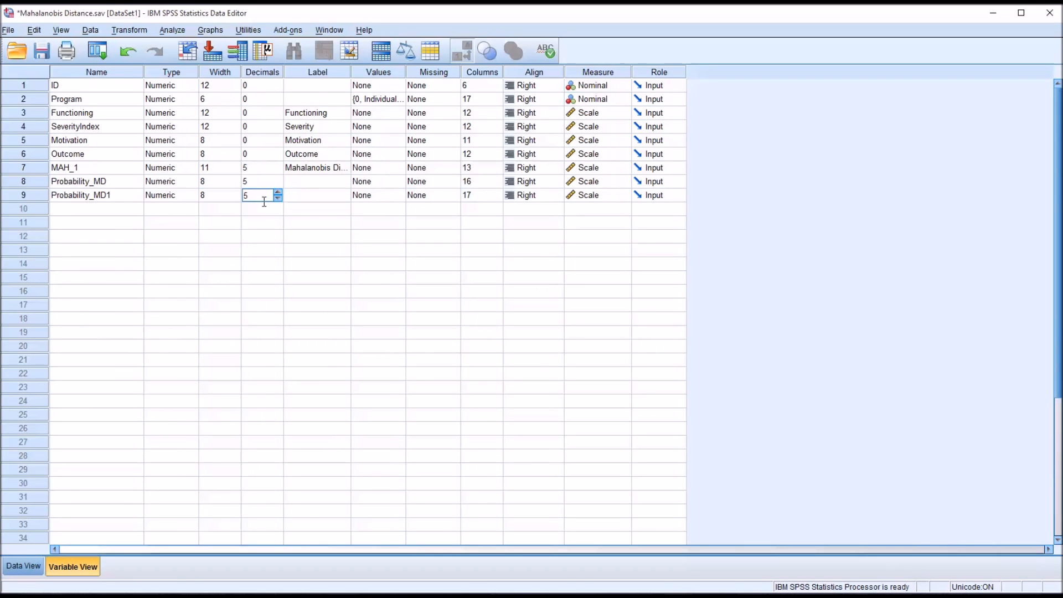
left_click(23, 566)
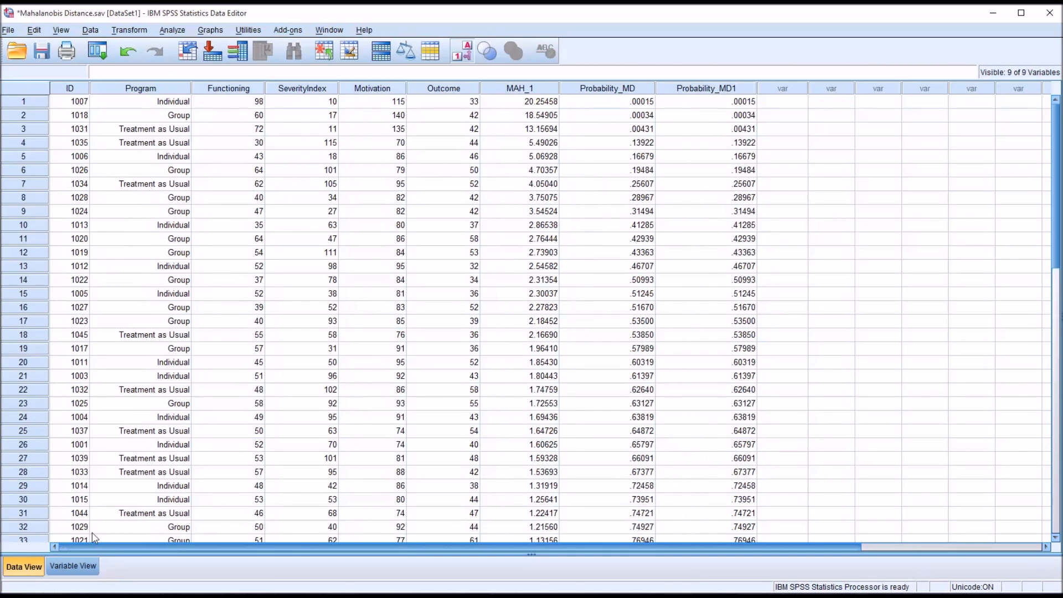
mouse_move(674, 168)
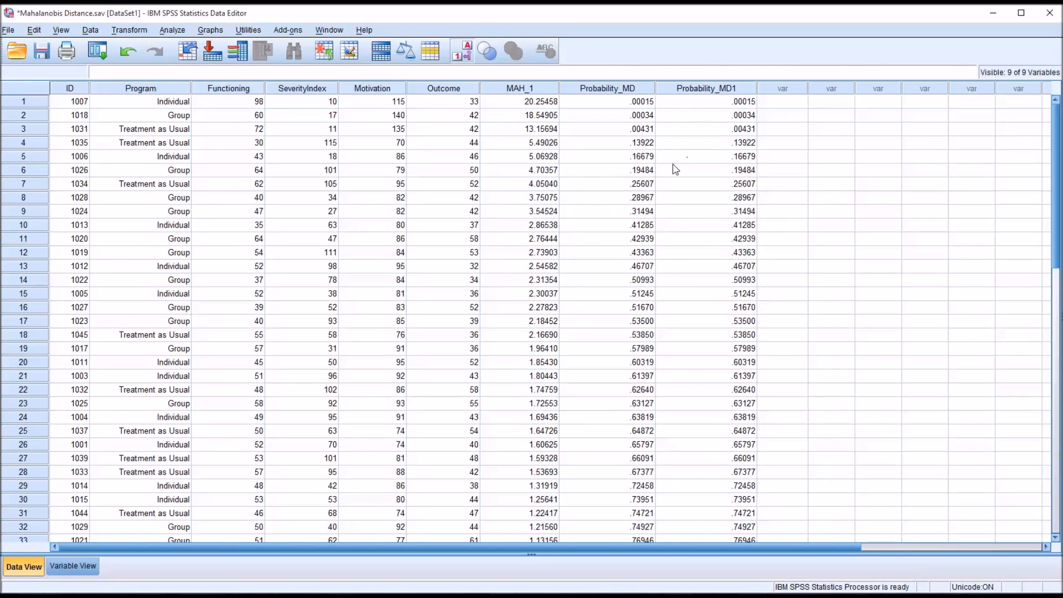
mouse_move(724, 459)
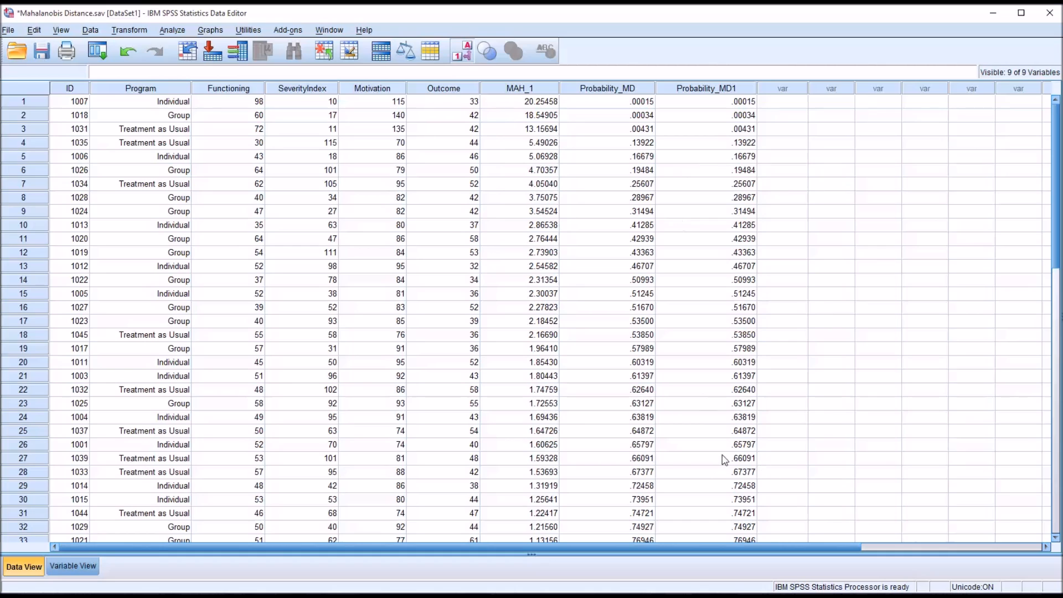
mouse_move(756, 421)
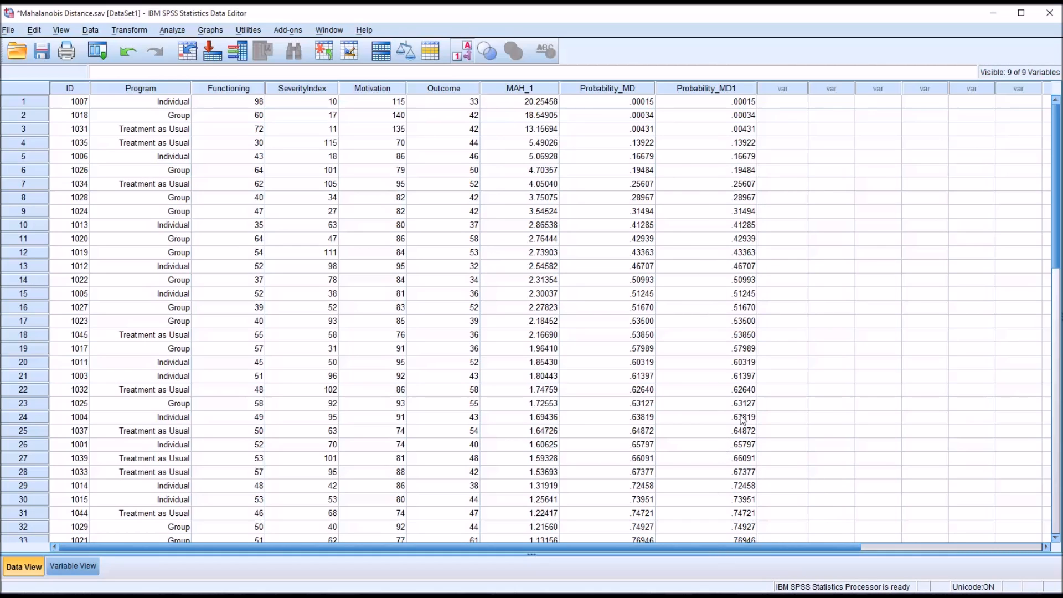
mouse_move(677, 116)
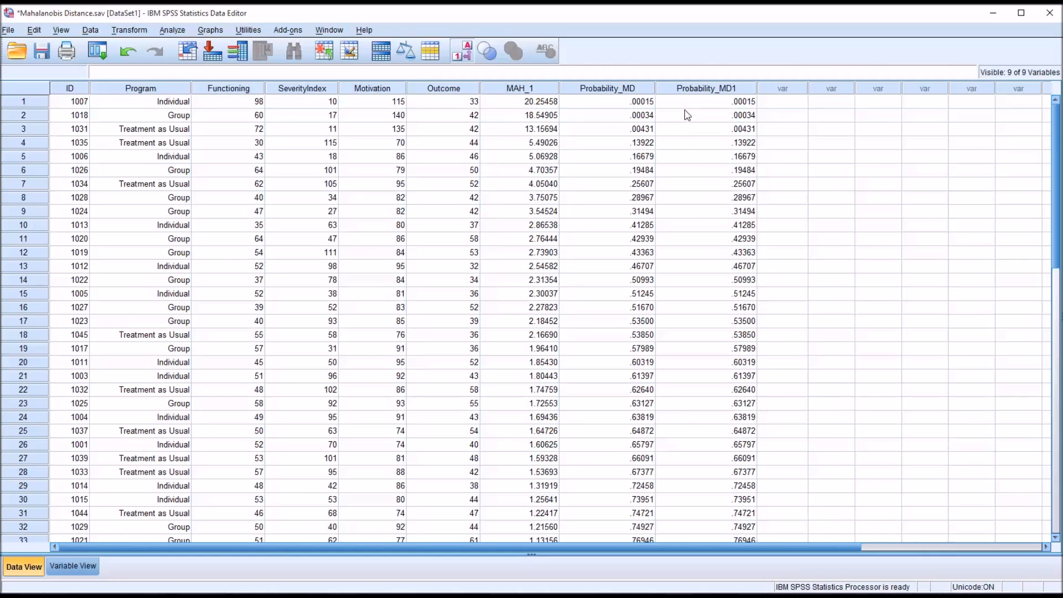
Delete the Probability_MD1 column and compute Outlier as Probability_MD < .001.
left_click(680, 101)
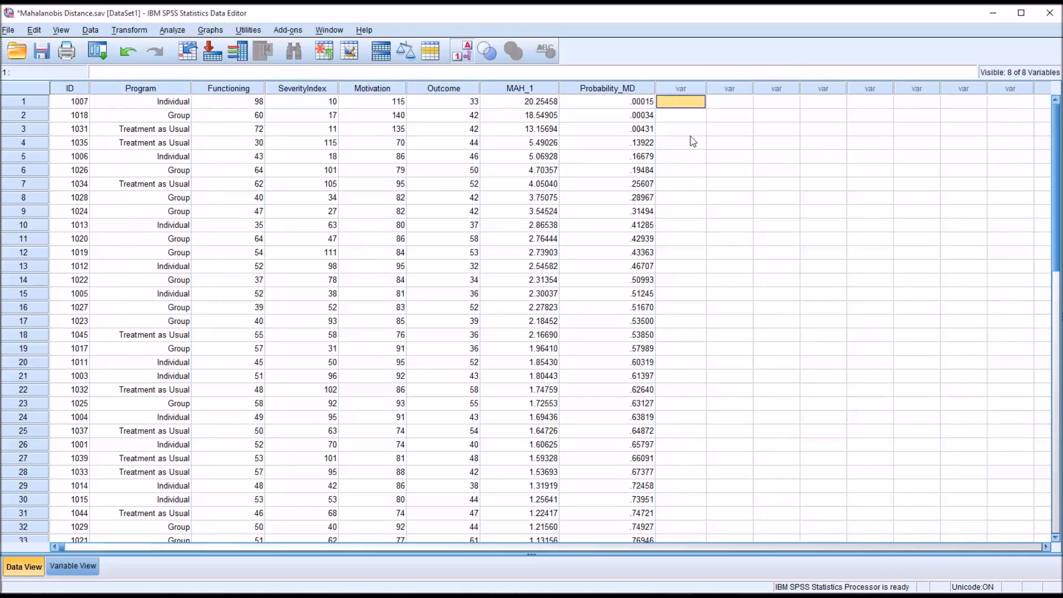
mouse_move(656, 123)
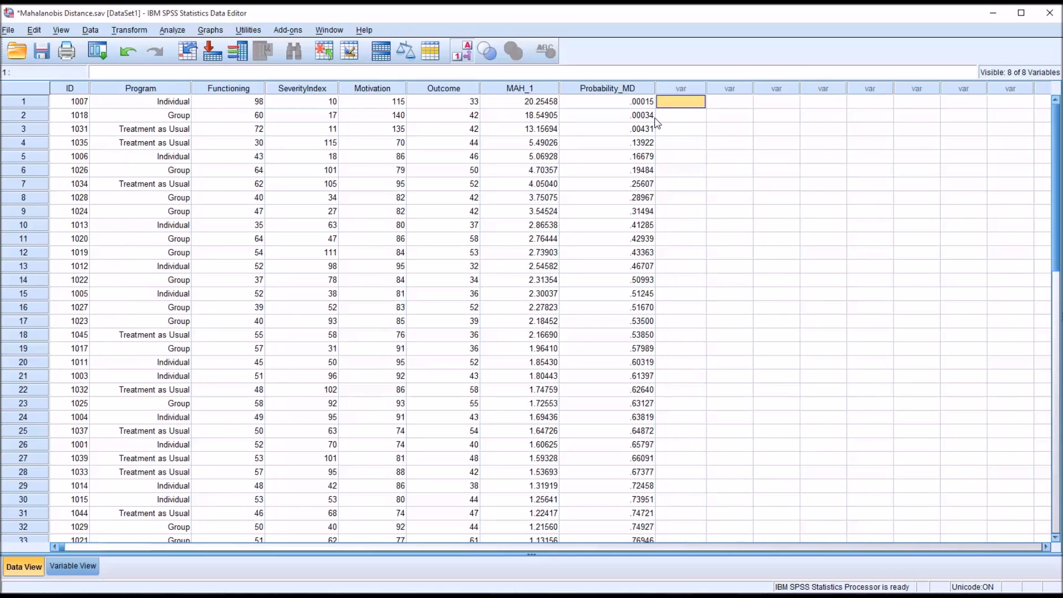
mouse_move(235, 151)
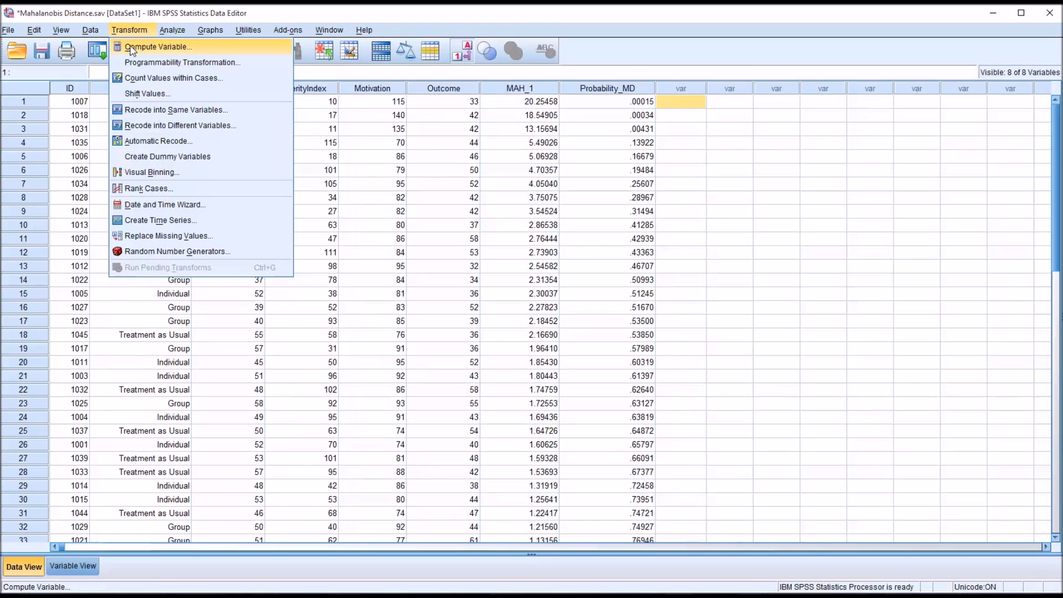
left_click(159, 46)
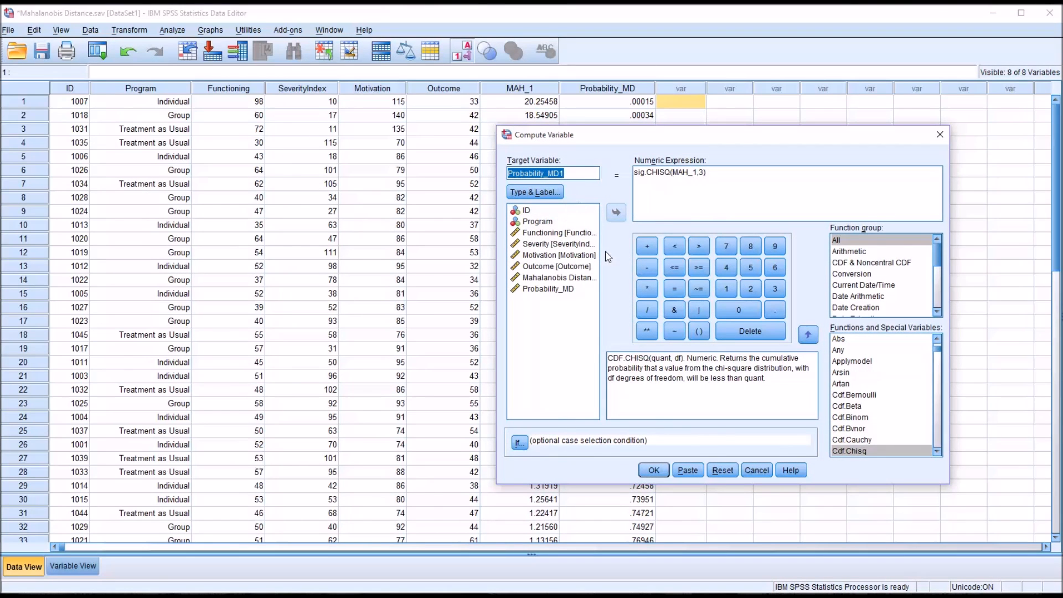
mouse_move(567, 312)
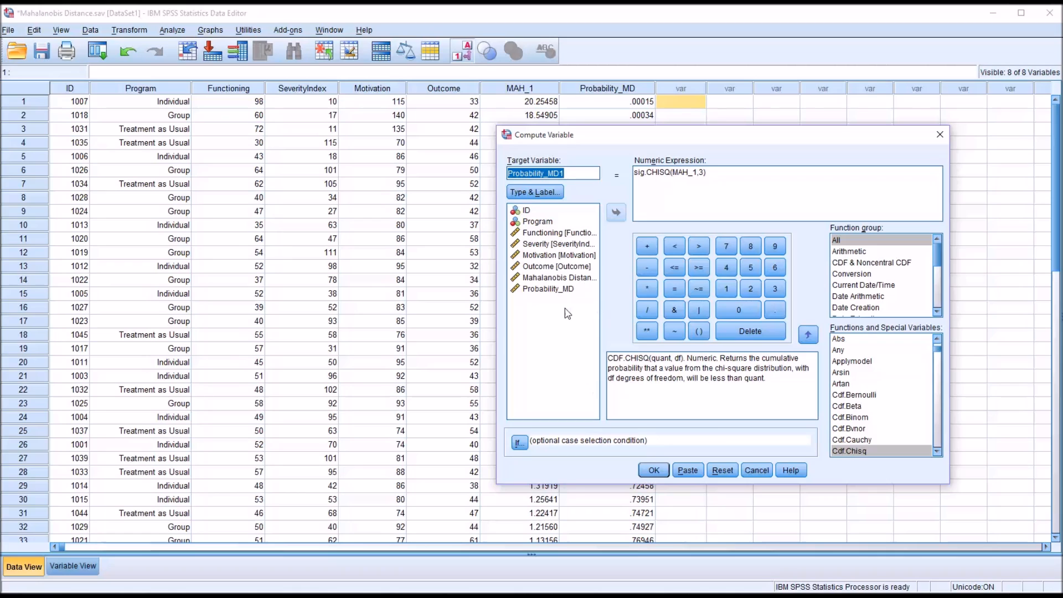
type("Outl")
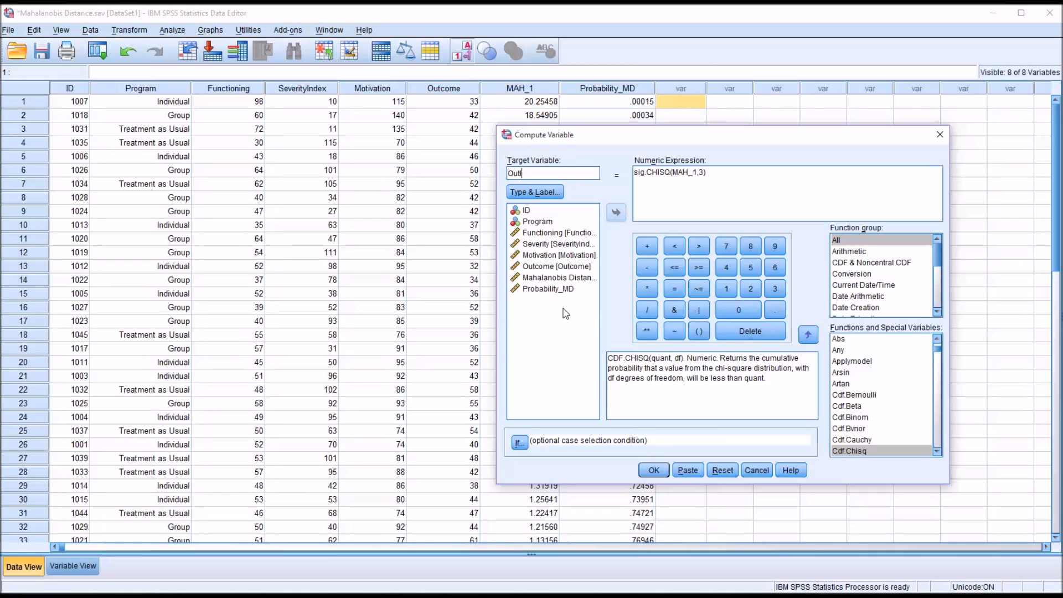
type("ier")
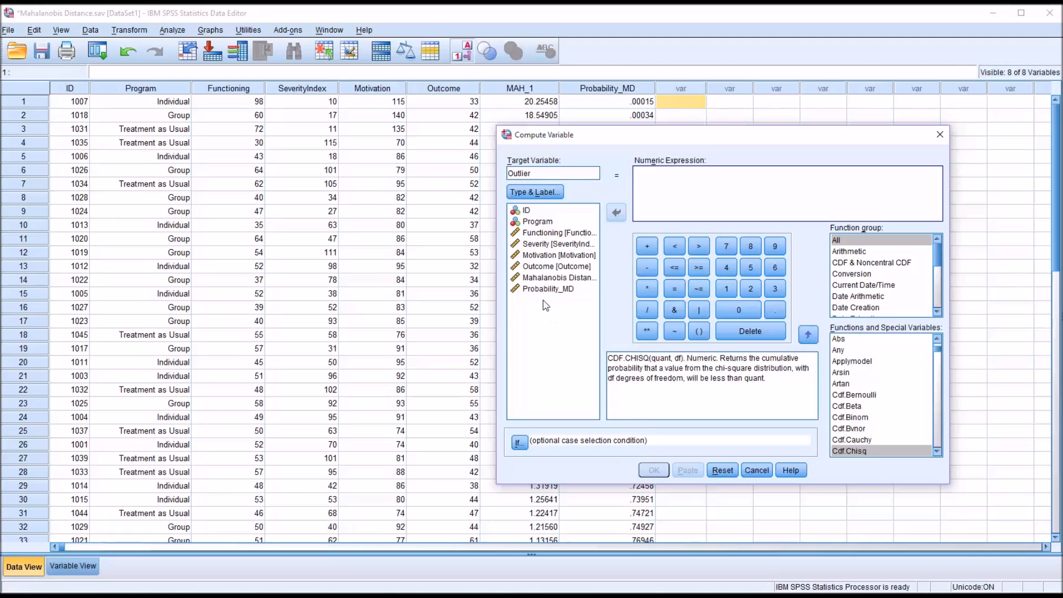
left_click(616, 212)
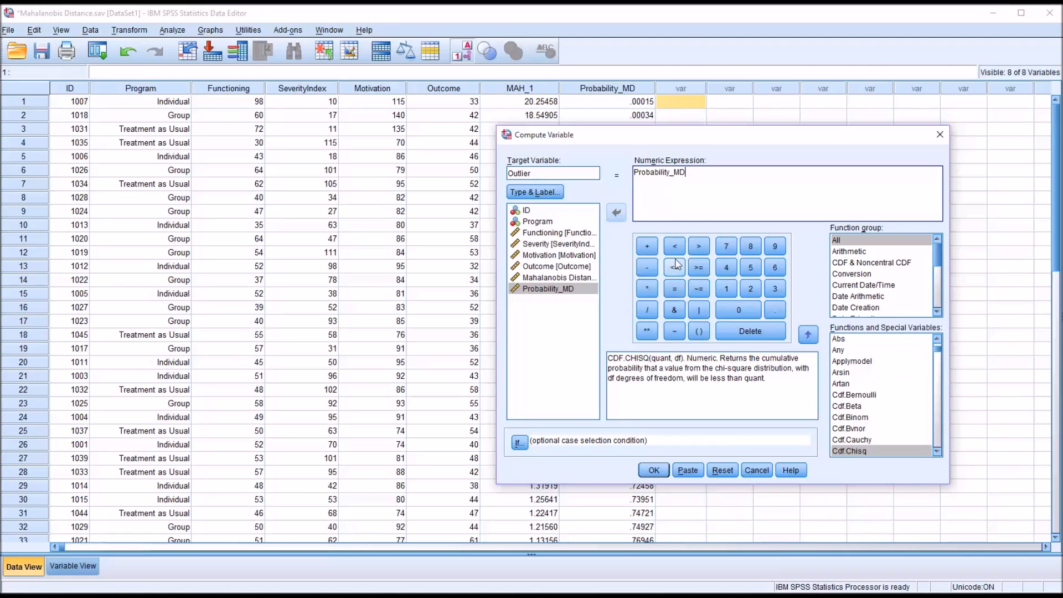
left_click(674, 246)
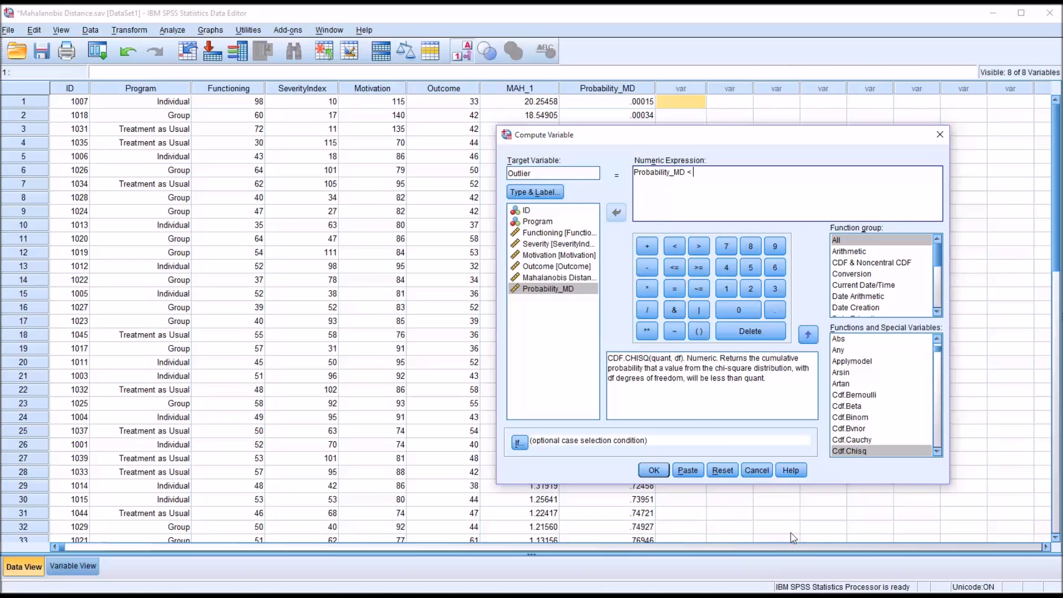
mouse_move(699, 330)
type(" .001")
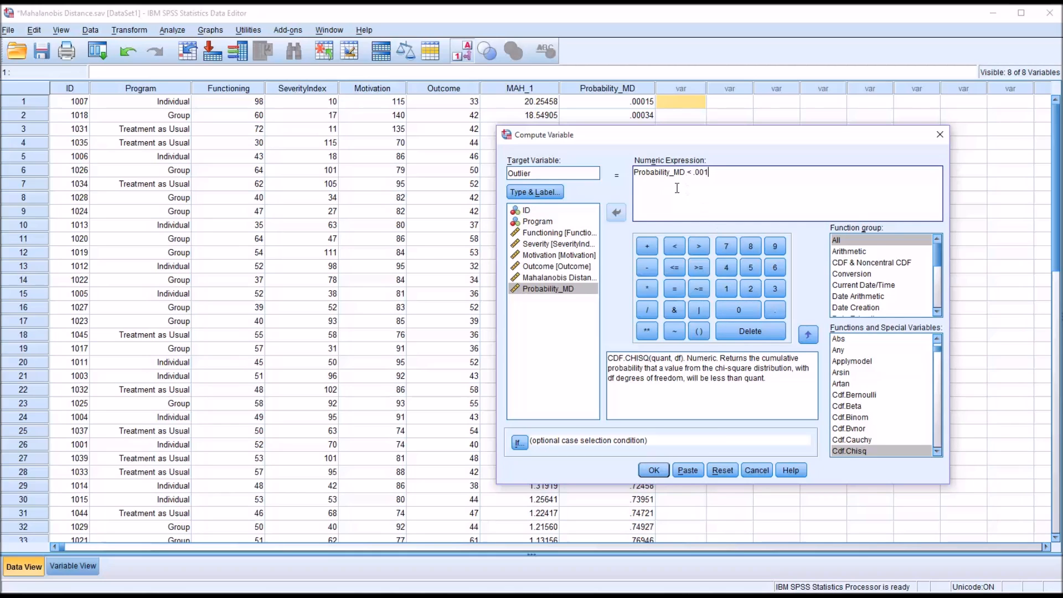
left_click(653, 470)
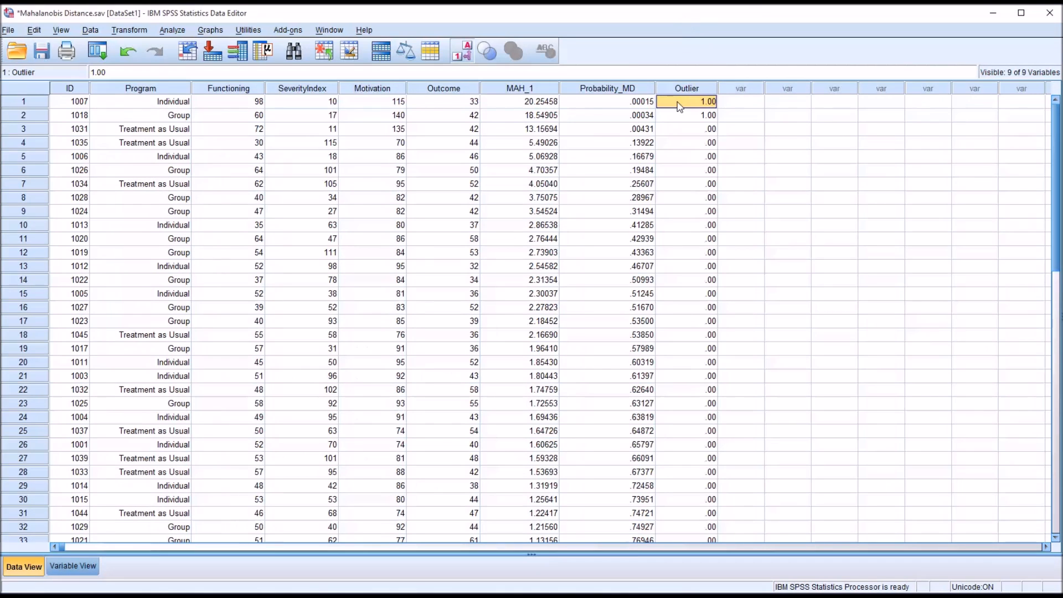
mouse_move(686, 129)
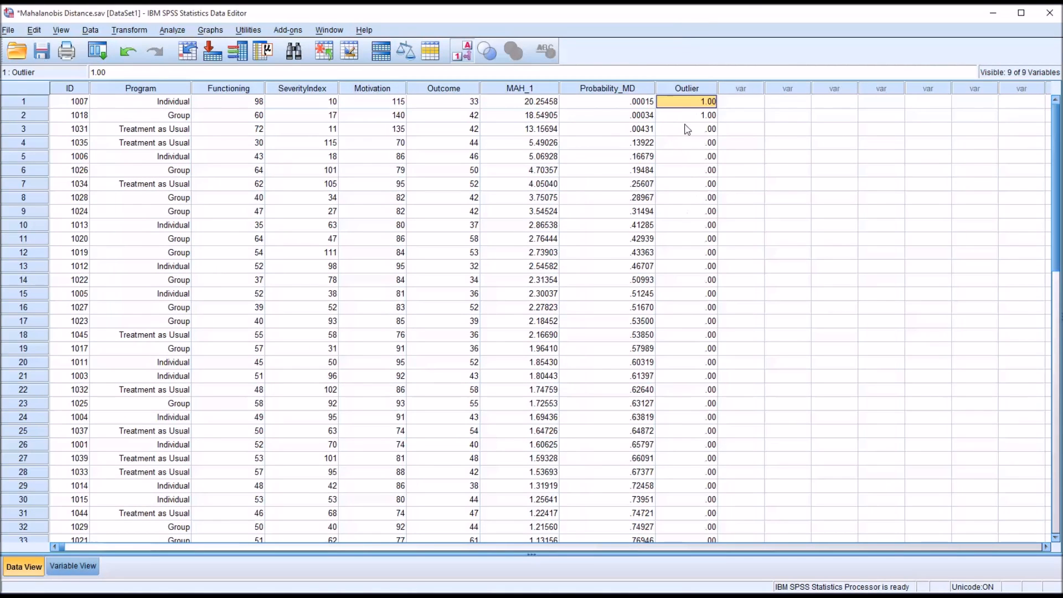
Check the Probability_MD and Outlier values for the first two cases, then view variable definitions.
left_click(607, 115)
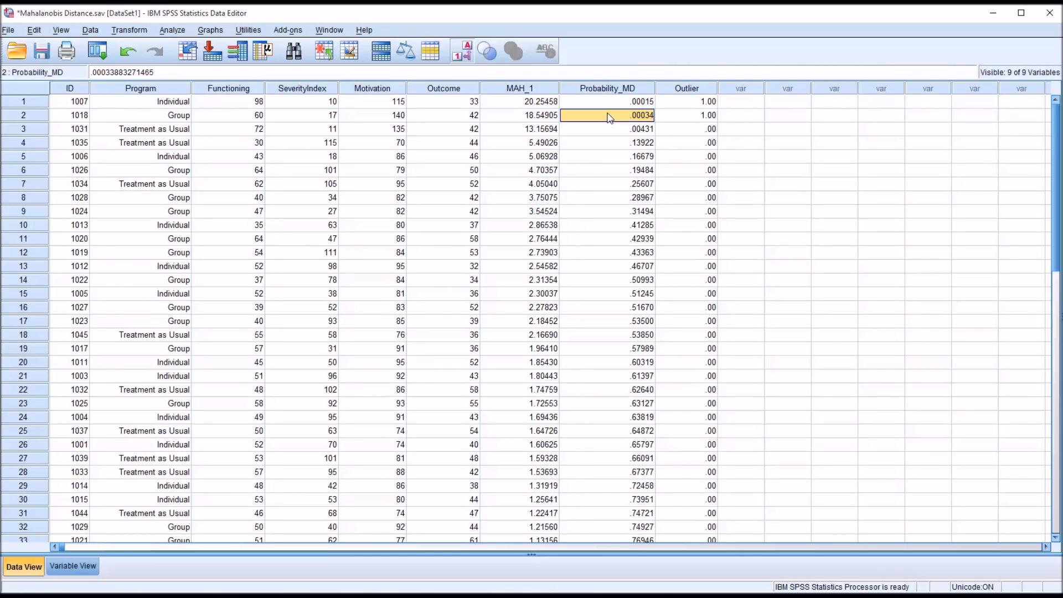
mouse_move(663, 114)
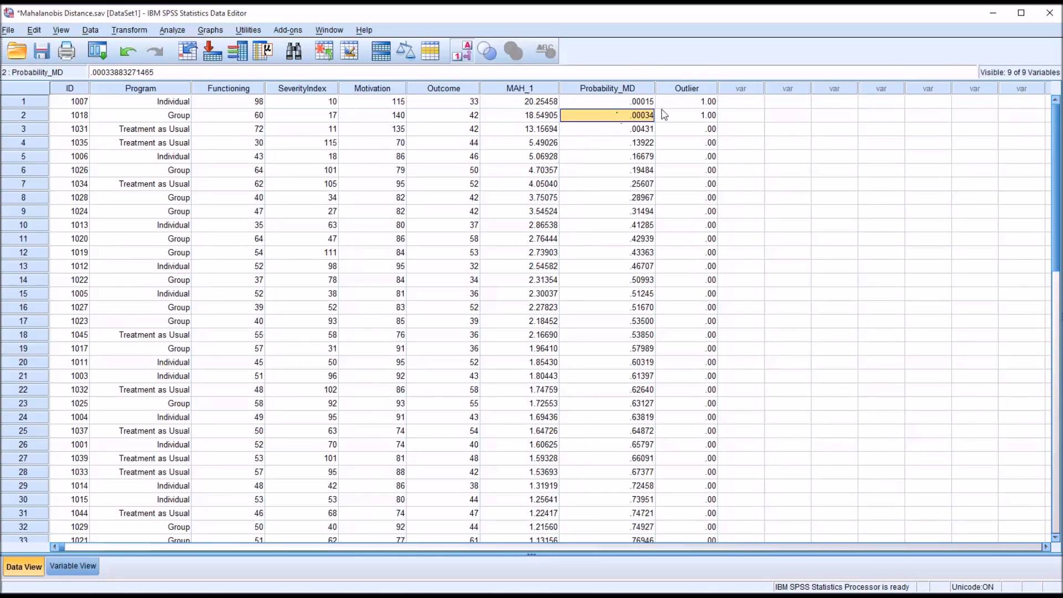
left_click(686, 114)
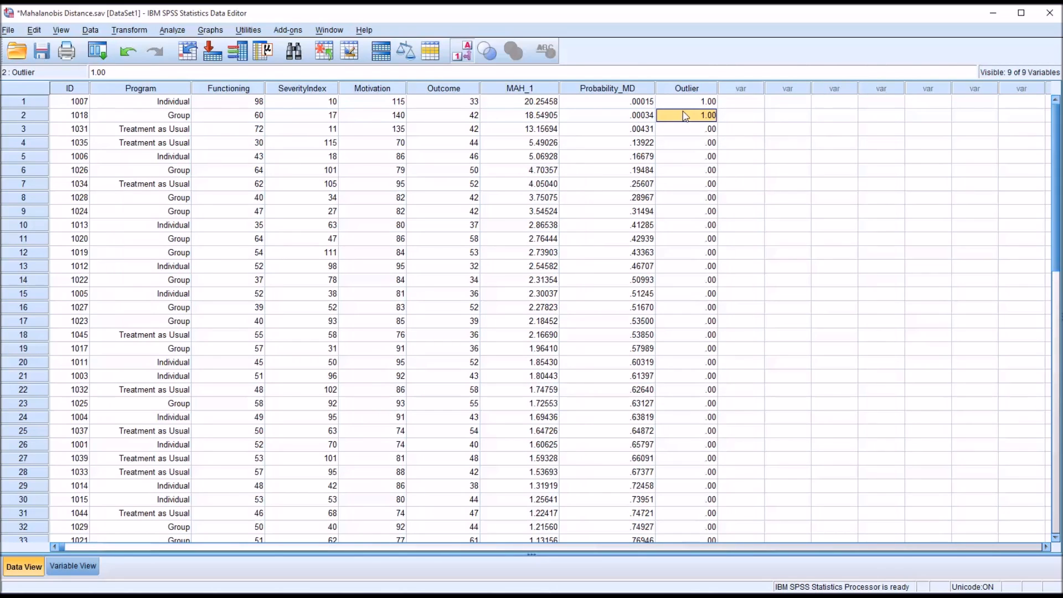
mouse_move(703, 143)
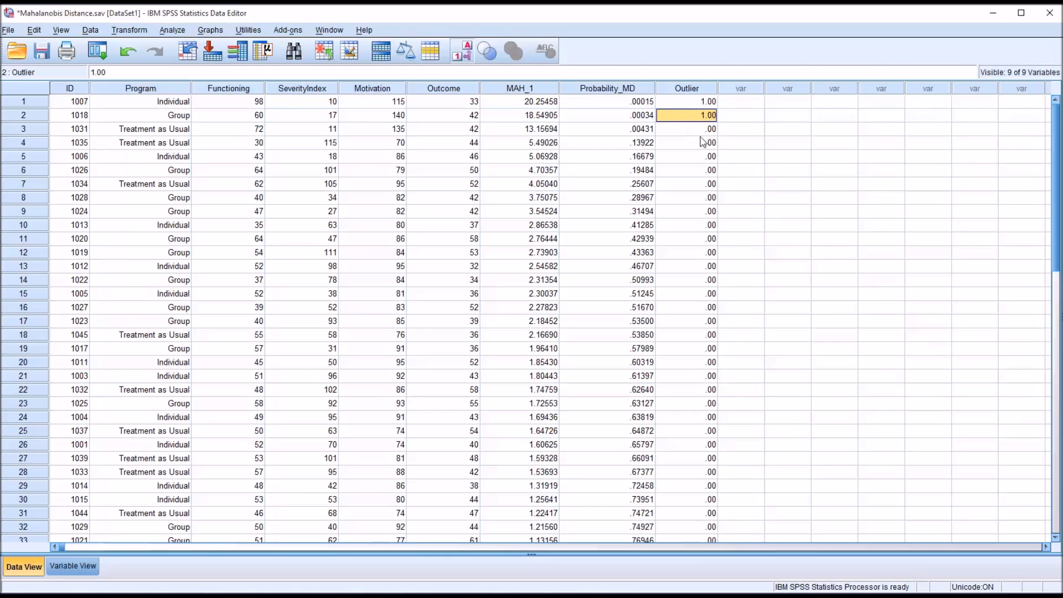
scroll("down", 3)
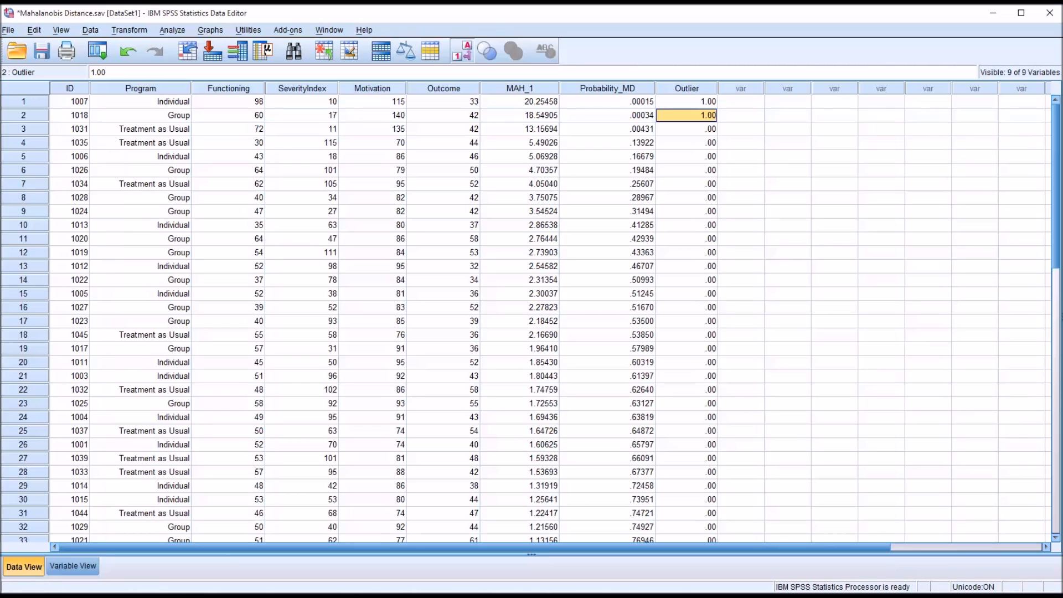
mouse_move(695, 111)
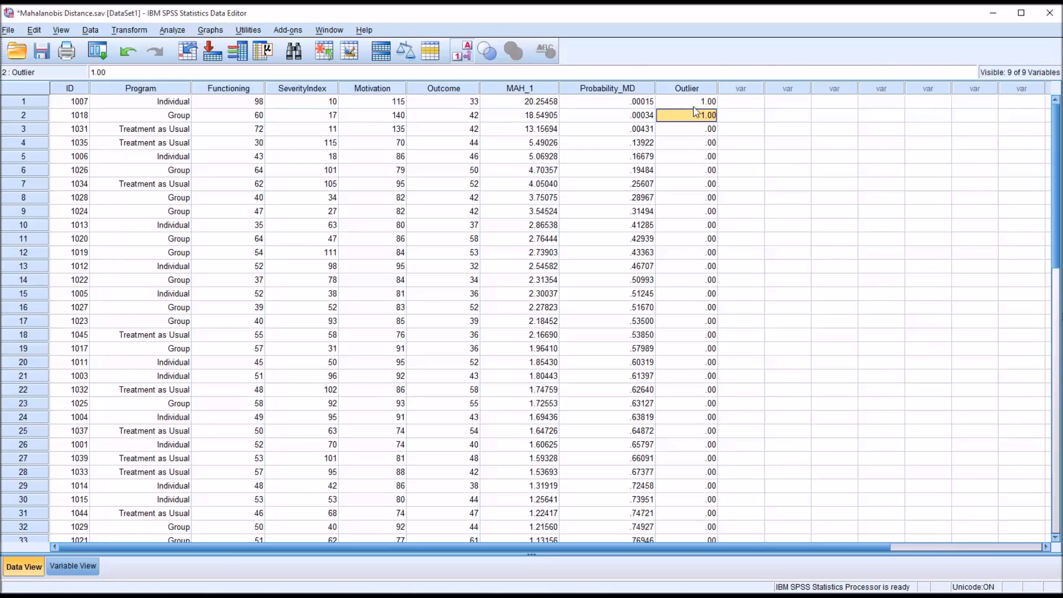
left_click(686, 101)
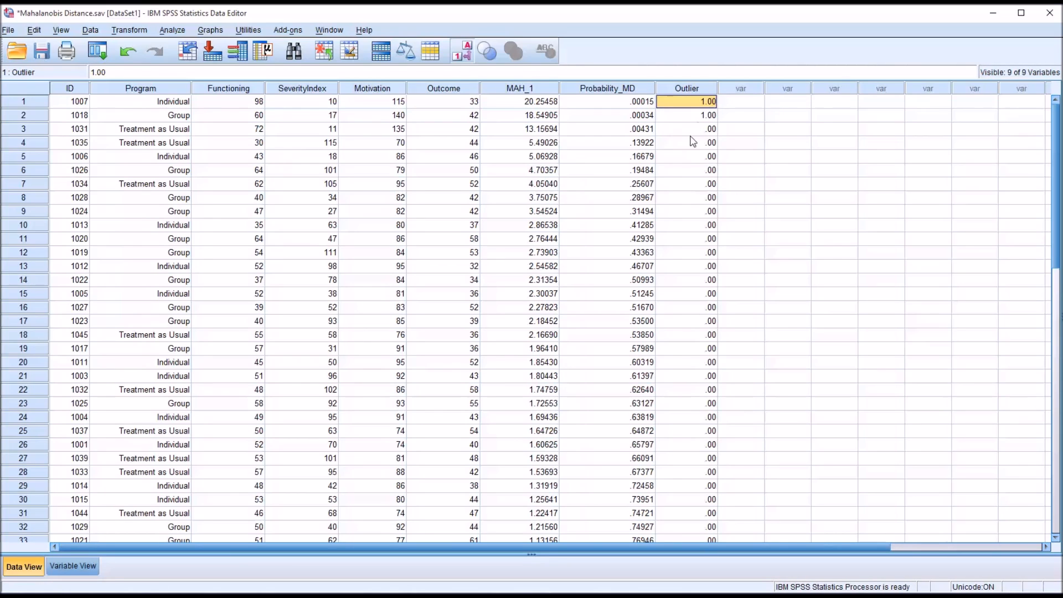
left_click(72, 566)
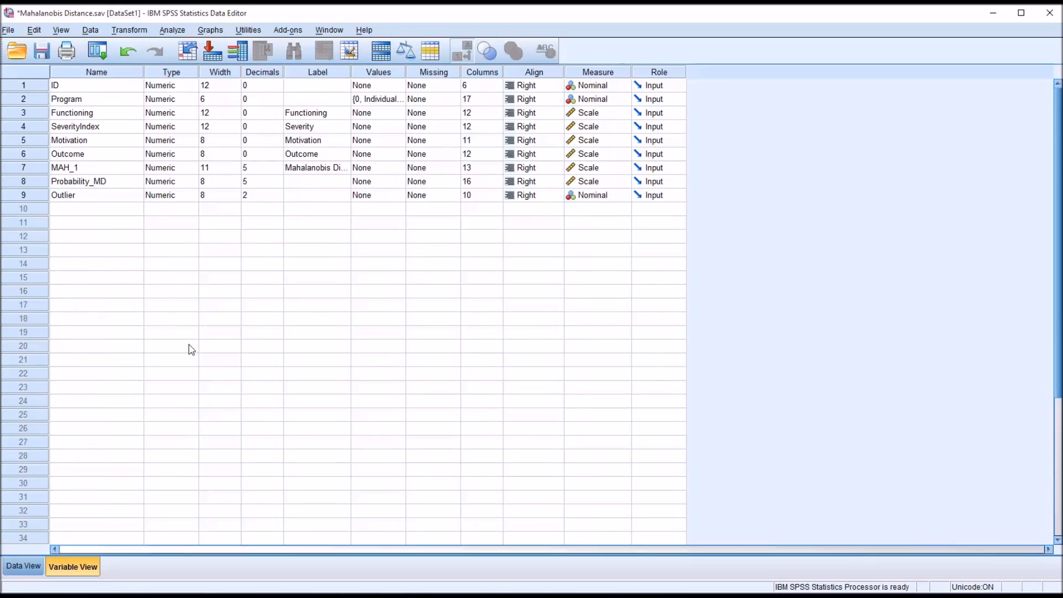
Set Outlier to 0 decimal places and confirm cases 1007 and 1018 show 1.
left_click(262, 194)
type("0")
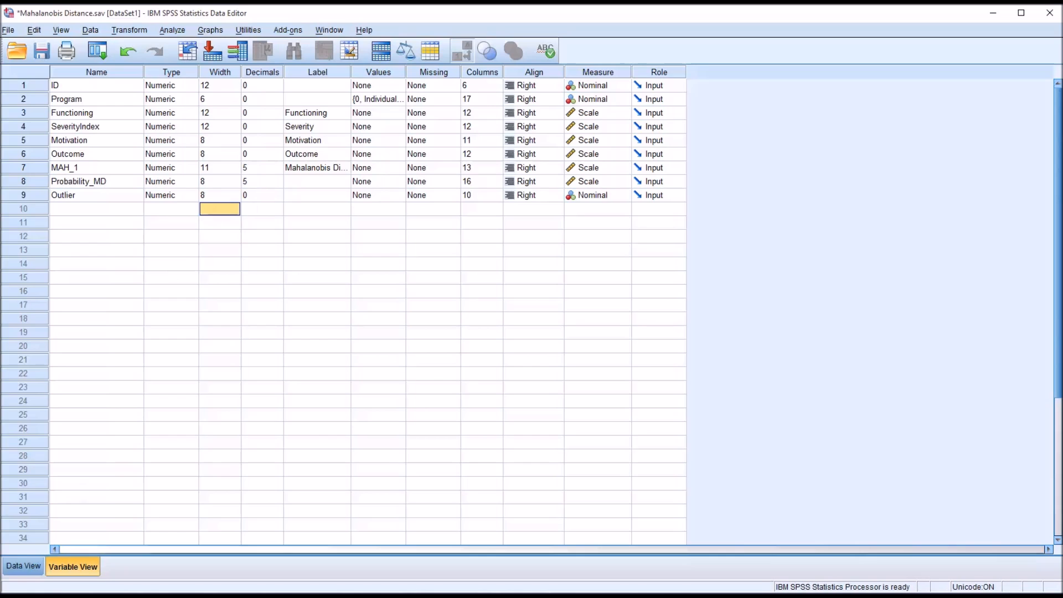
left_click(22, 565)
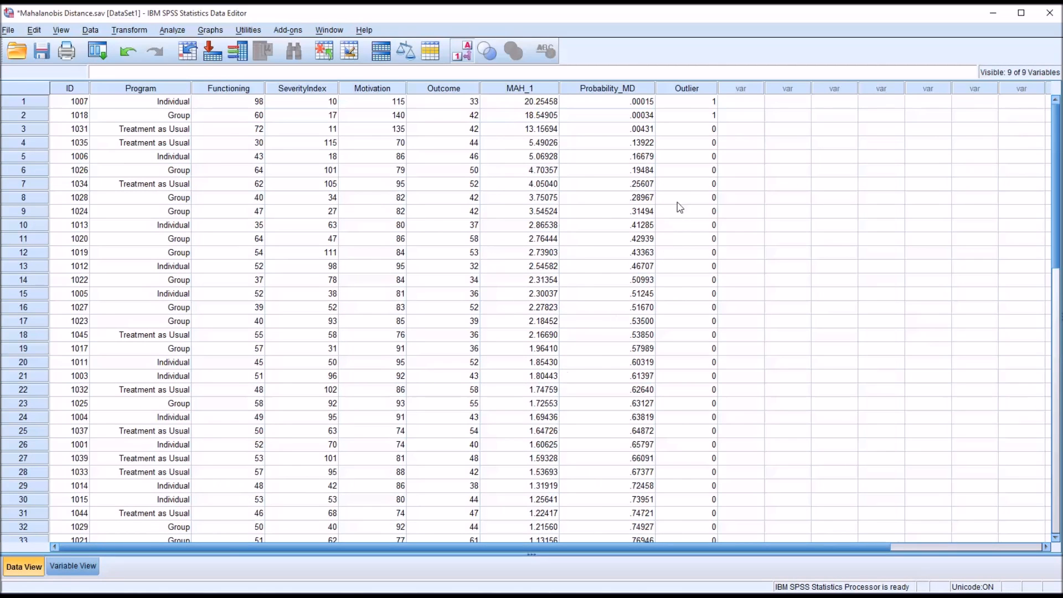
left_click(686, 100)
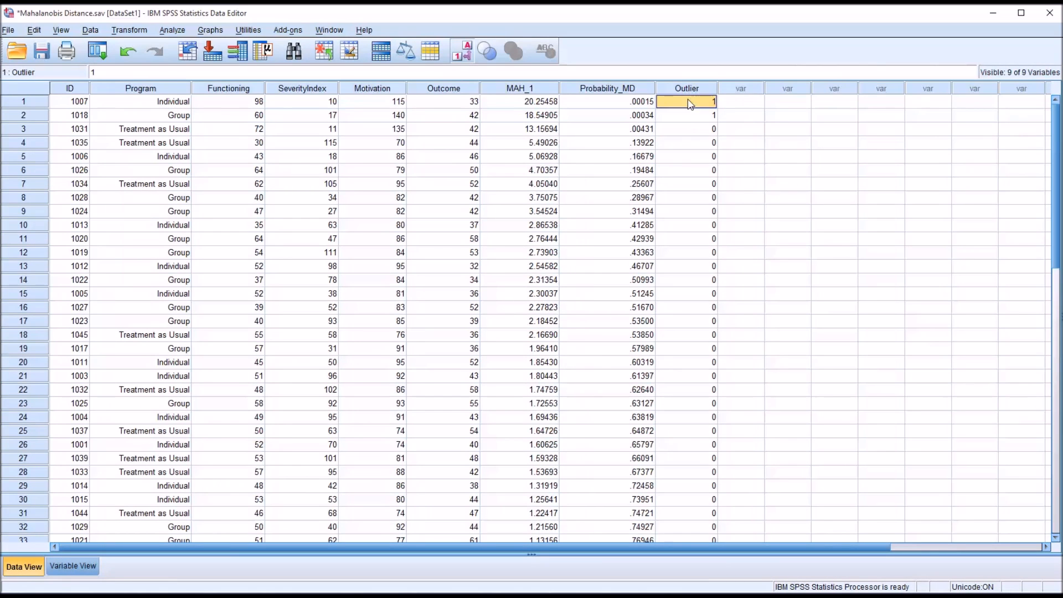
left_click(686, 115)
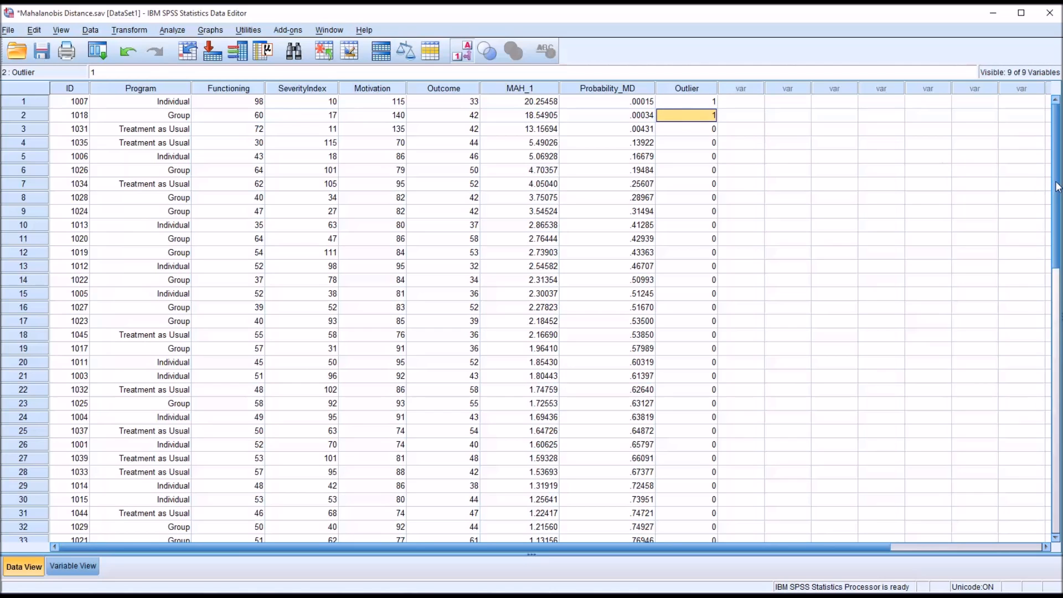